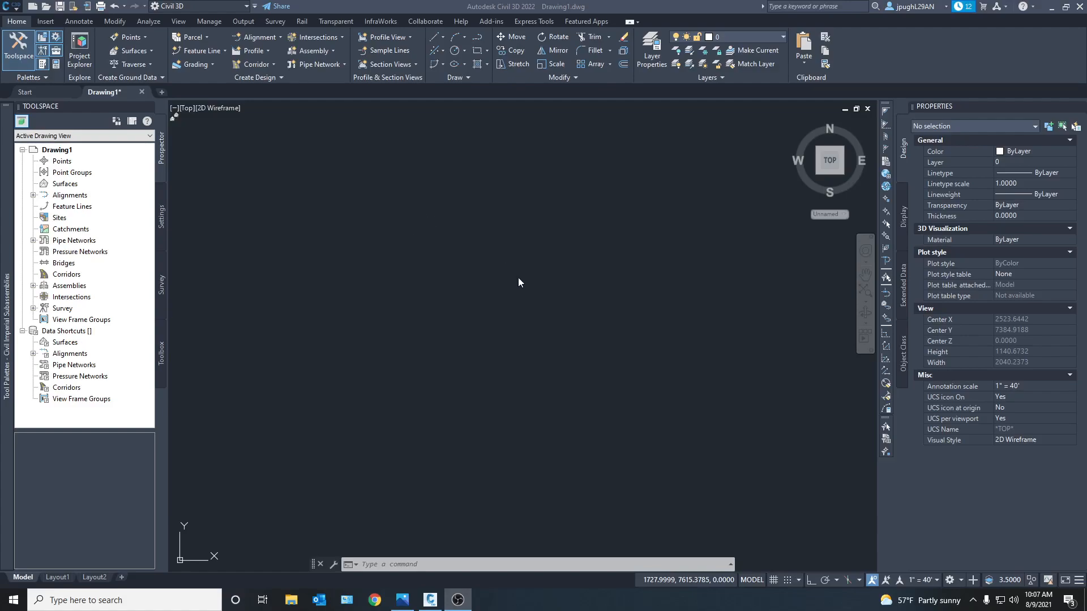
mouse_move(531, 248)
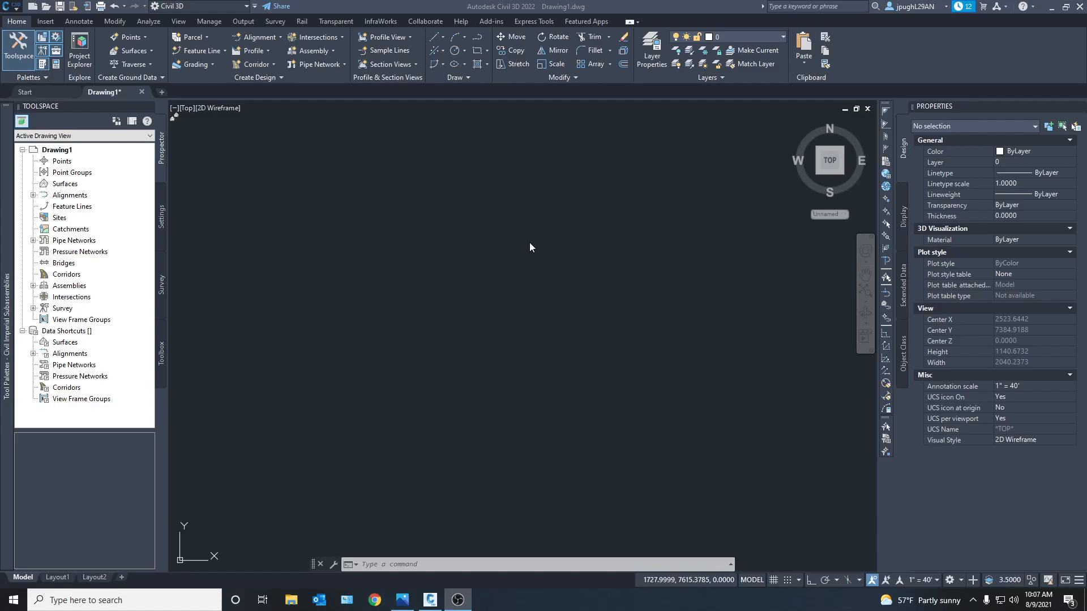
mouse_move(515, 259)
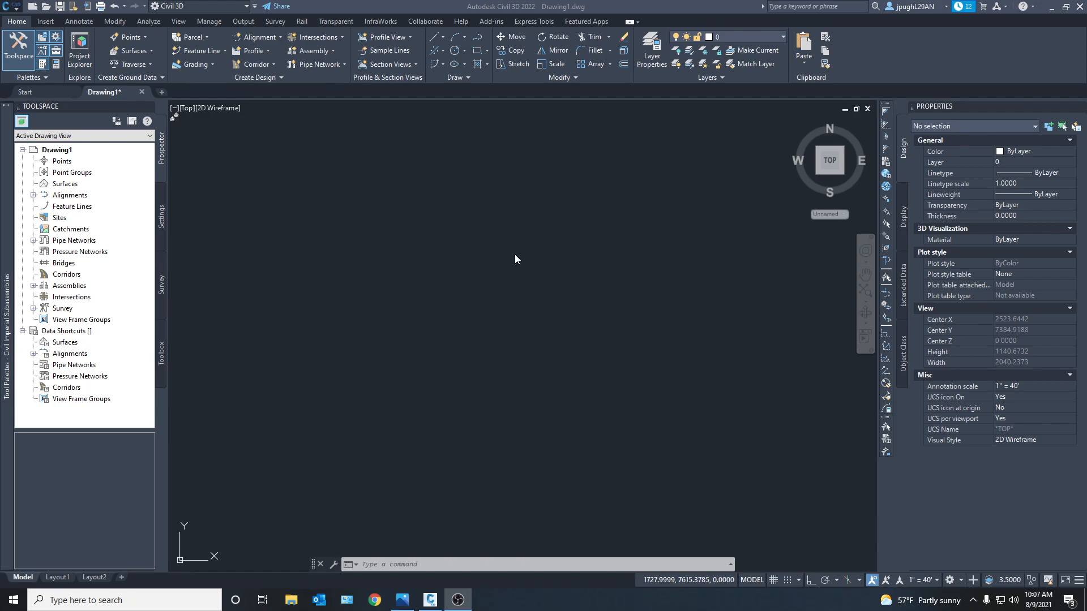
mouse_move(547, 250)
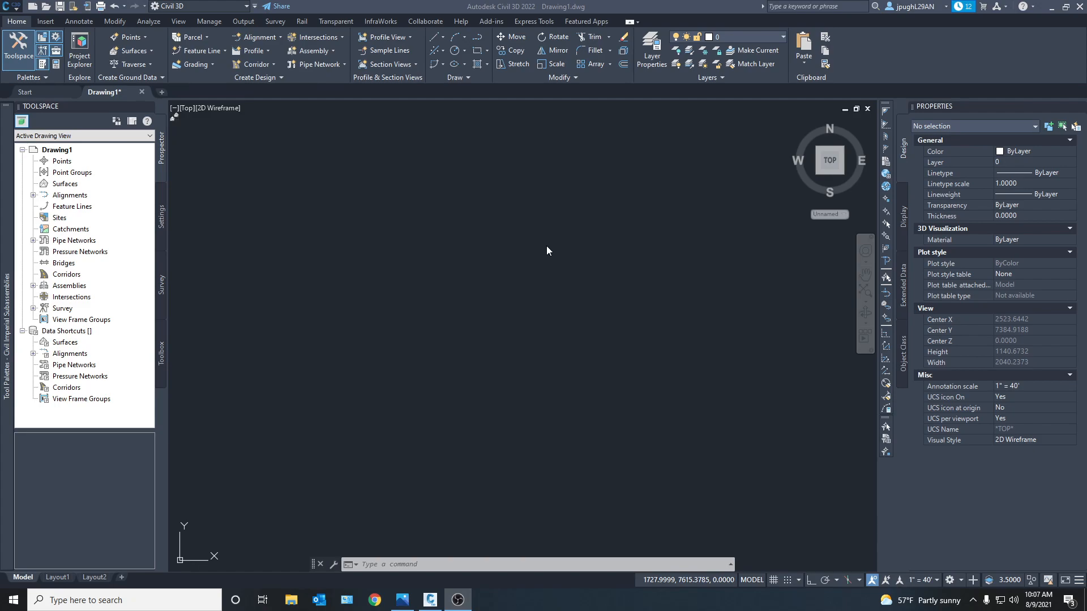
mouse_move(435, 315)
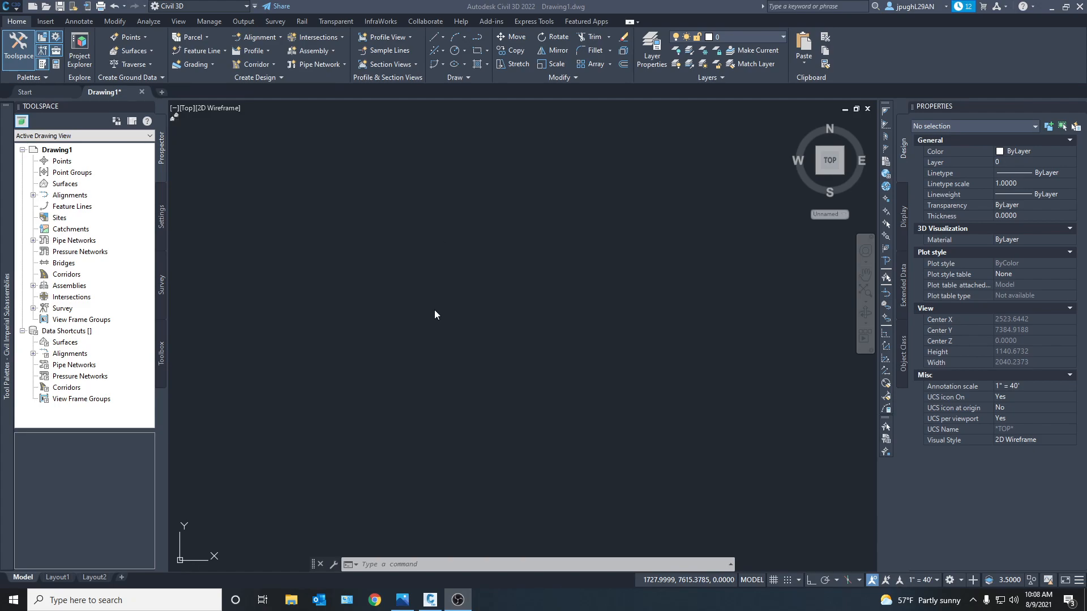
mouse_move(486, 136)
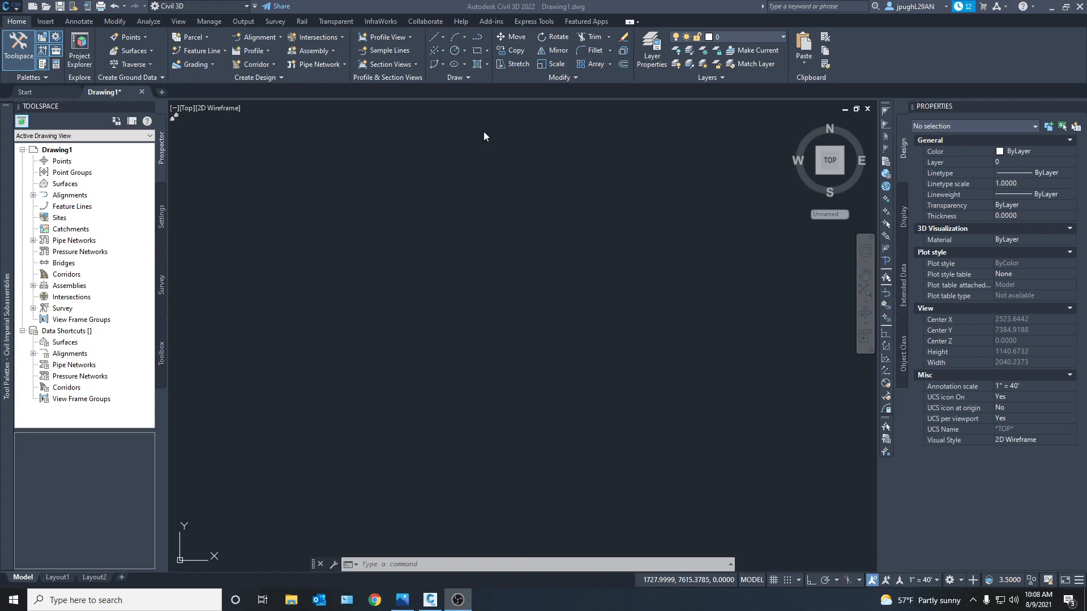
mouse_move(500, 135)
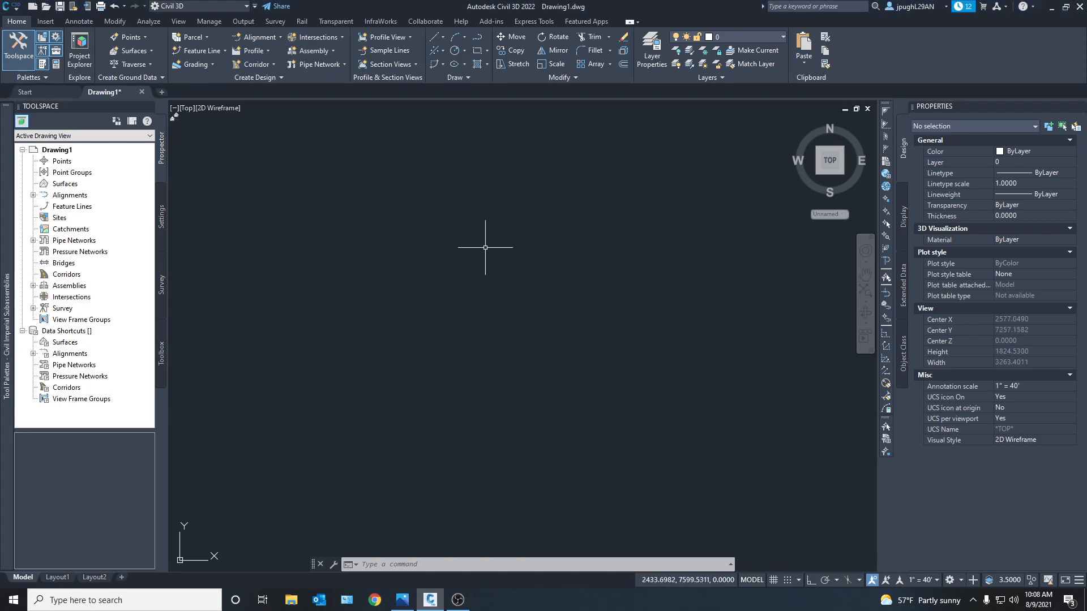
mouse_move(586, 205)
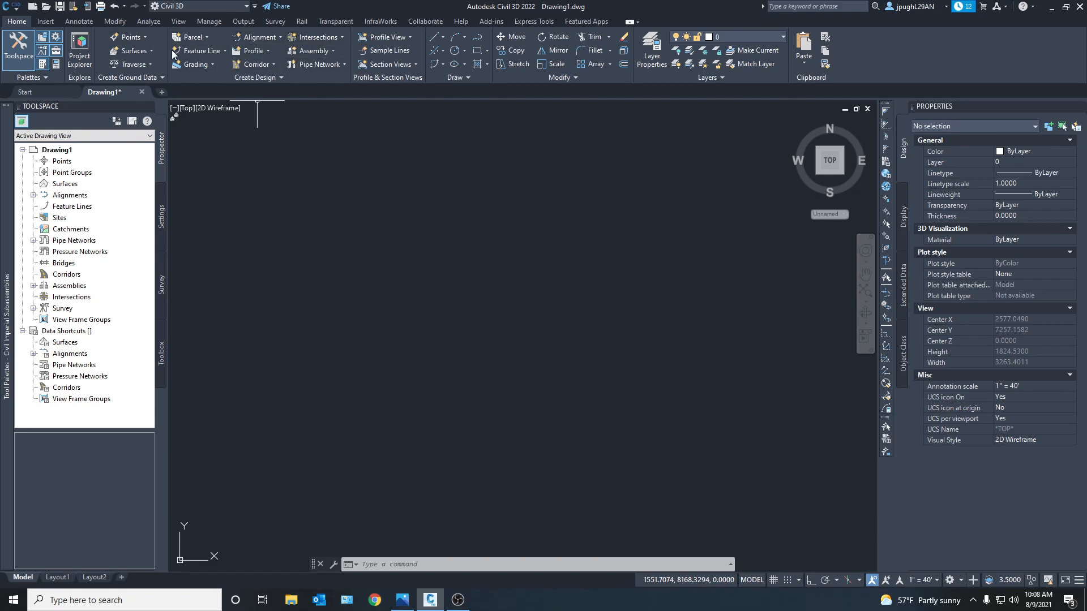
Create an assembly named 'Road assembly', type Other, on layer C-ROAD-ASSM
click(315, 50)
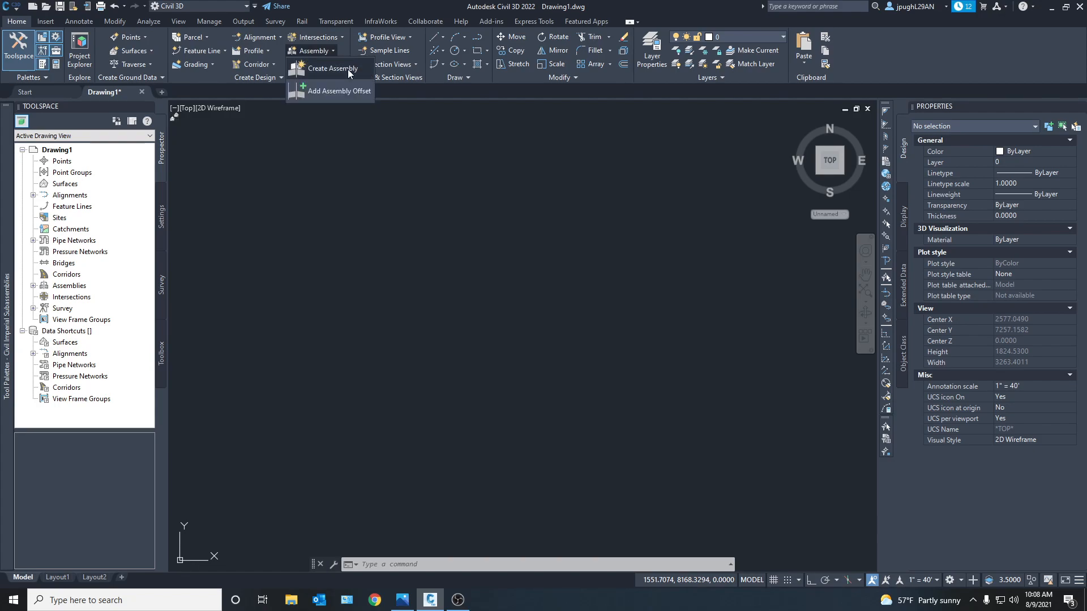
mouse_move(331, 71)
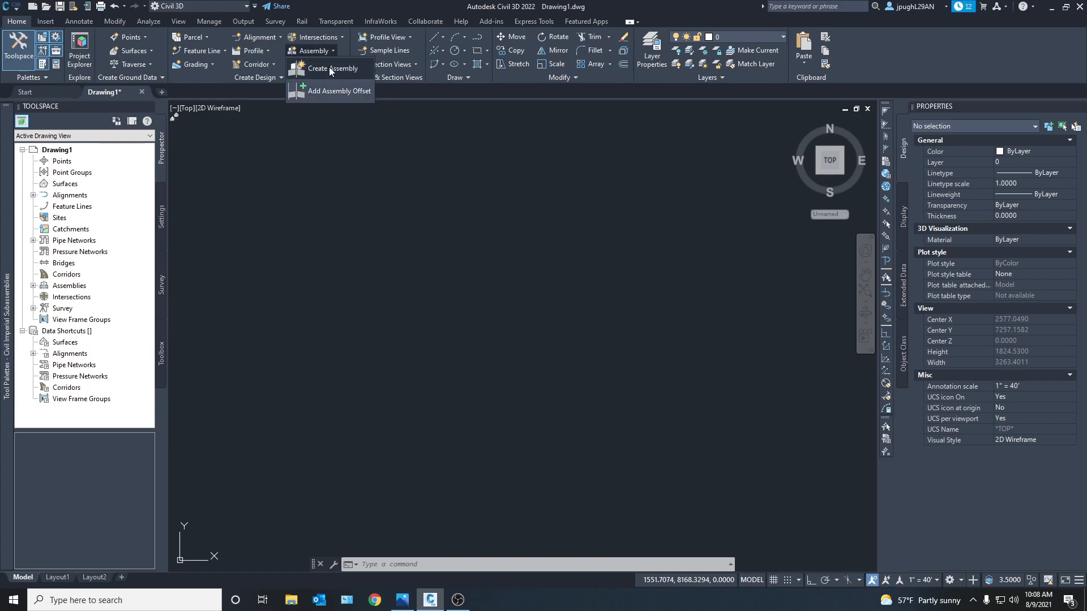
click(326, 68)
text(Road assem)
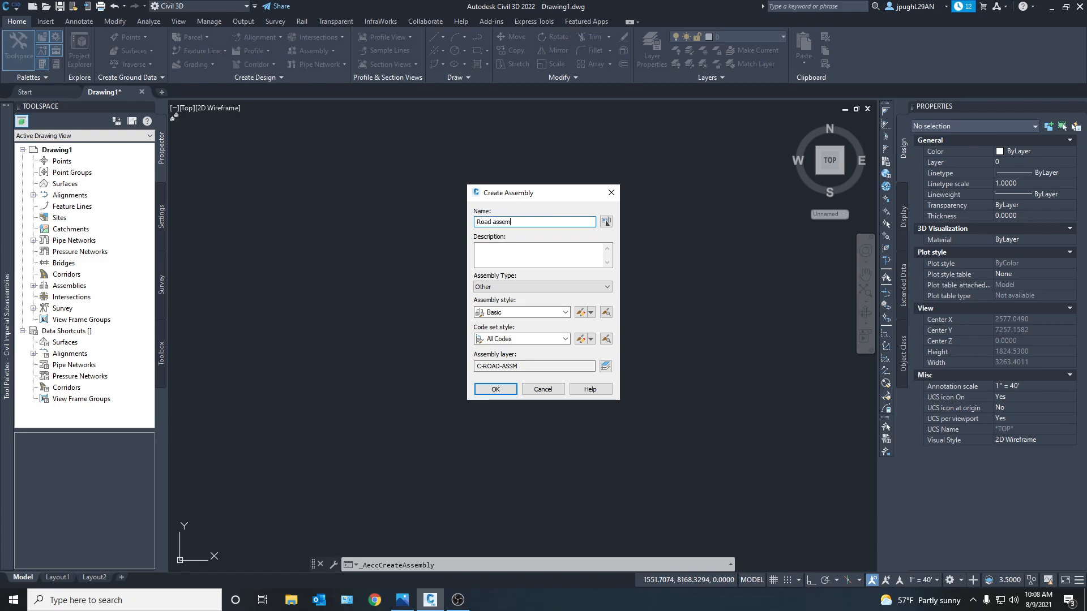
text(bly)
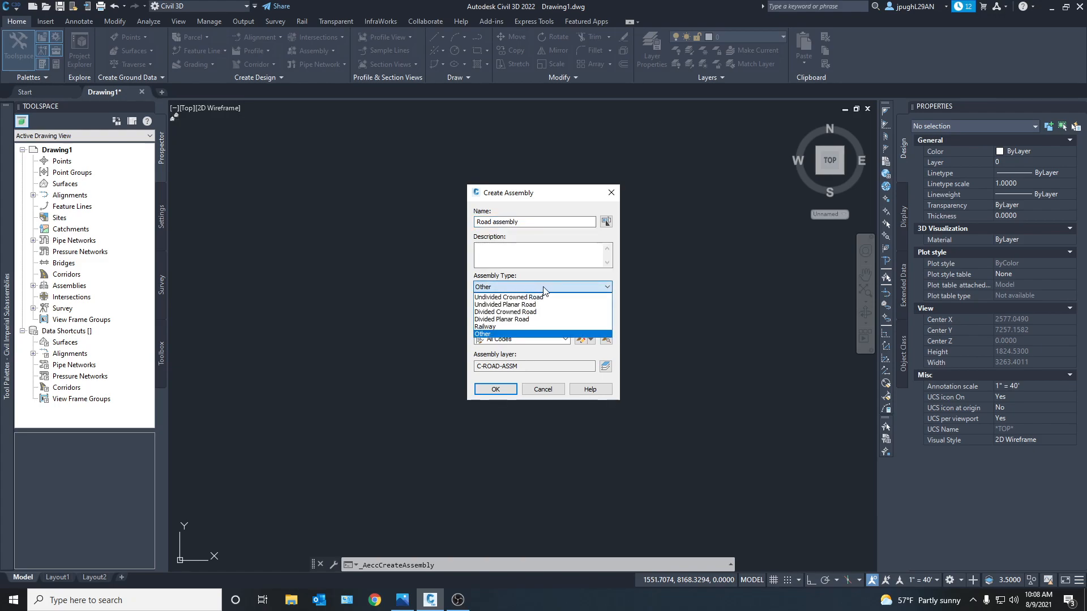
click(482, 334)
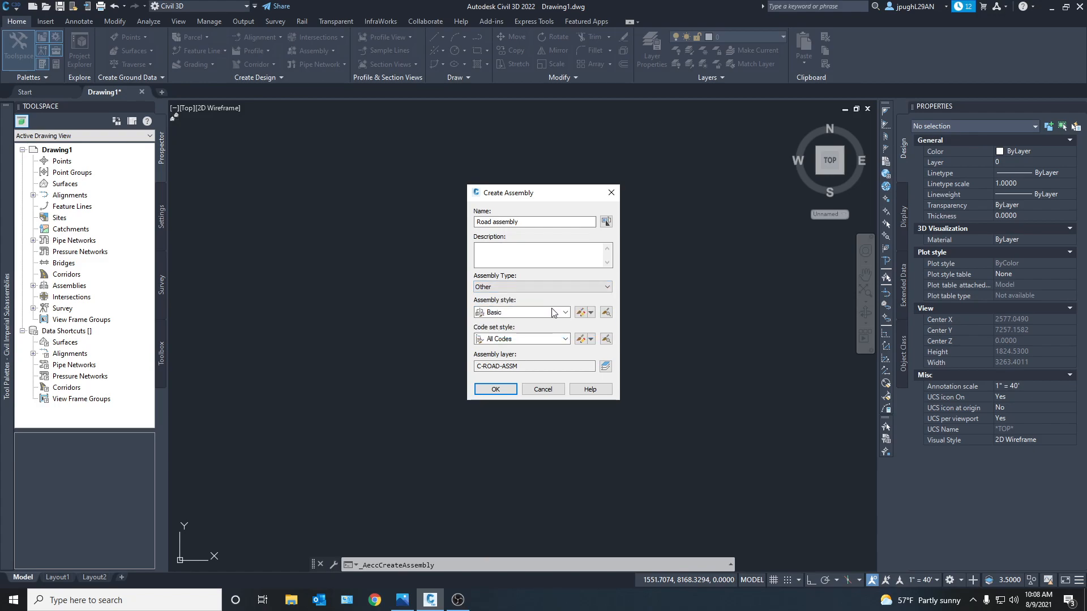
mouse_move(617, 371)
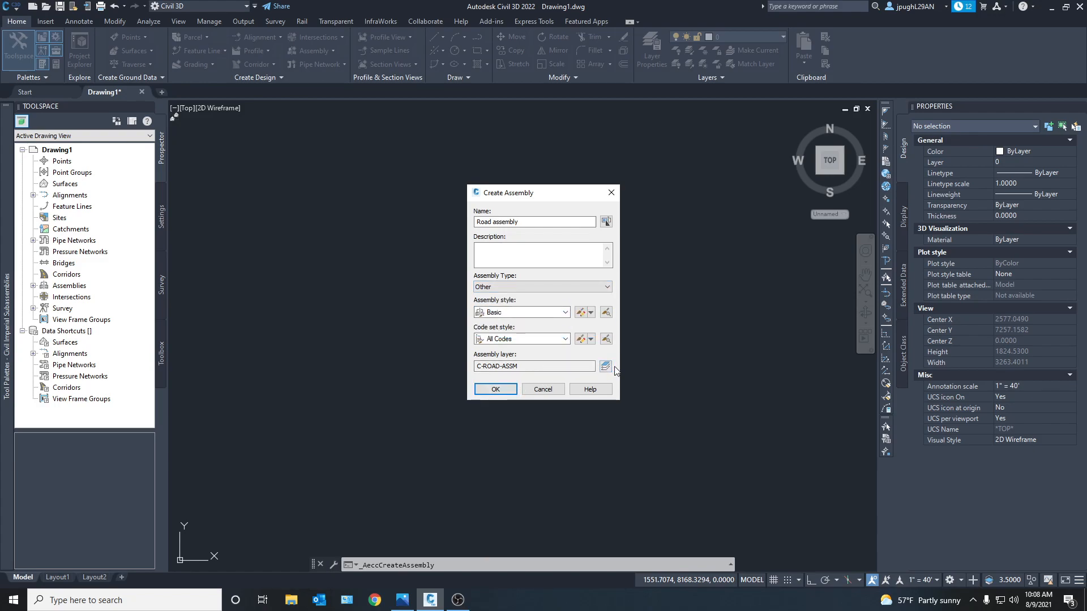
click(606, 366)
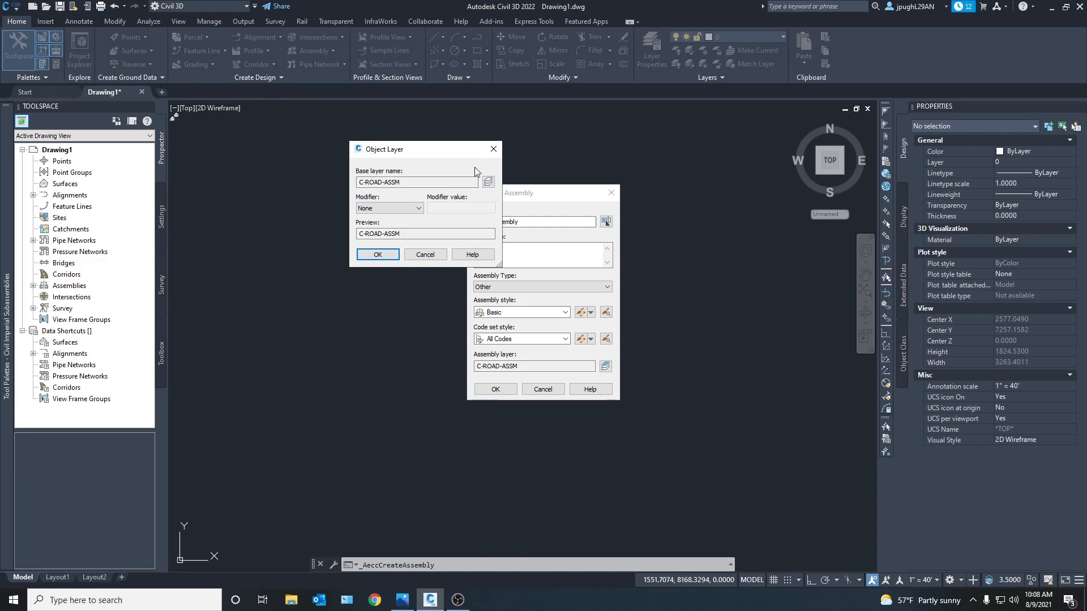
click(416, 182)
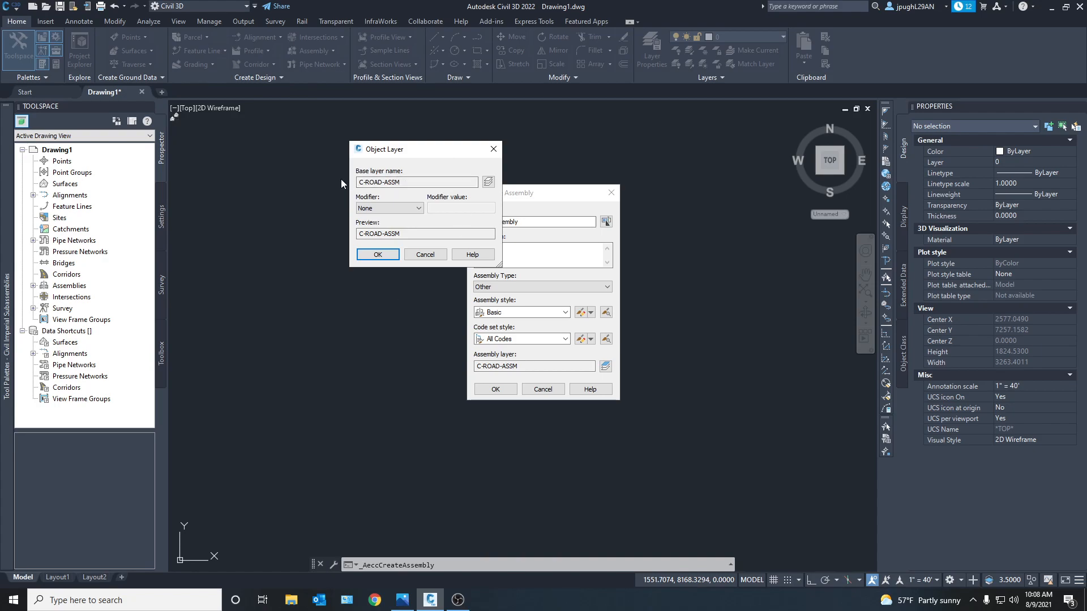
click(416, 182)
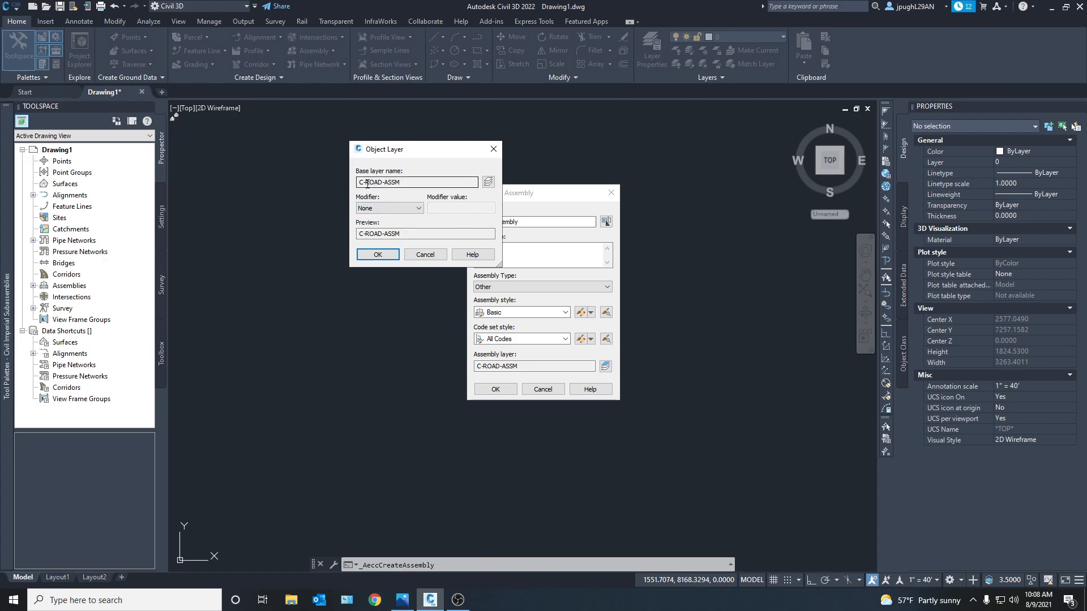
mouse_move(378, 254)
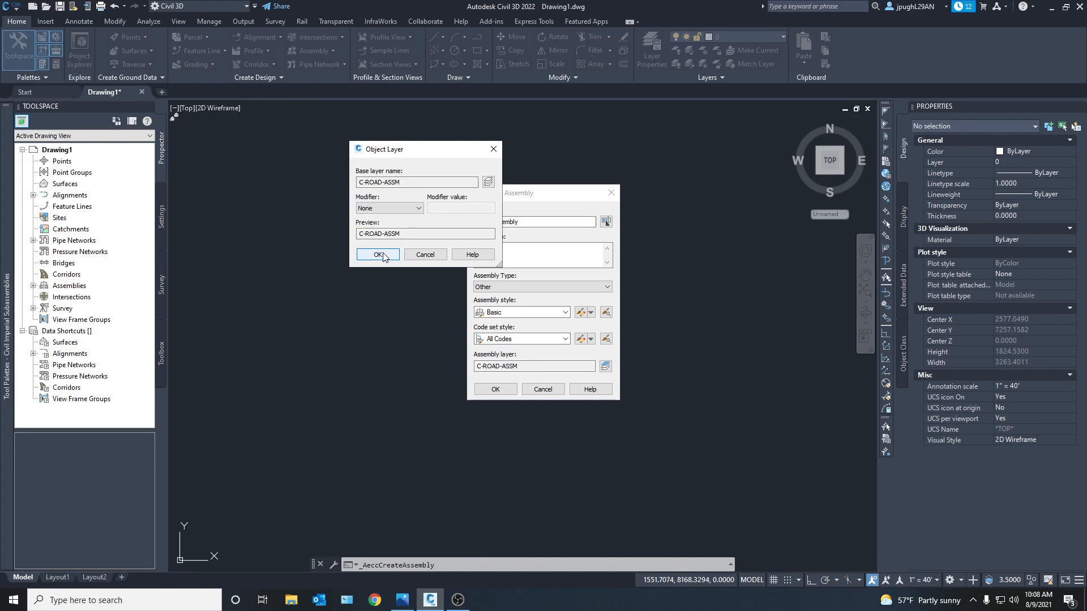
click(377, 255)
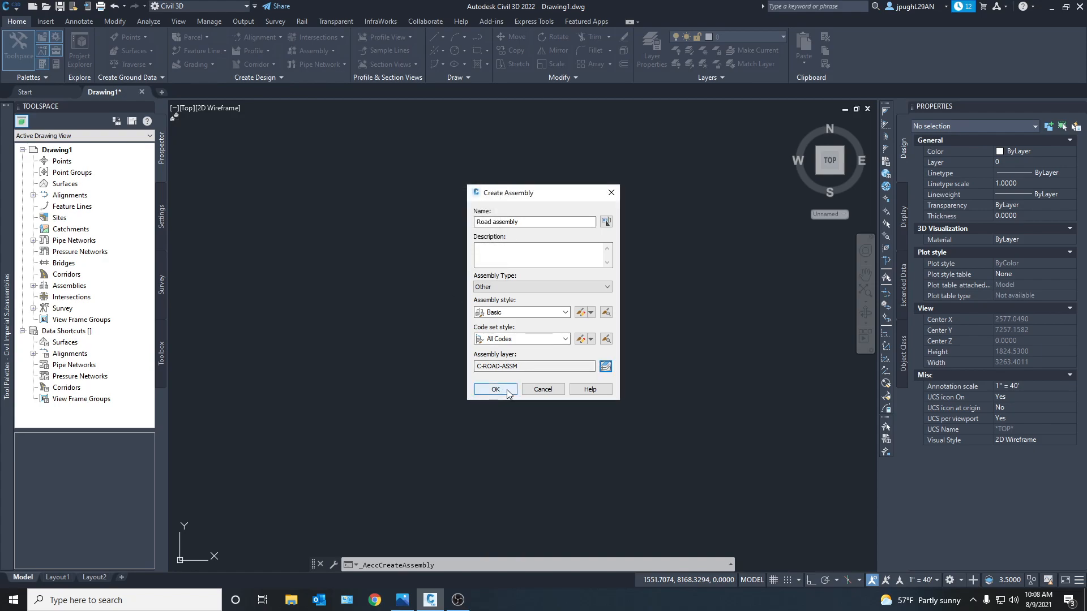
click(495, 389)
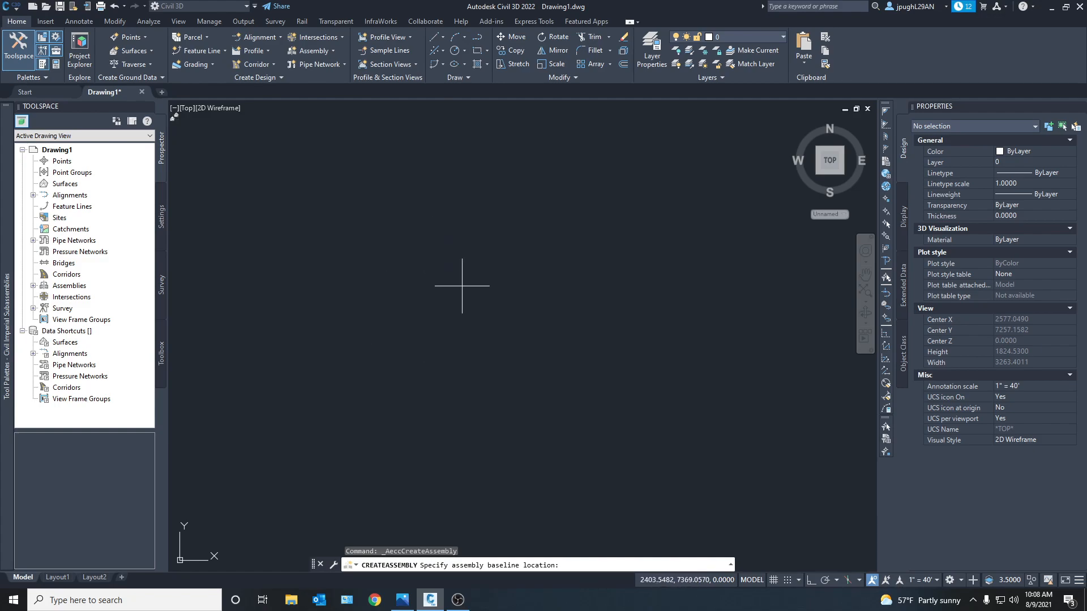
Place the Road assembly baseline in the drawing and select it
click(530, 332)
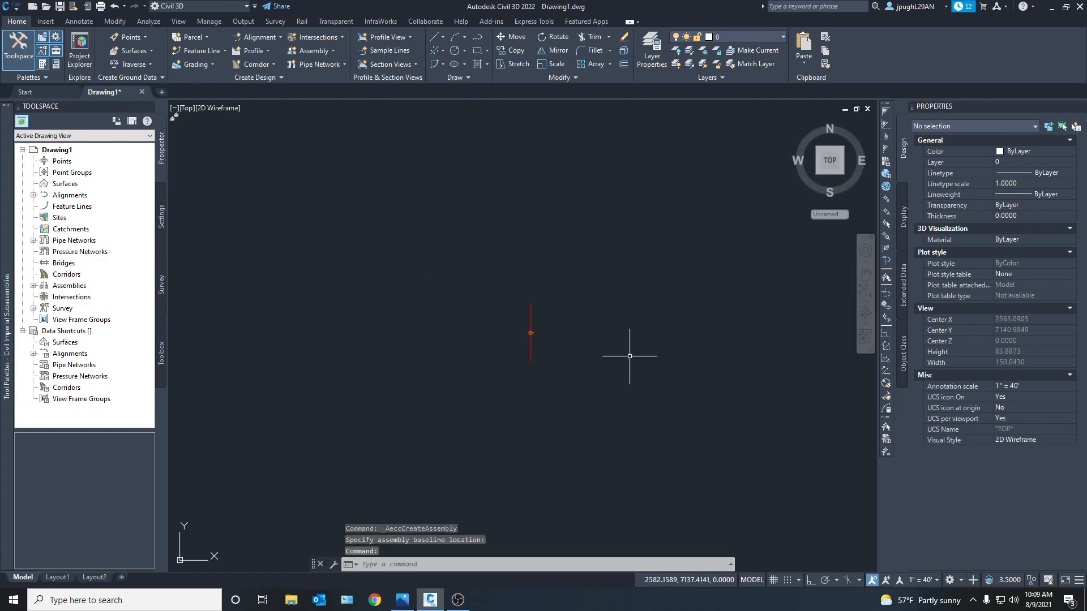
click(530, 318)
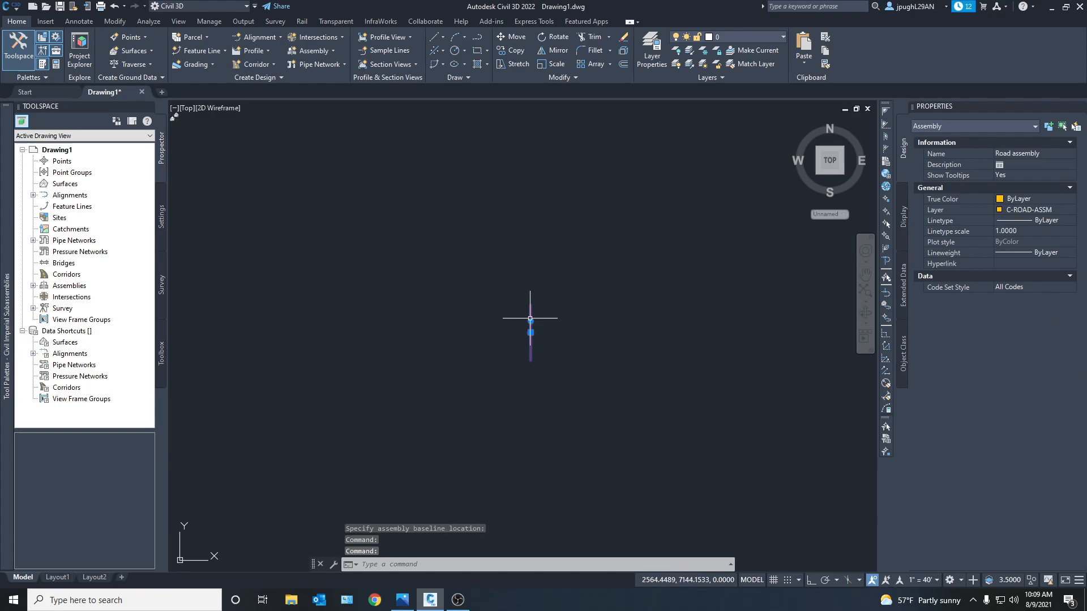
click(531, 333)
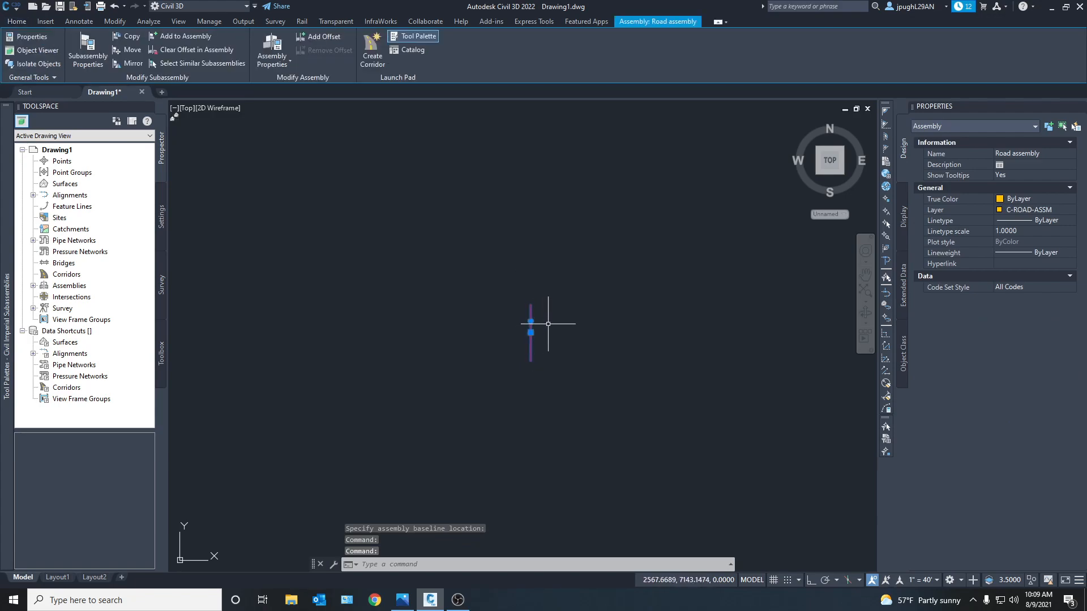
key(Escape)
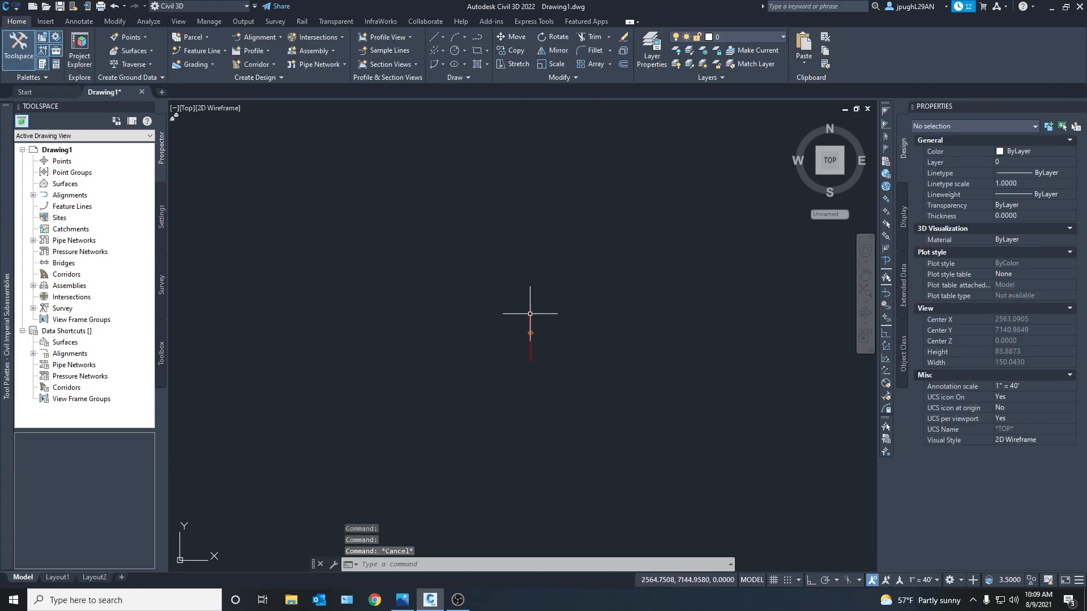
click(530, 313)
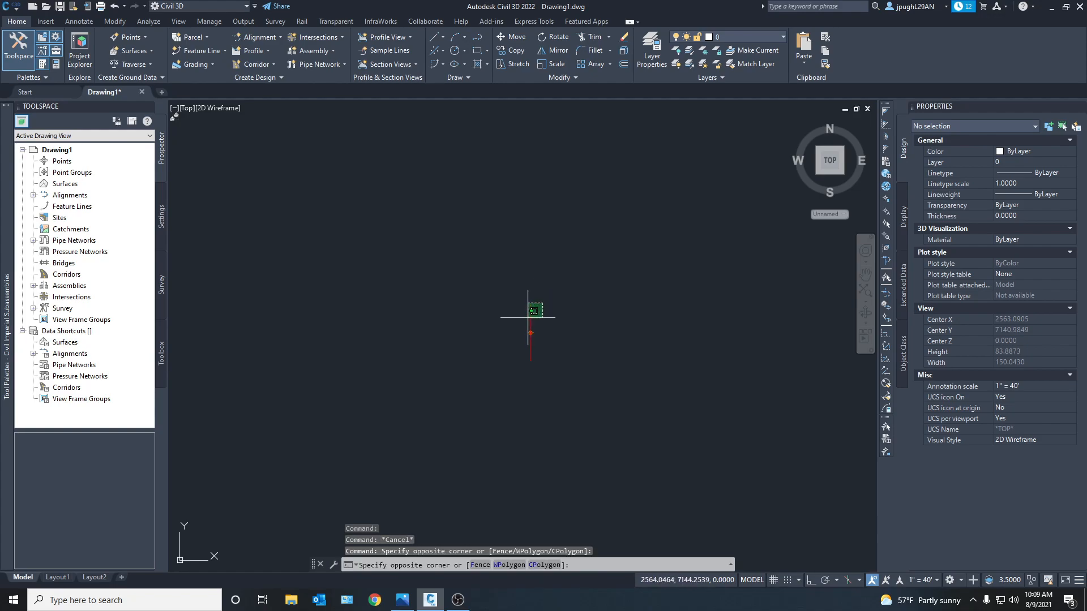
click(533, 310)
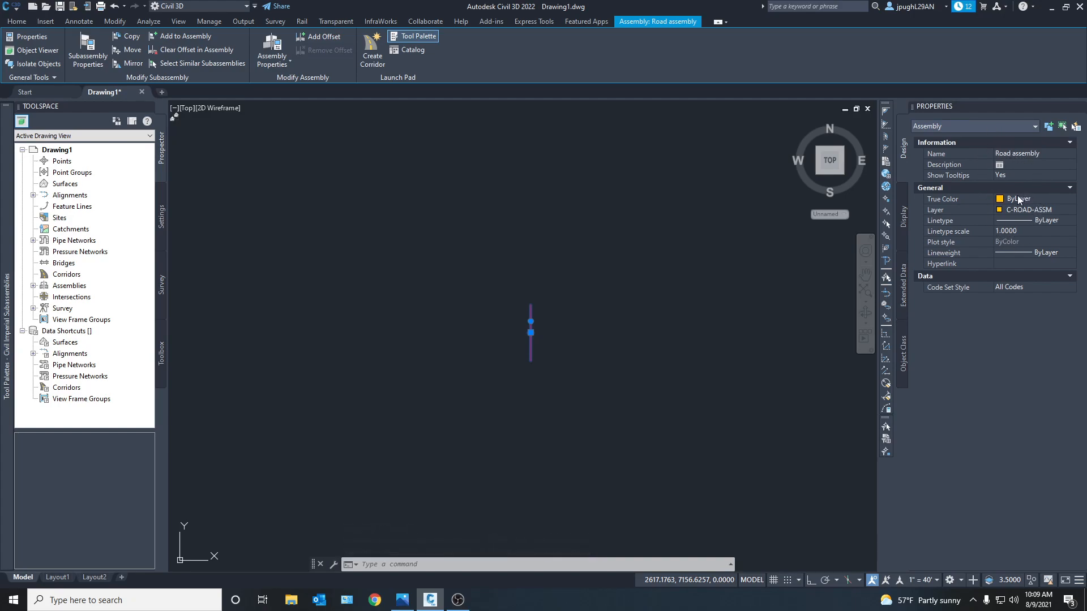
mouse_move(1010, 223)
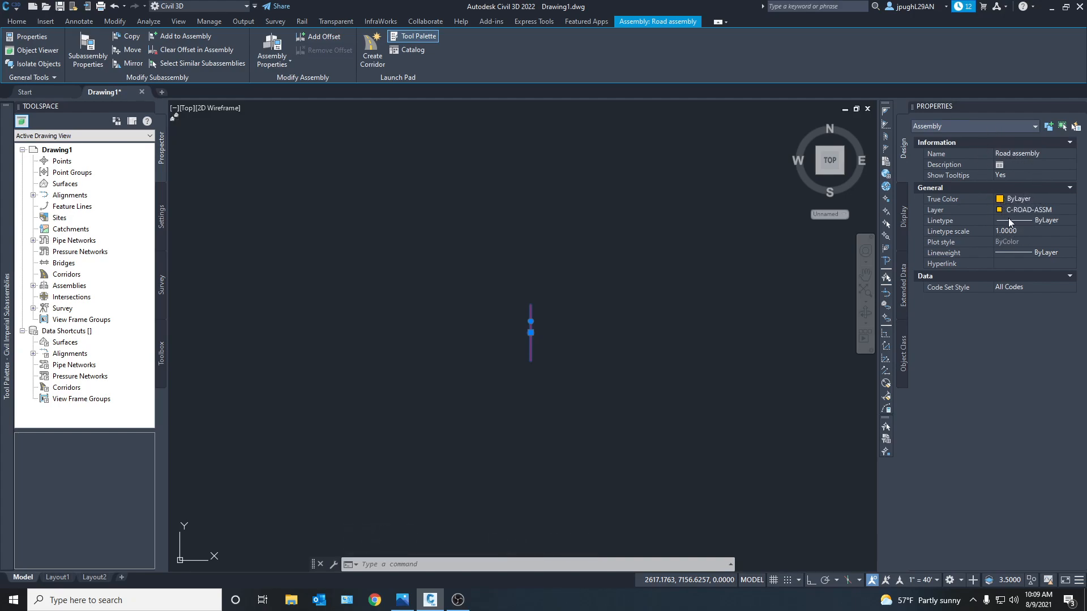
mouse_move(700, 339)
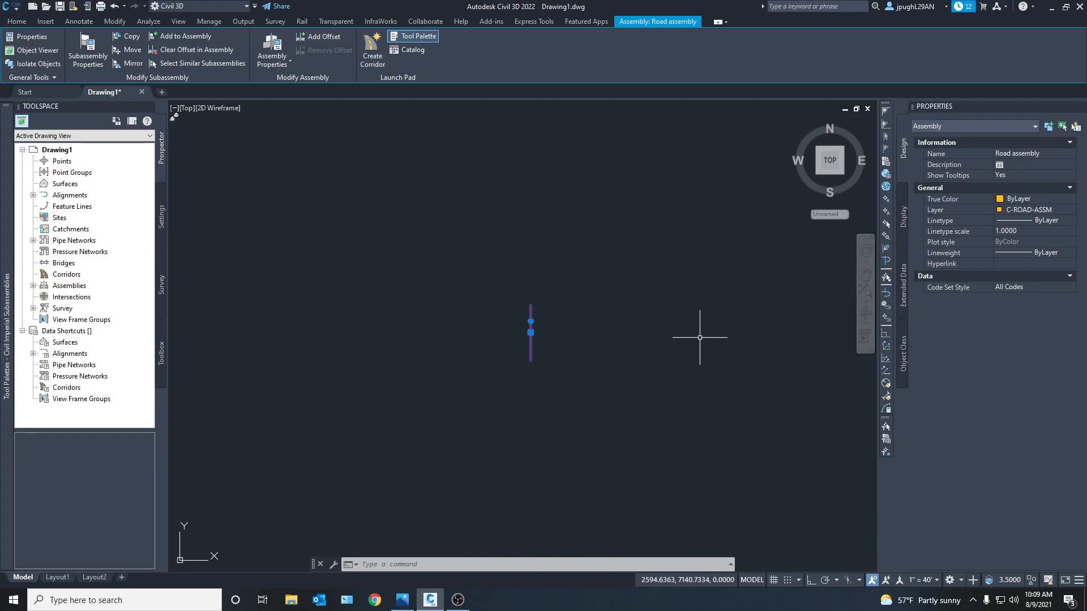
mouse_move(606, 355)
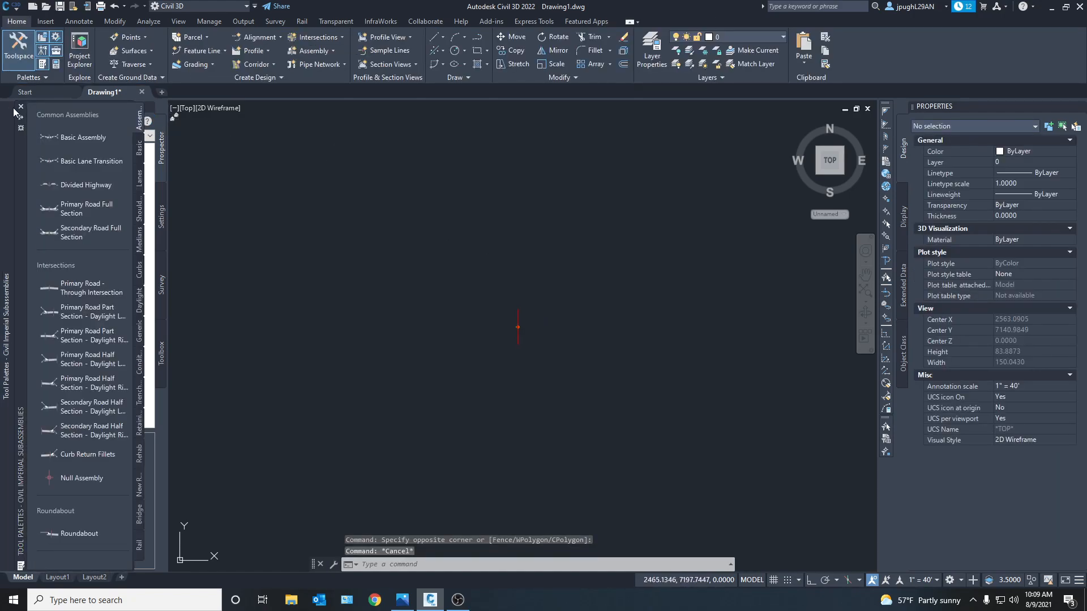
mouse_move(10, 110)
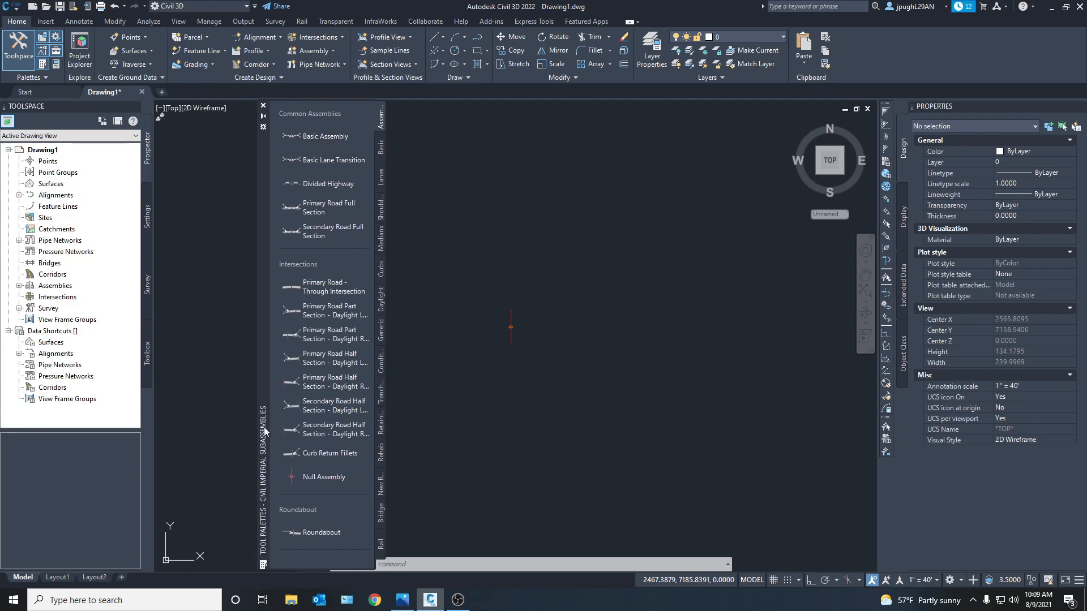
Dock the Civil Imperial Subassemblies palette beside the Toolspace prospector tree
click(262, 105)
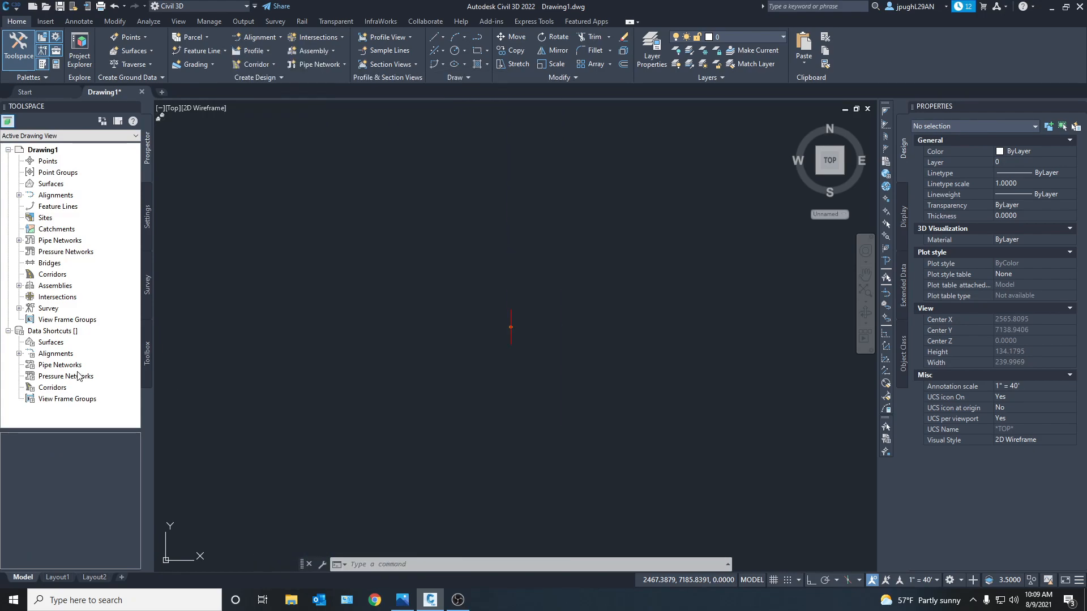
mouse_move(18, 387)
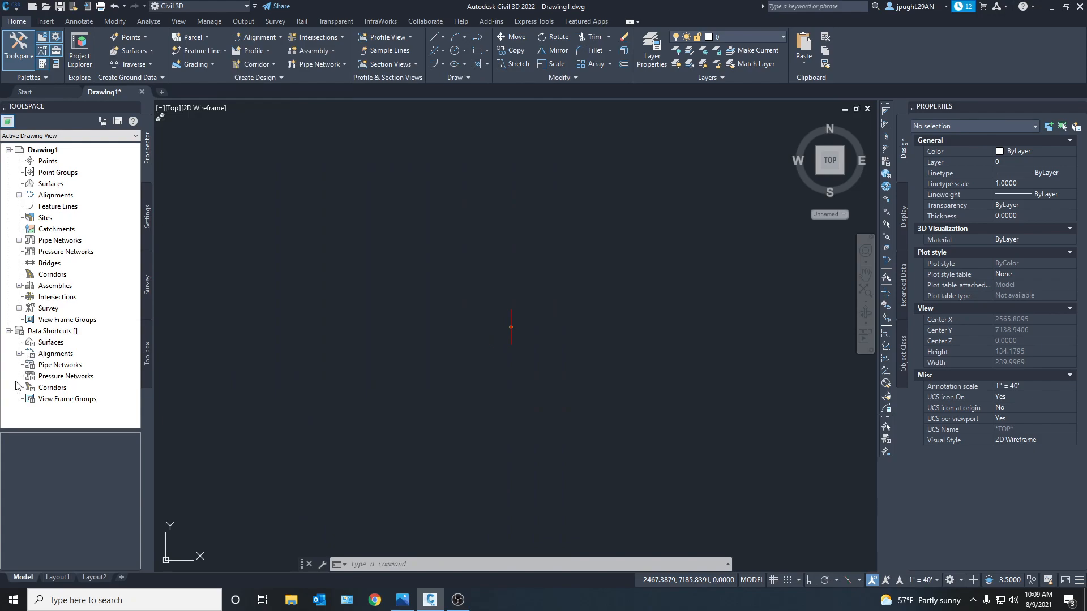
mouse_move(166, 448)
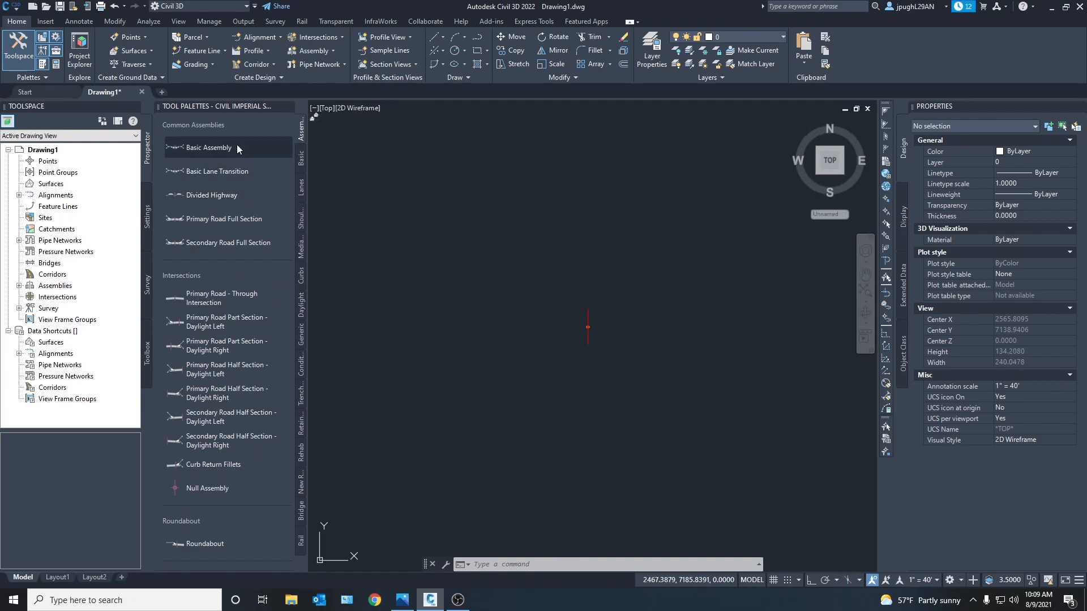
mouse_move(203, 188)
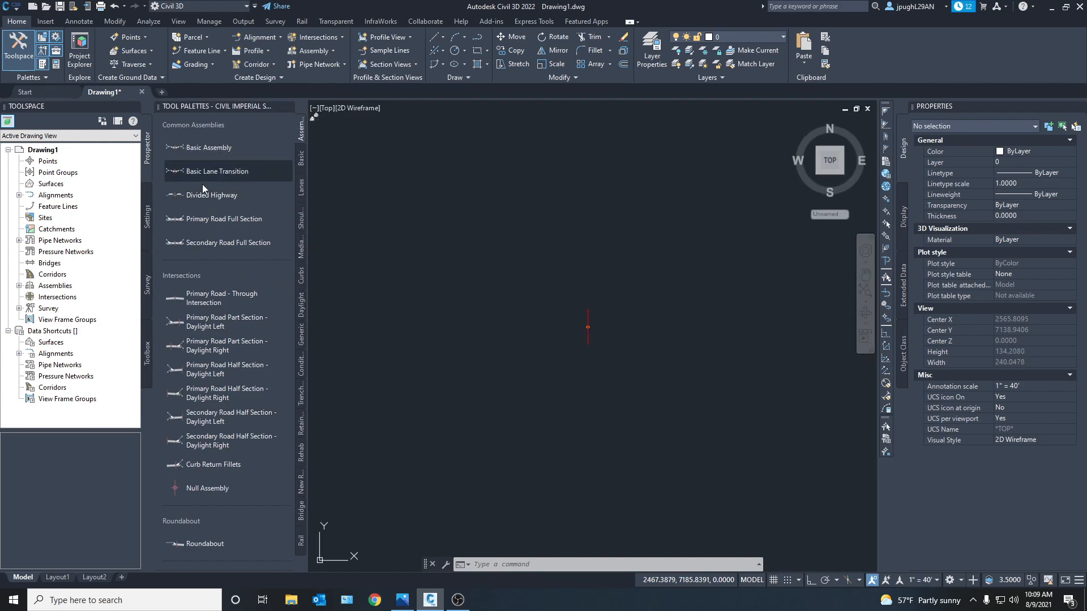
mouse_move(204, 147)
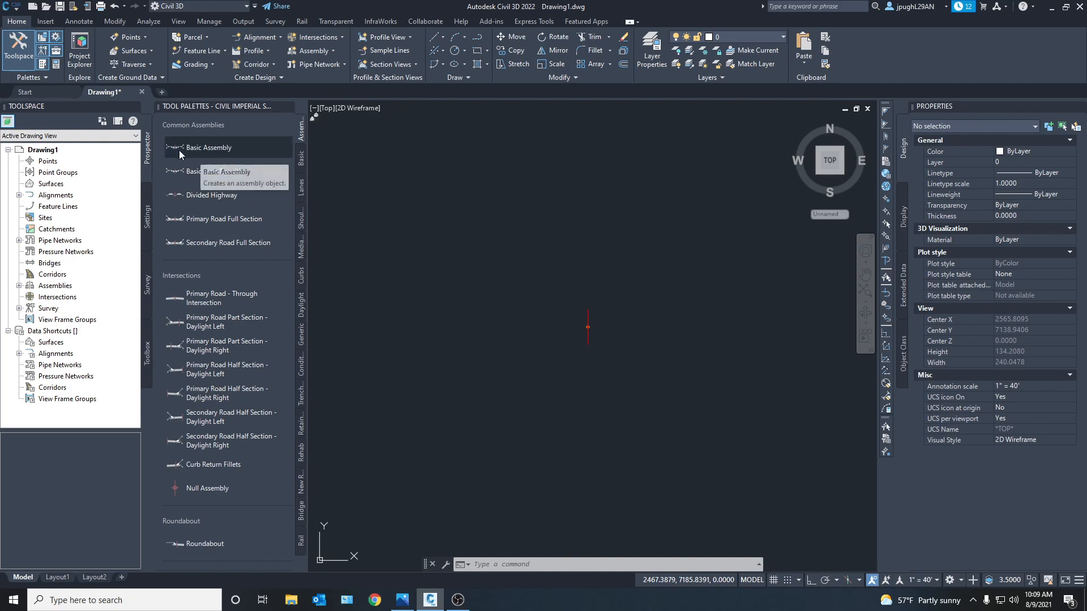
mouse_move(206, 206)
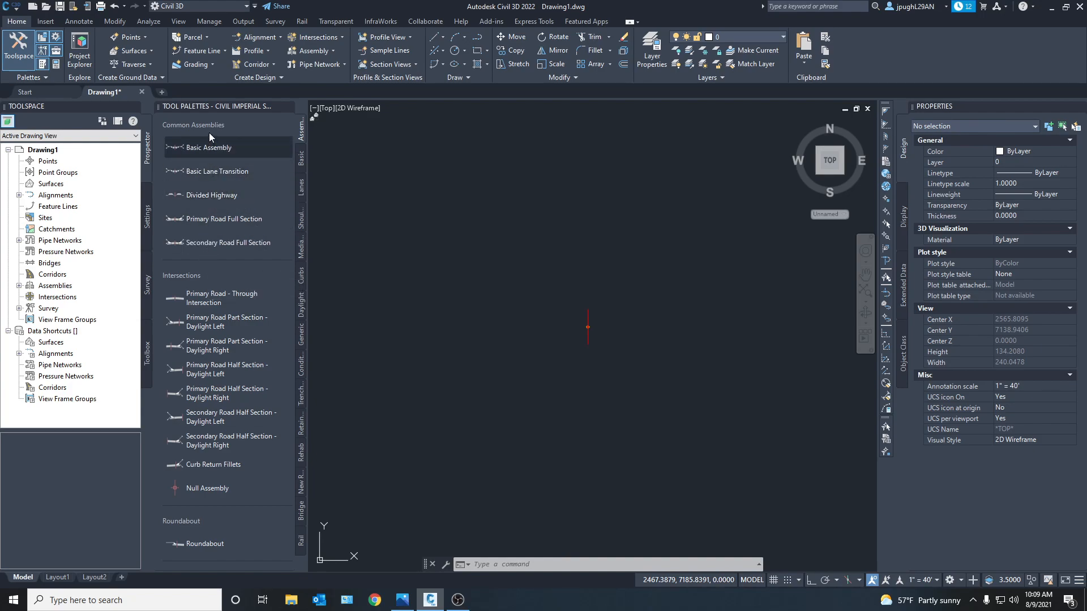
mouse_move(221, 243)
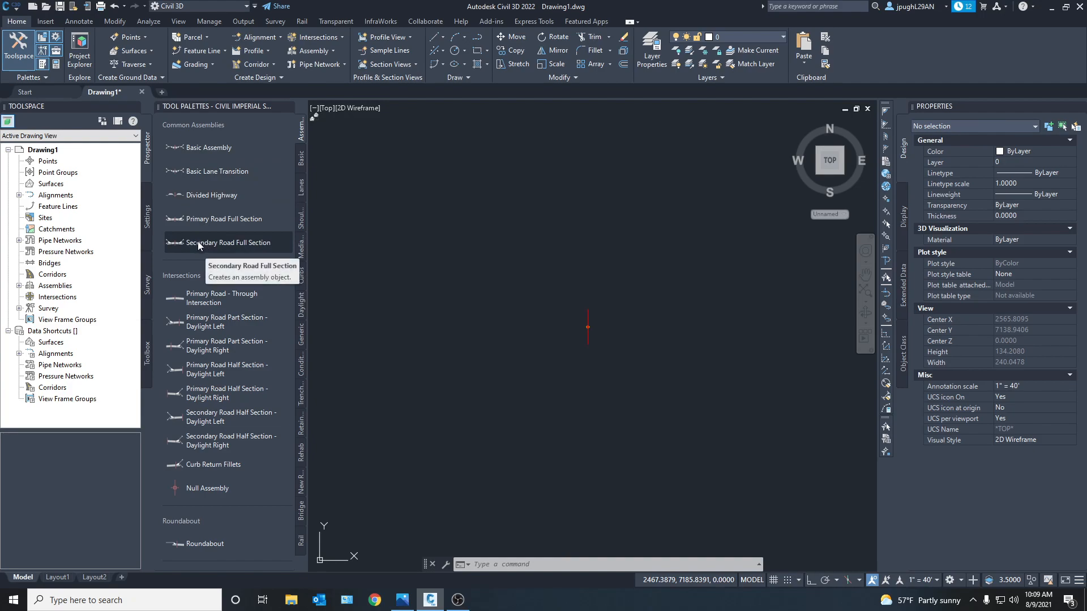
mouse_move(207, 253)
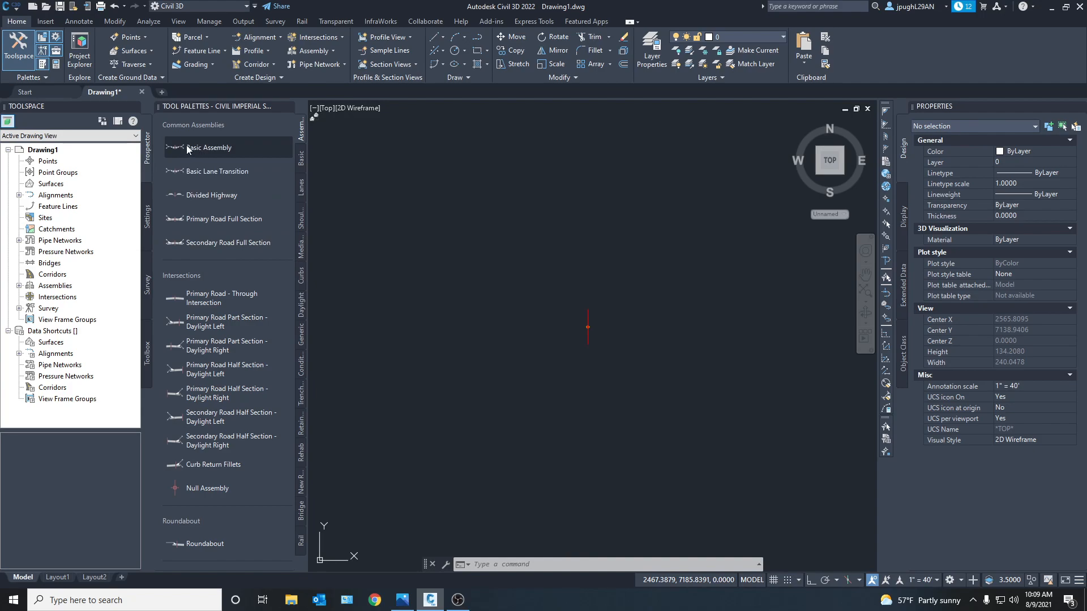
mouse_move(210, 195)
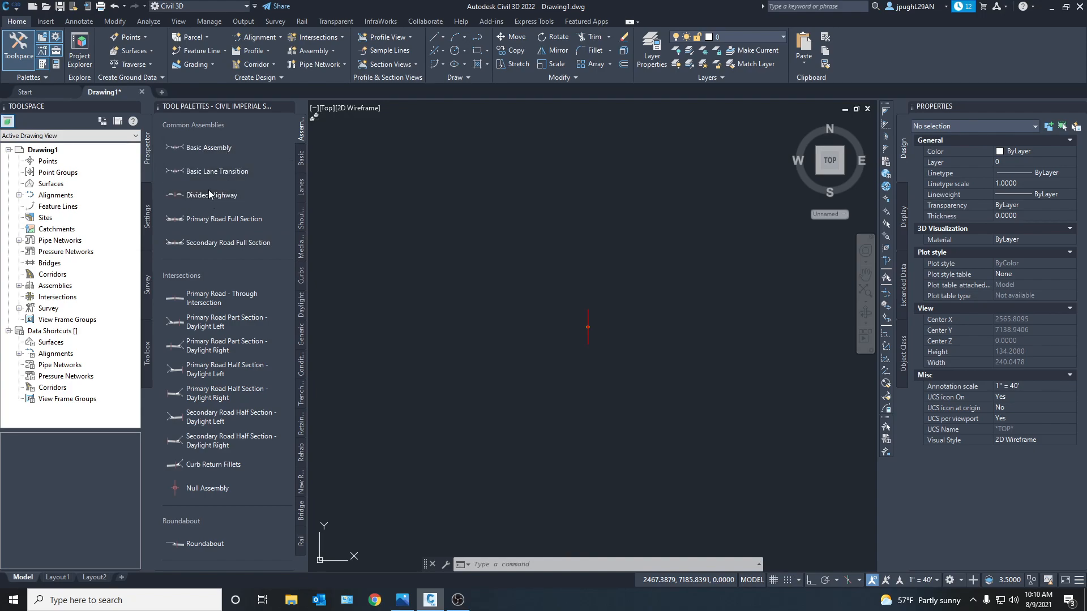
mouse_move(207, 147)
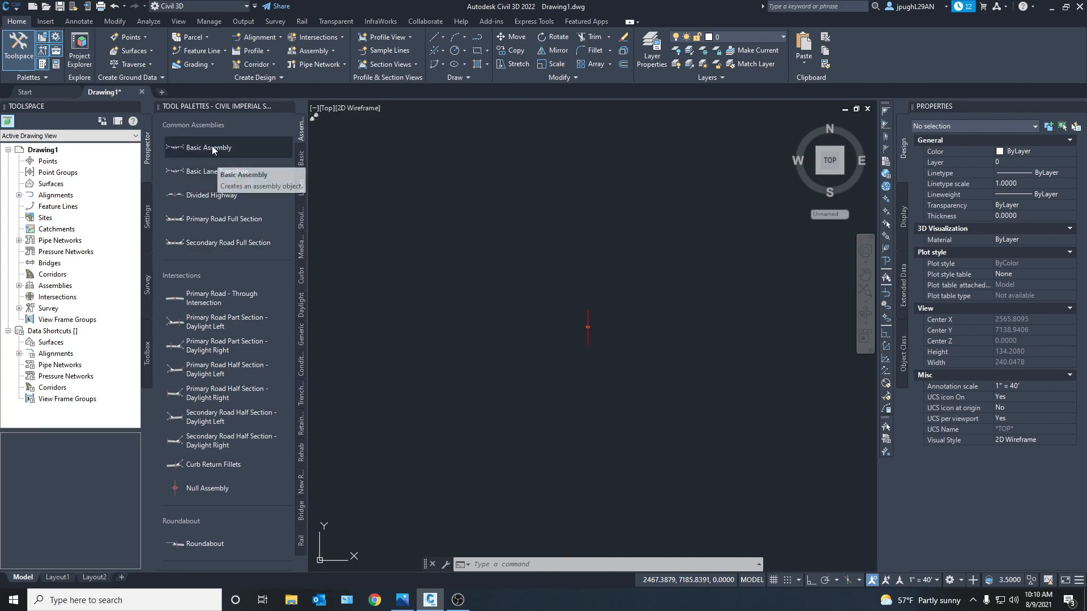
Place a Basic Assembly cross-section in the drawing and zoom in to inspect it
click(206, 148)
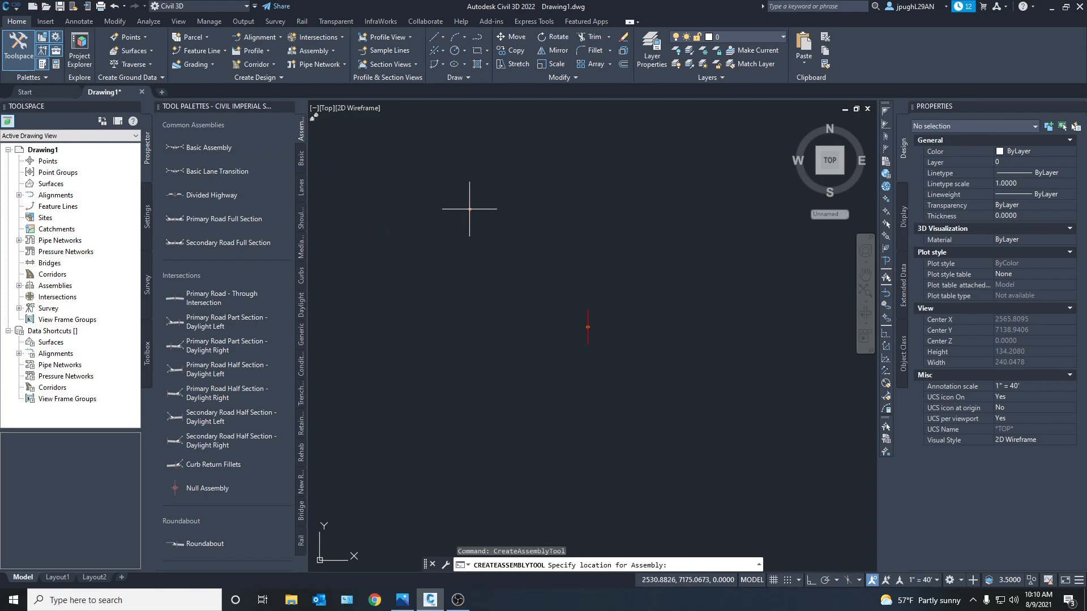
click(502, 252)
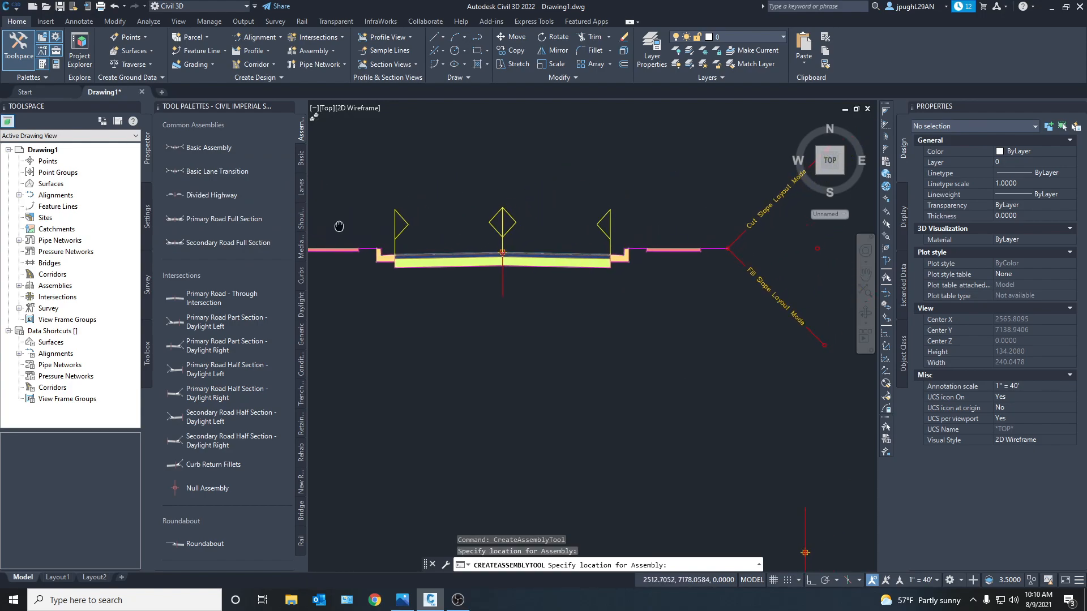
mouse_move(586, 276)
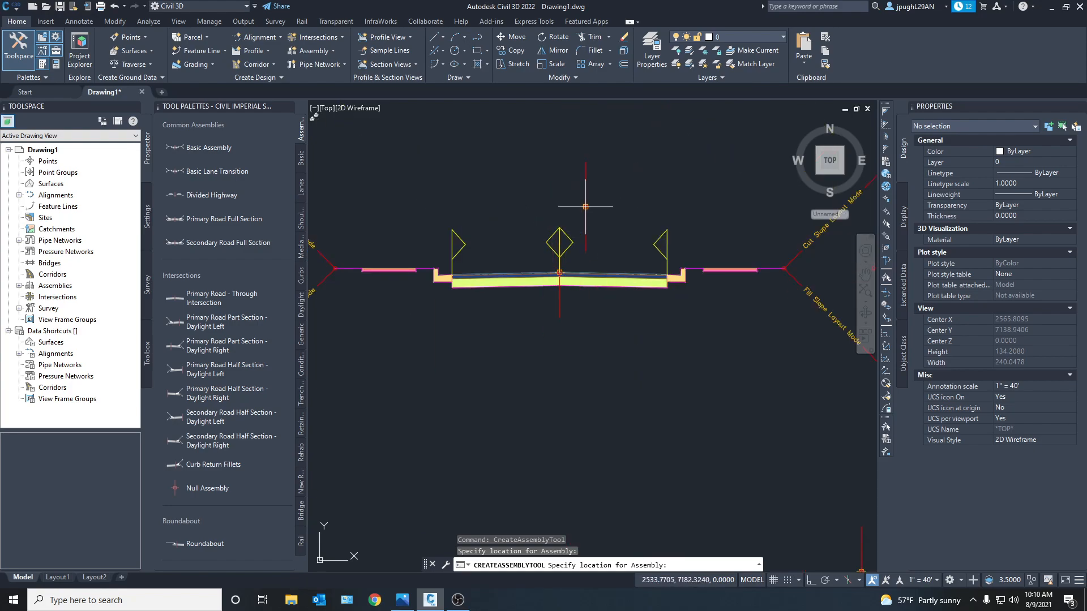
key(Escape)
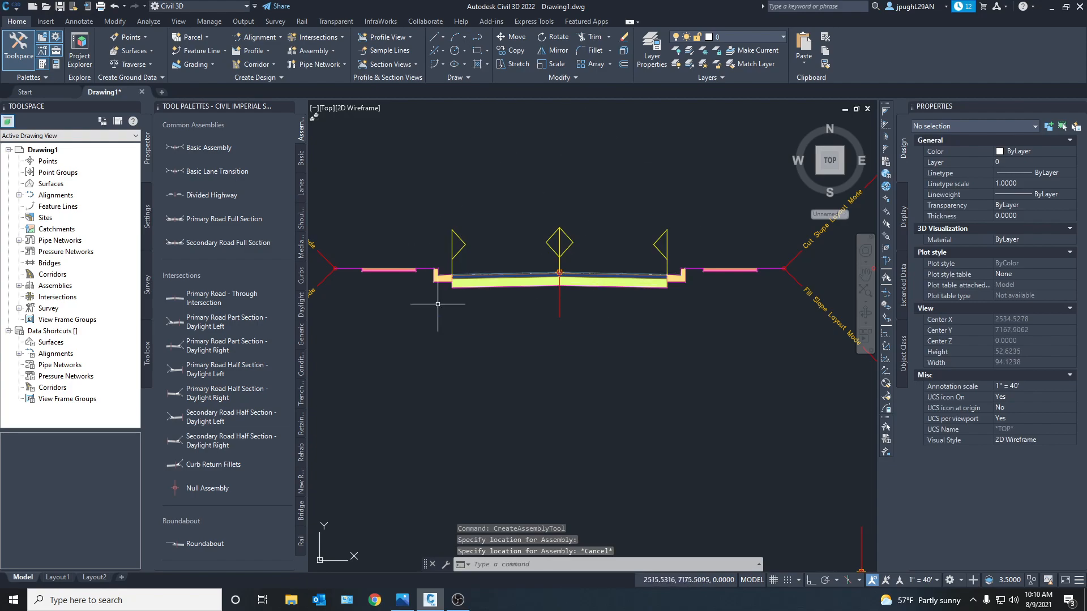
scroll(up, 3)
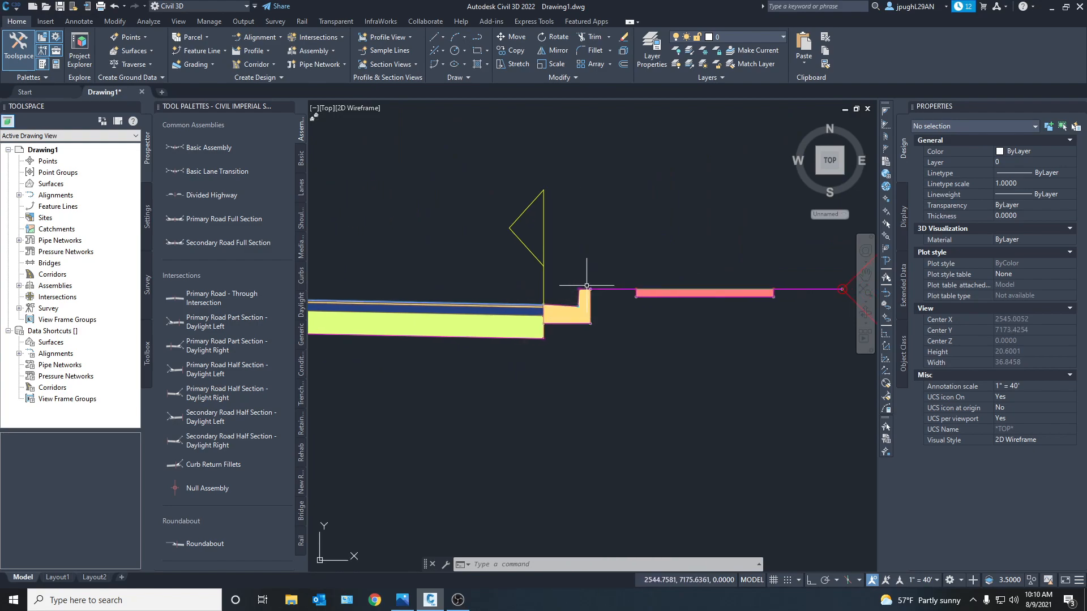
mouse_move(670, 290)
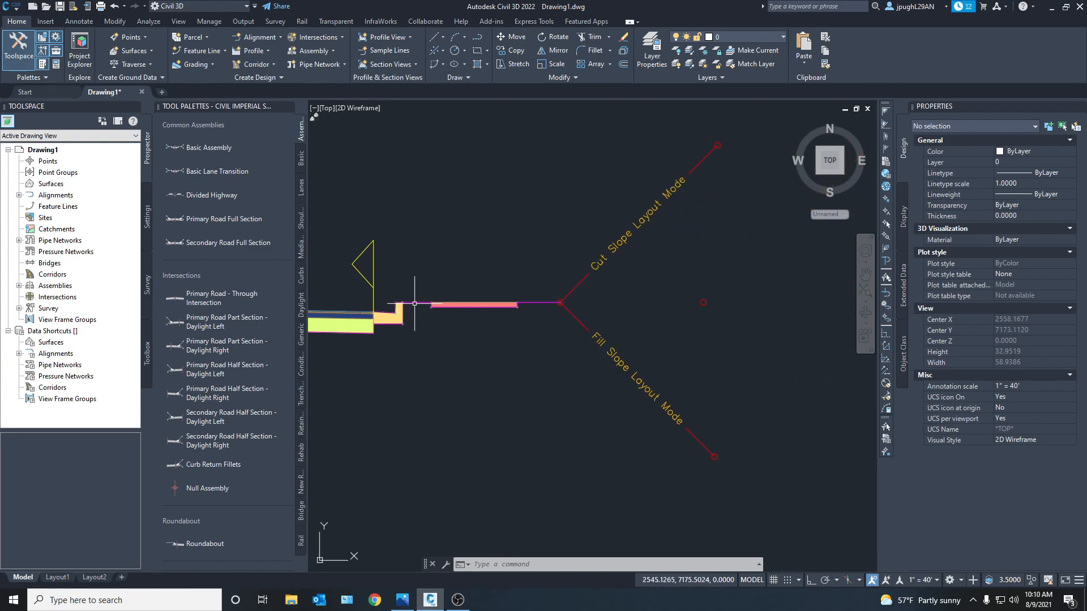
mouse_move(419, 300)
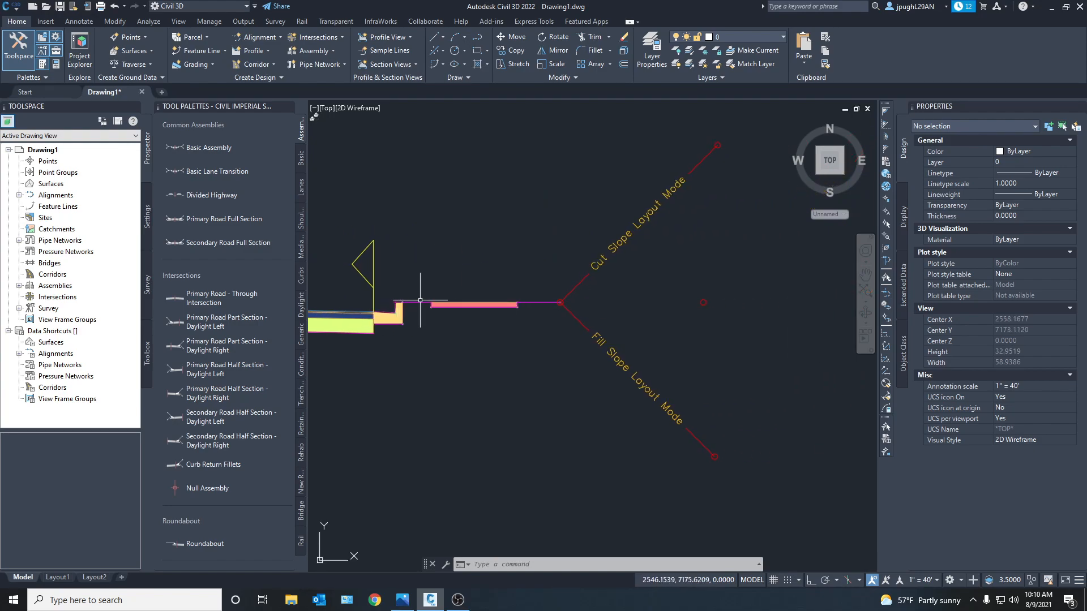
mouse_move(582, 299)
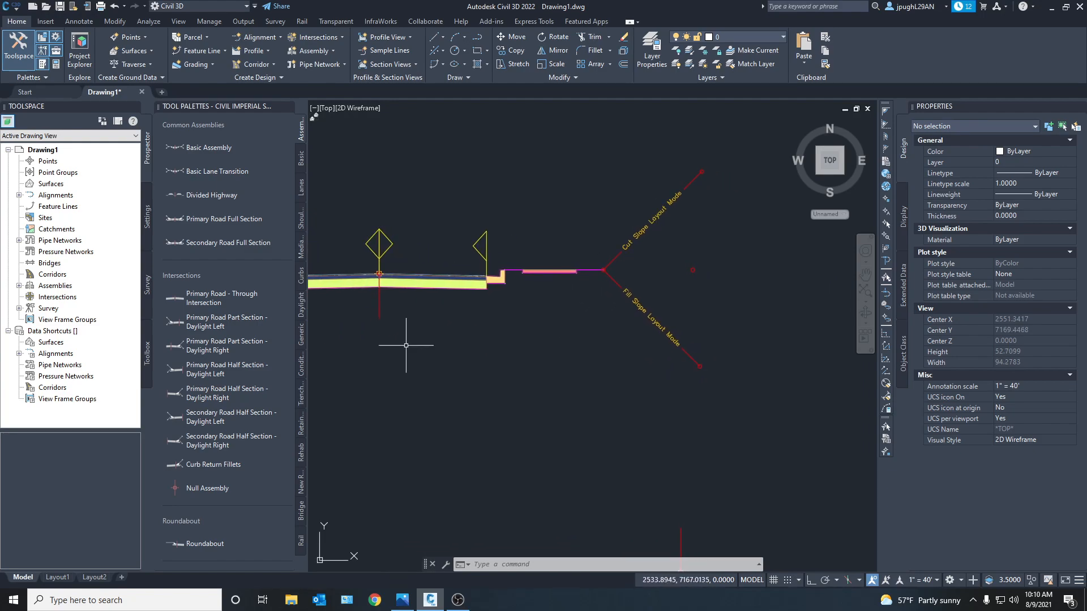
mouse_move(659, 263)
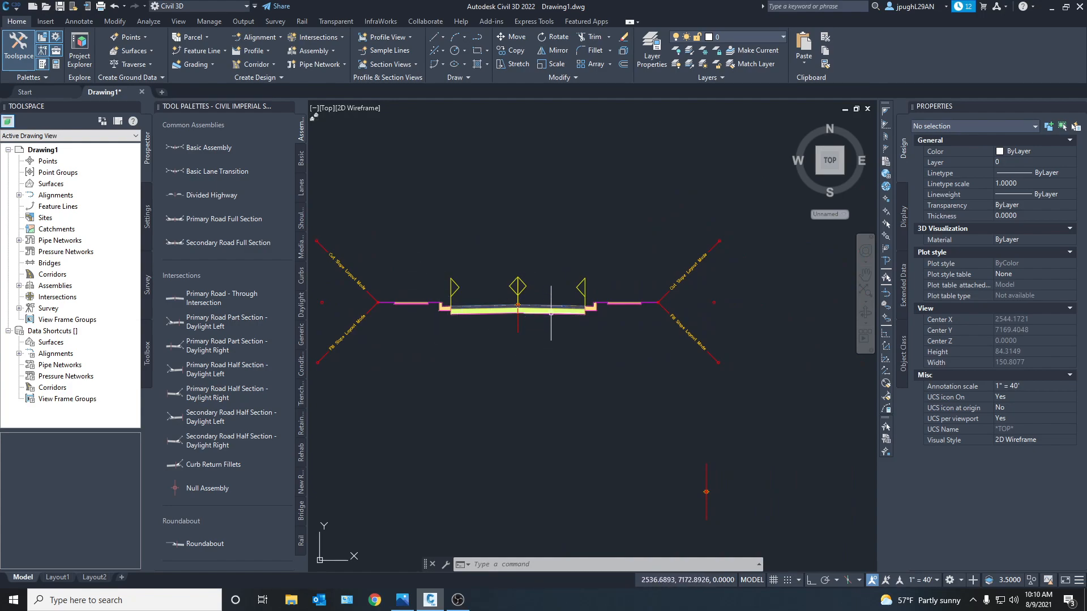
mouse_move(494, 303)
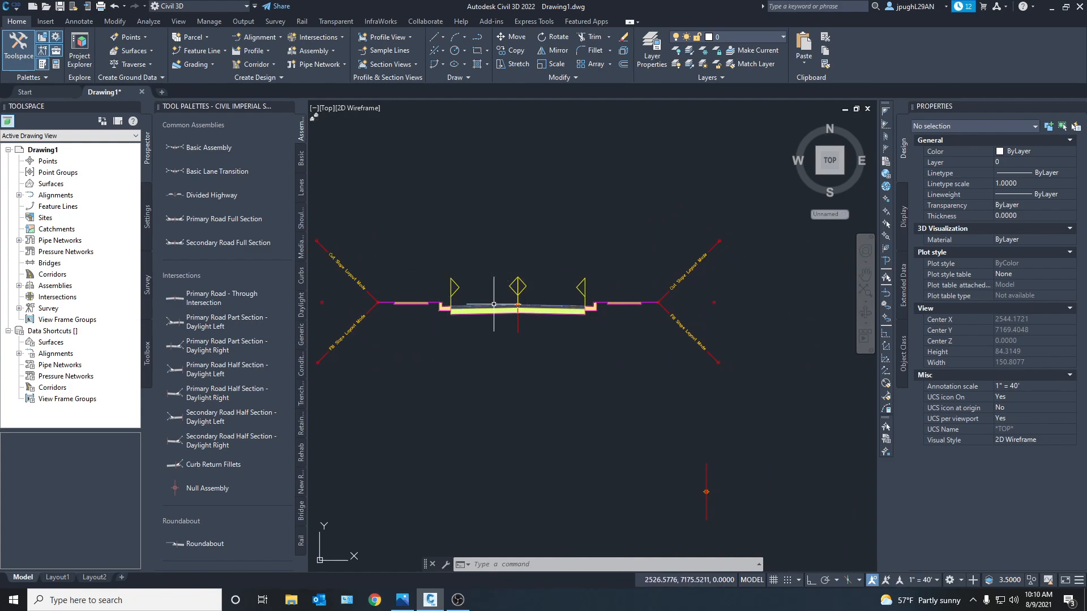
scroll(down, 3)
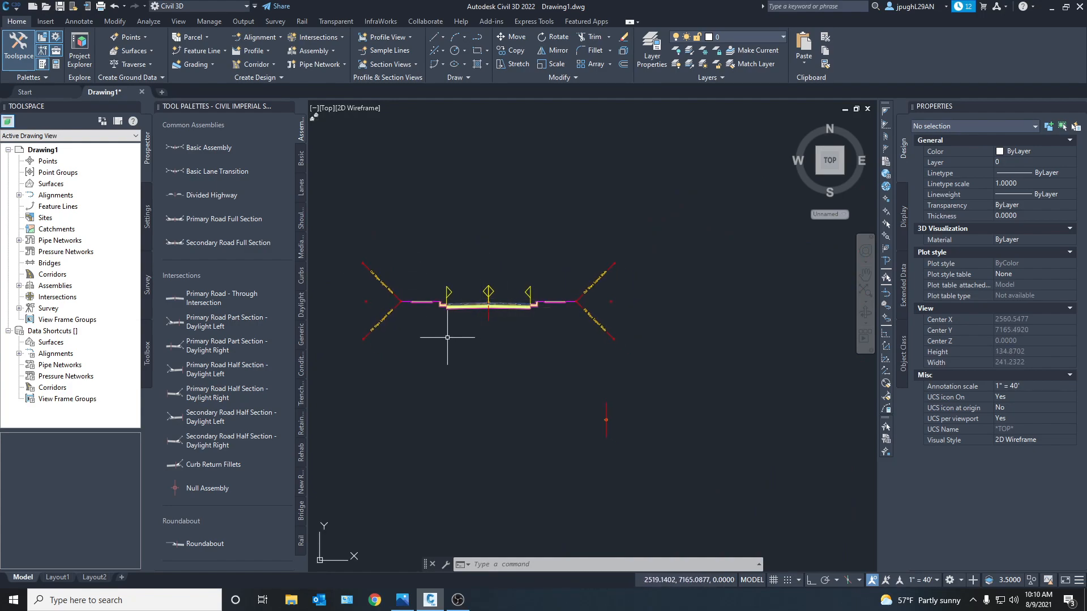
scroll(up, 3)
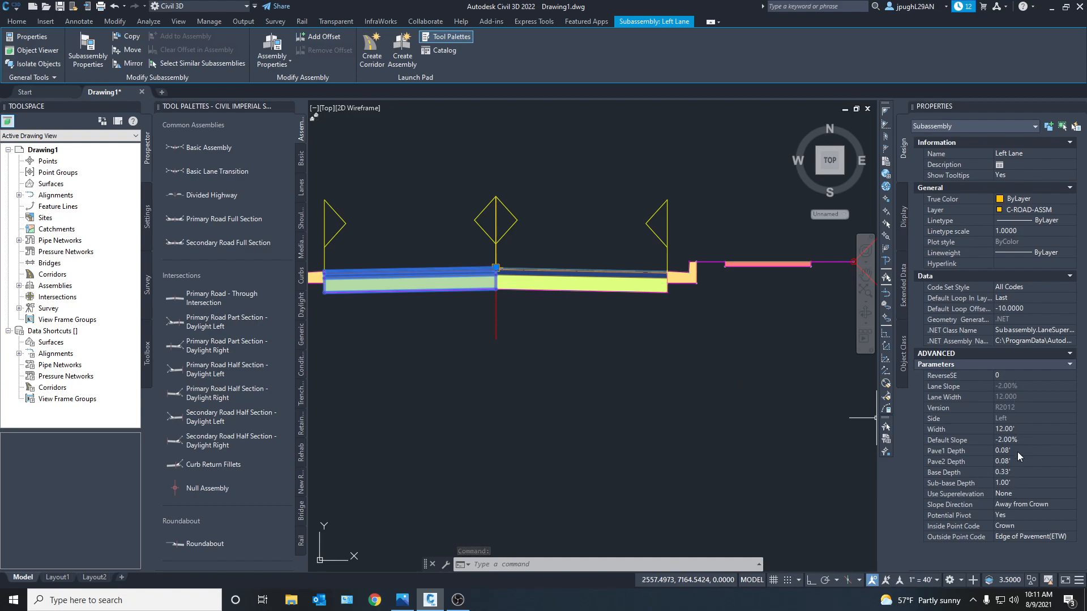
mouse_move(1026, 441)
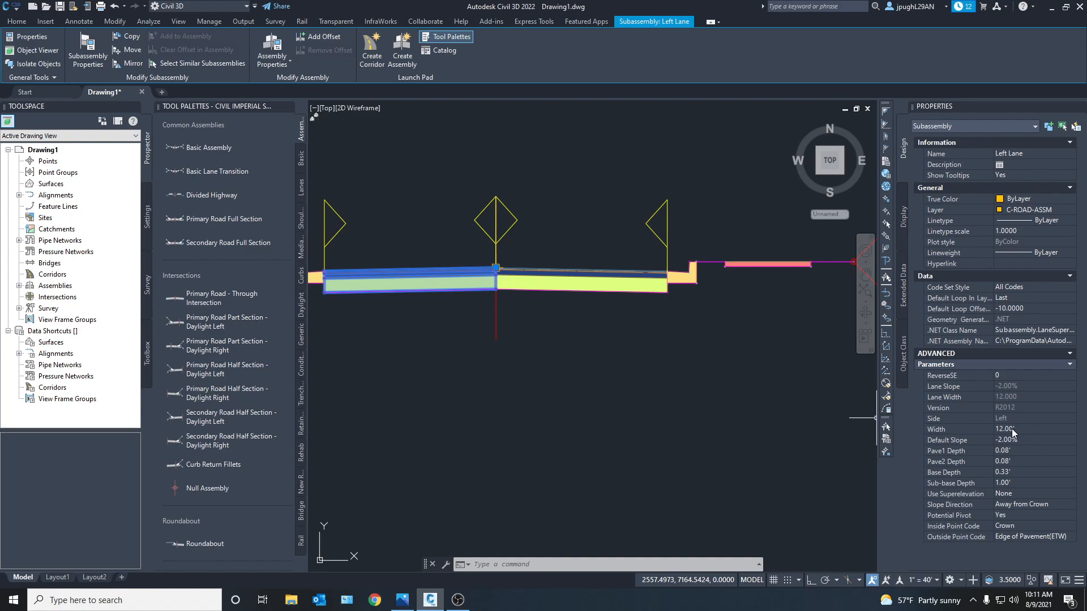
Set both travel lane widths to 14 feet in the Properties palette
double_click(1005, 430)
text(4)
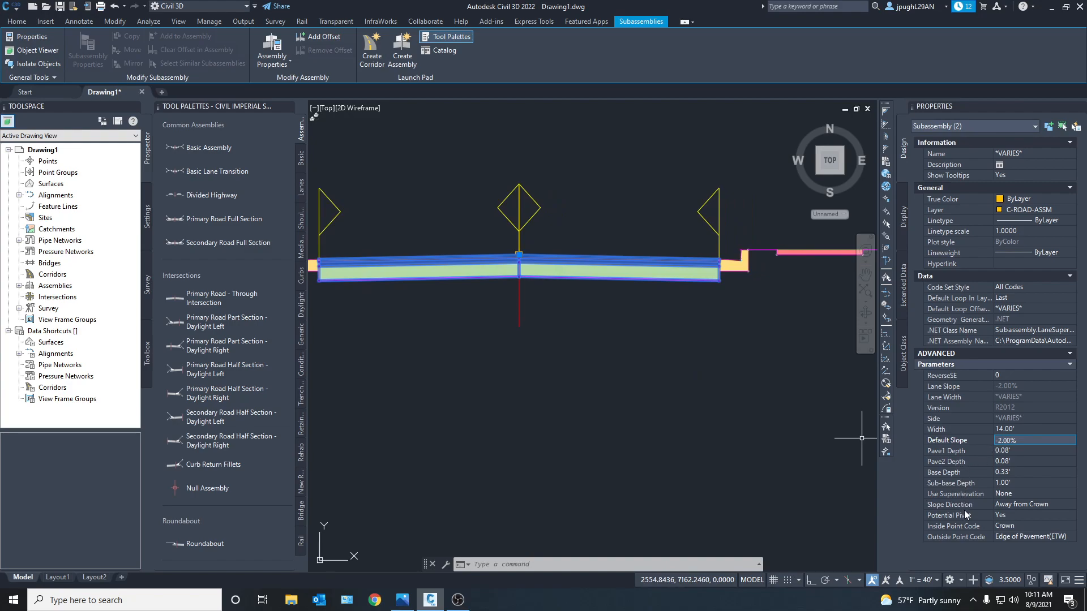
mouse_move(983, 504)
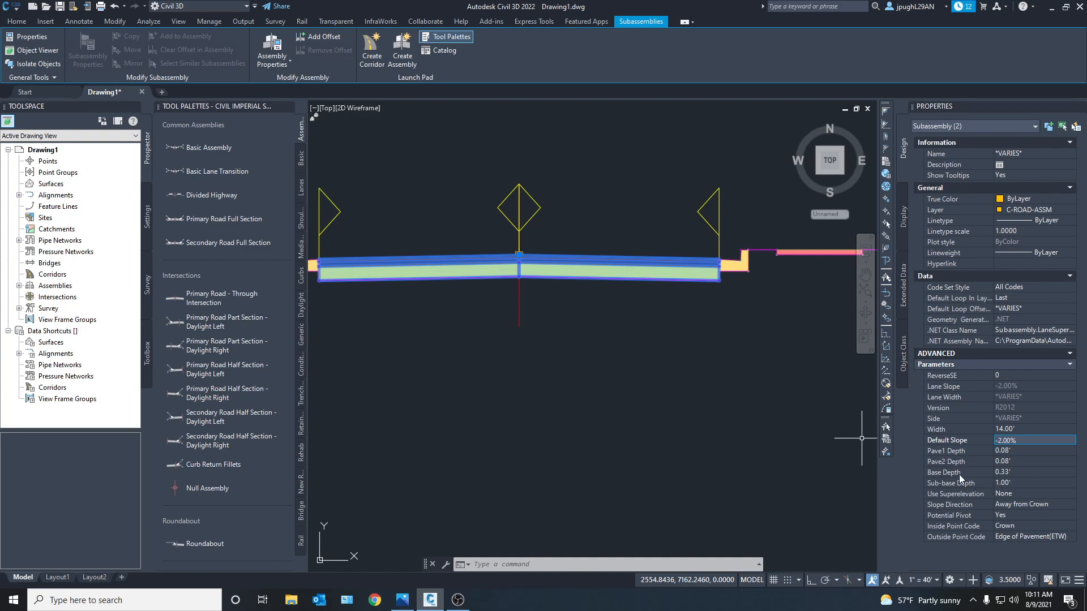
mouse_move(551, 336)
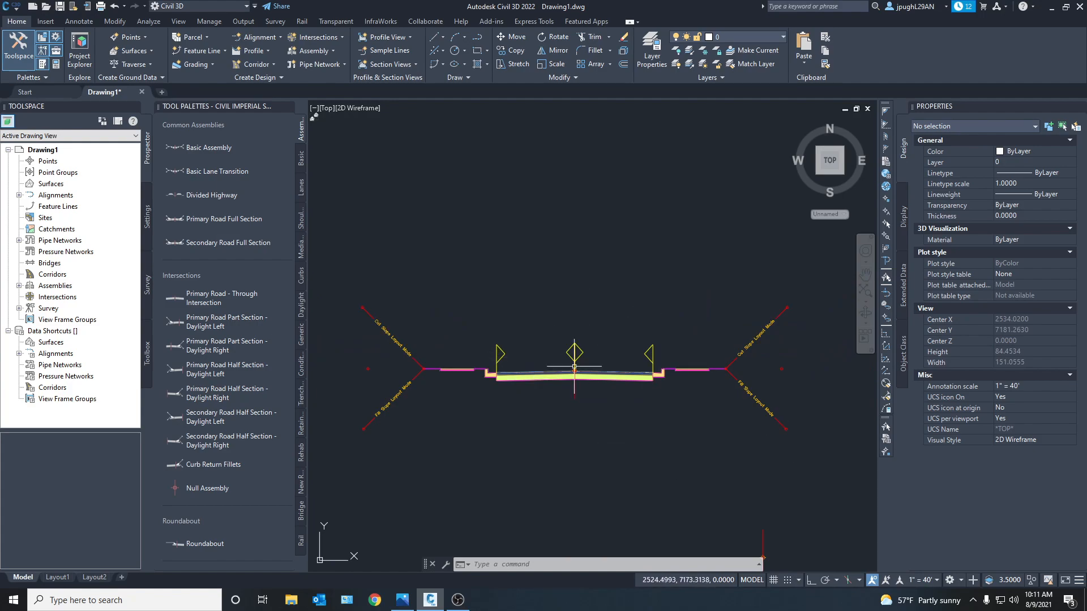
mouse_move(554, 219)
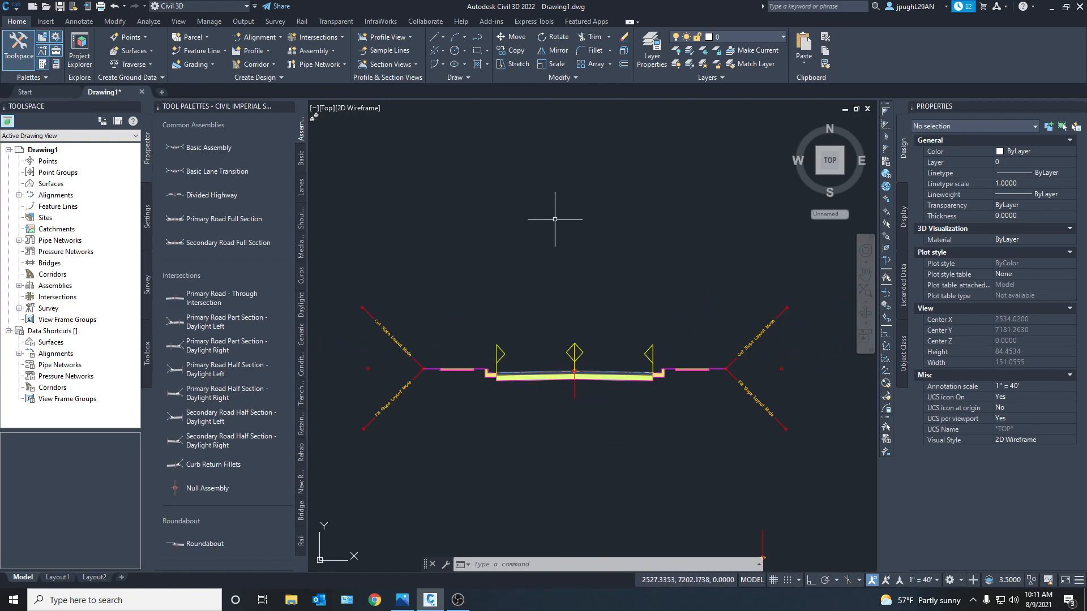
mouse_move(587, 263)
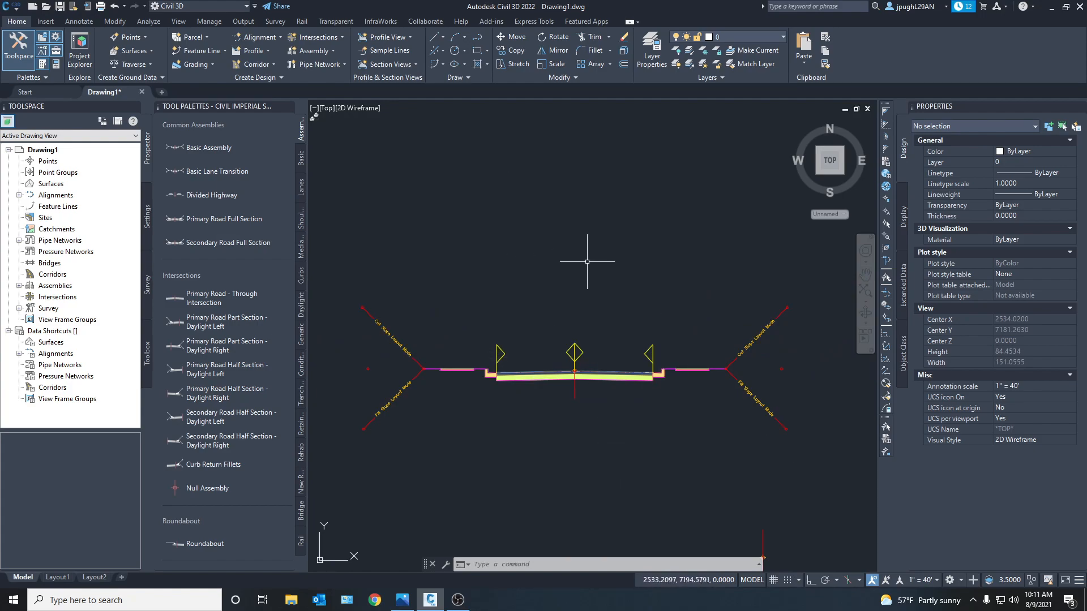
mouse_move(576, 235)
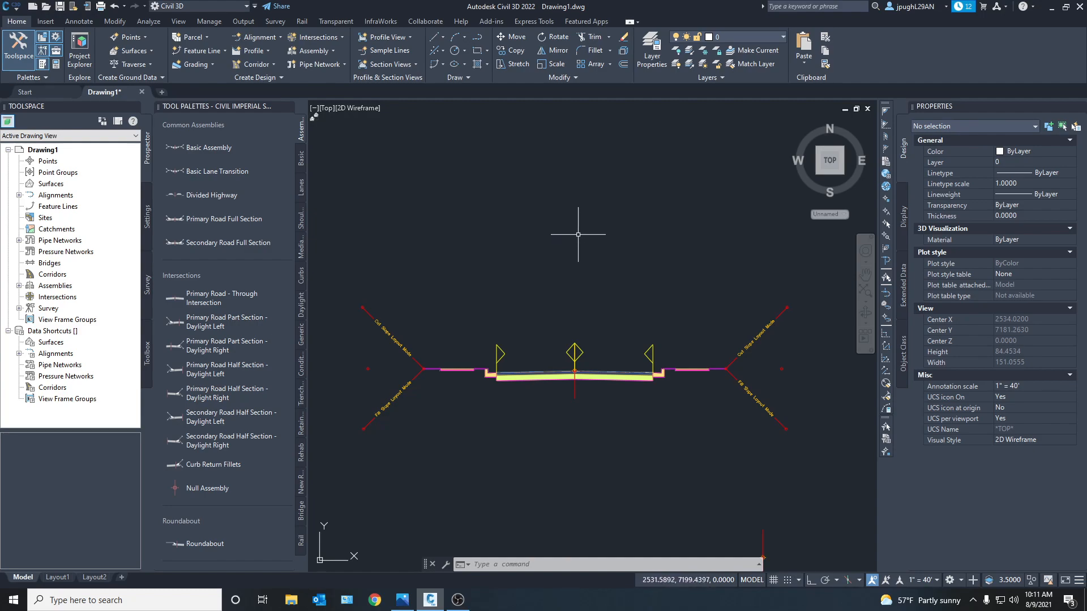
mouse_move(577, 234)
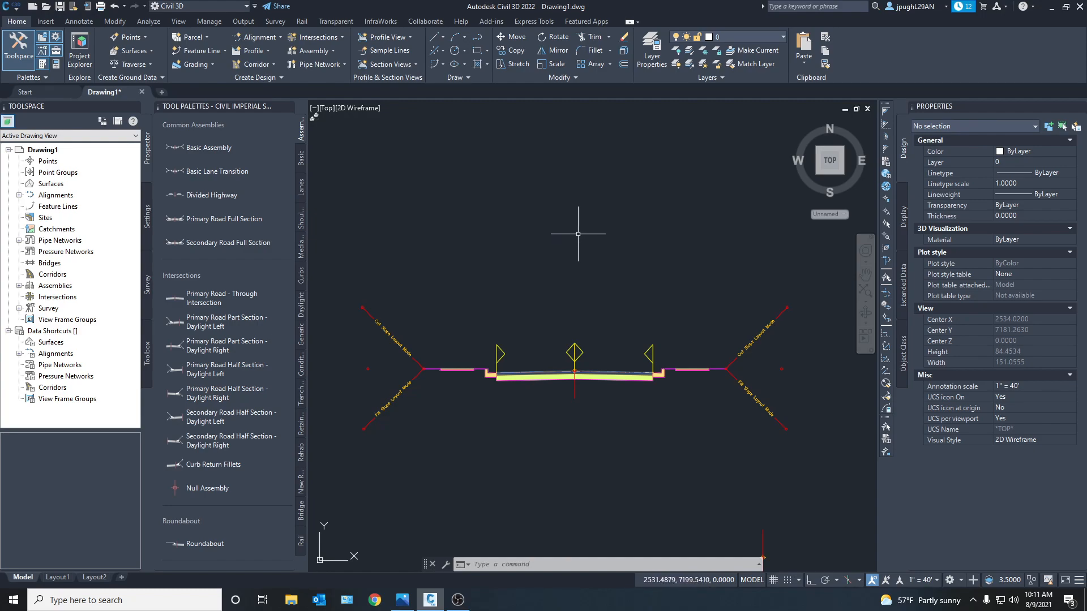
mouse_move(572, 228)
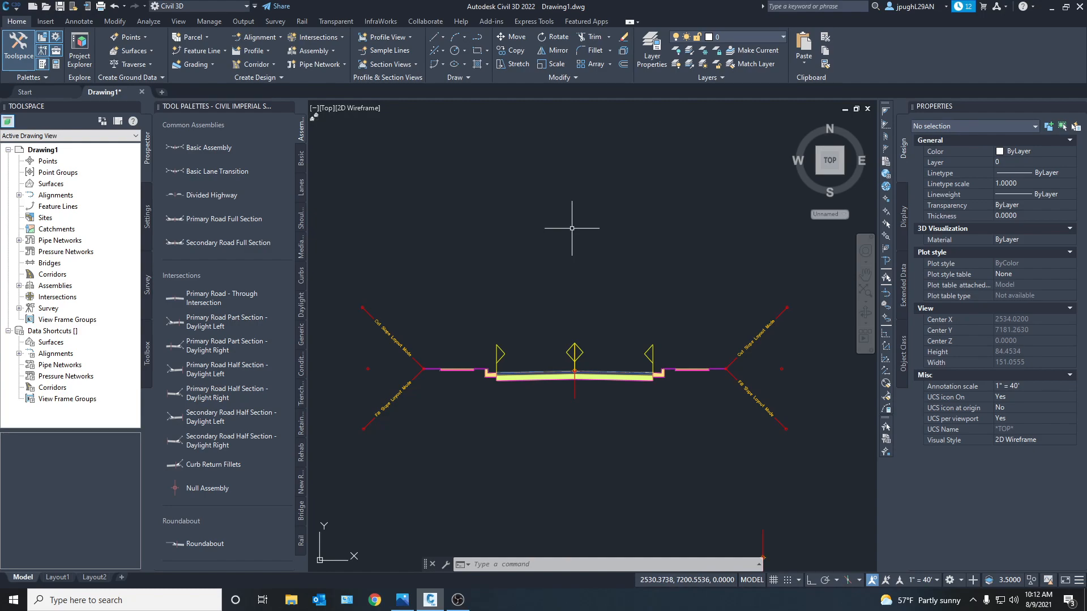
mouse_move(570, 399)
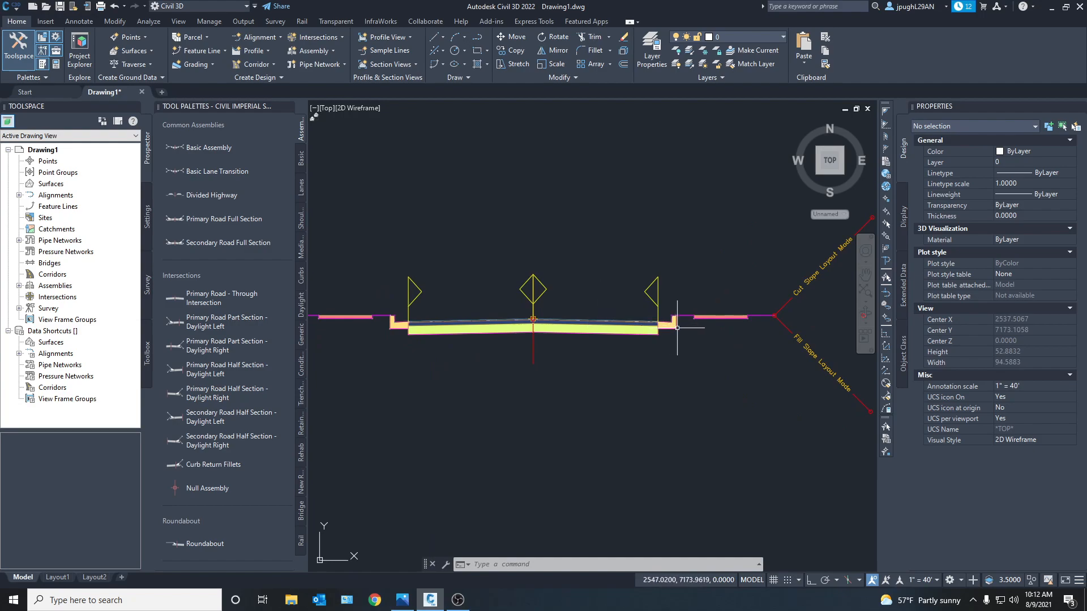
click(667, 322)
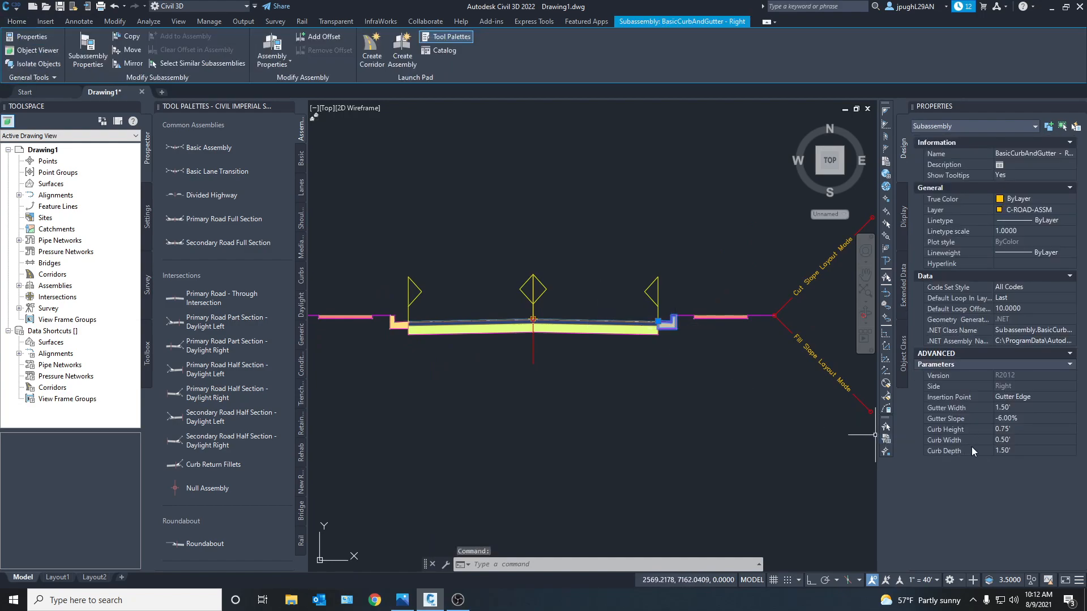
mouse_move(1001, 456)
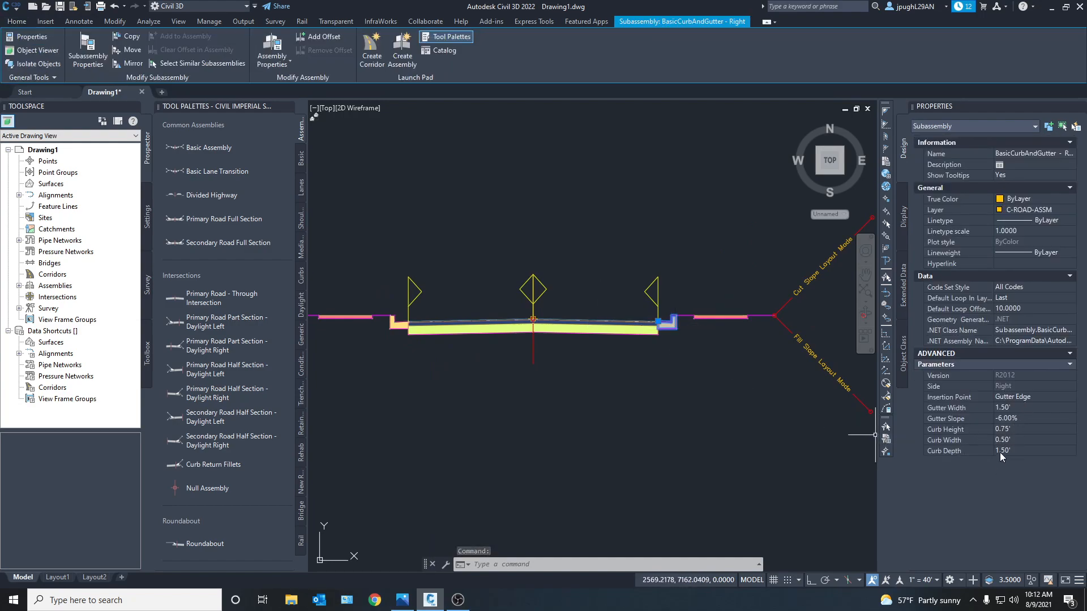
mouse_move(630, 320)
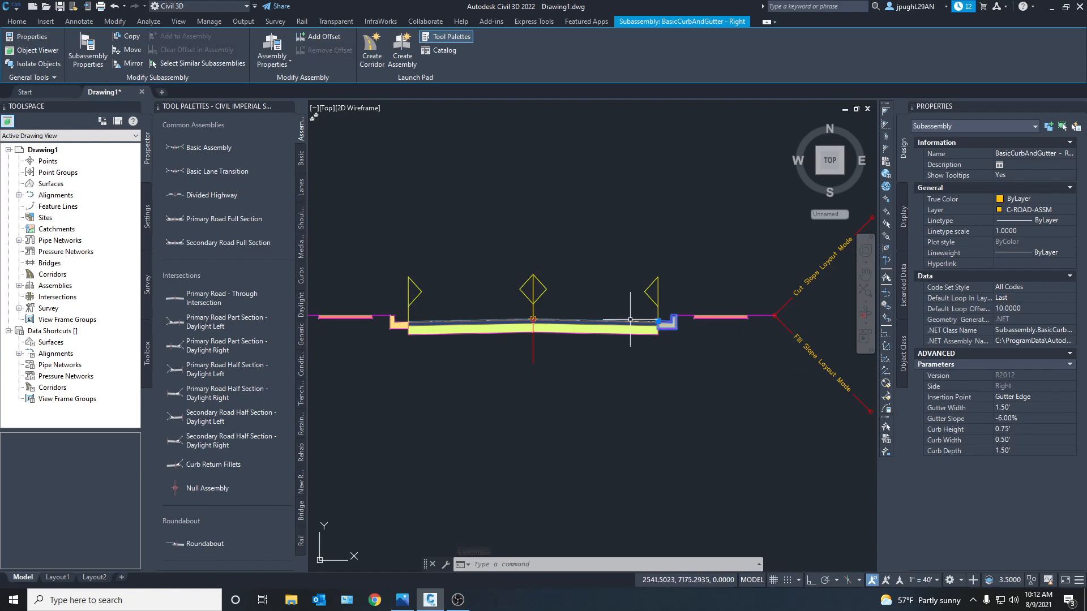
scroll(up, 3)
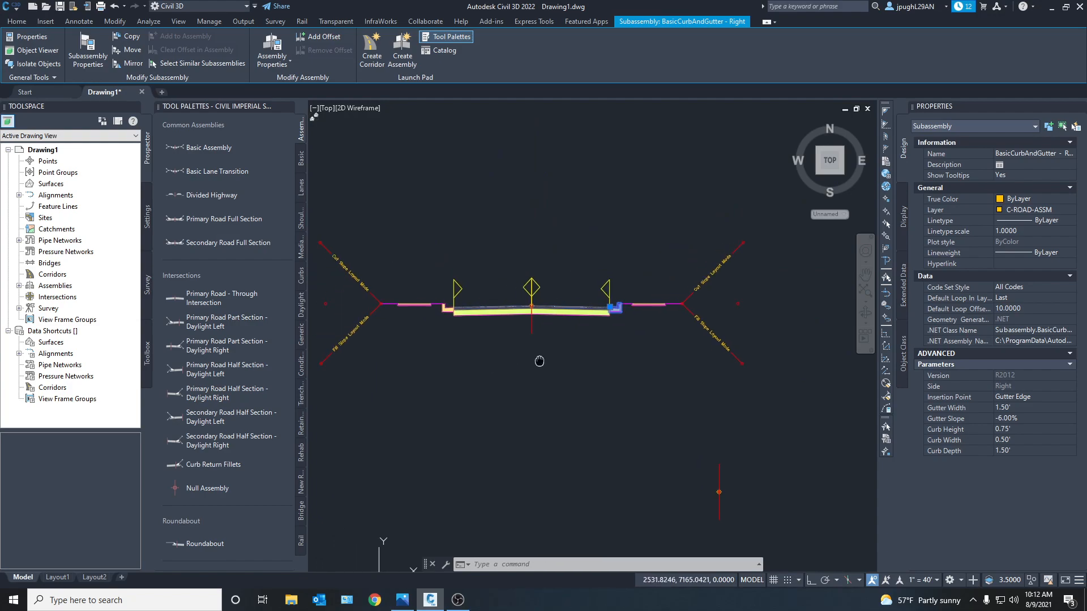
key(Escape)
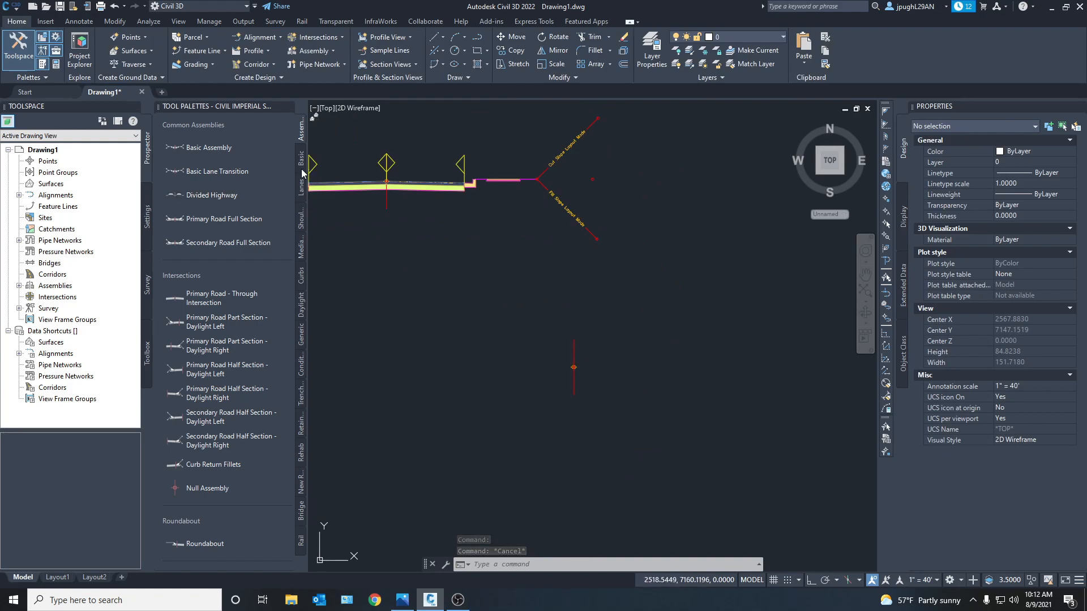
Add 12-foot BasicLane subassemblies to both sides of the second assembly
click(300, 149)
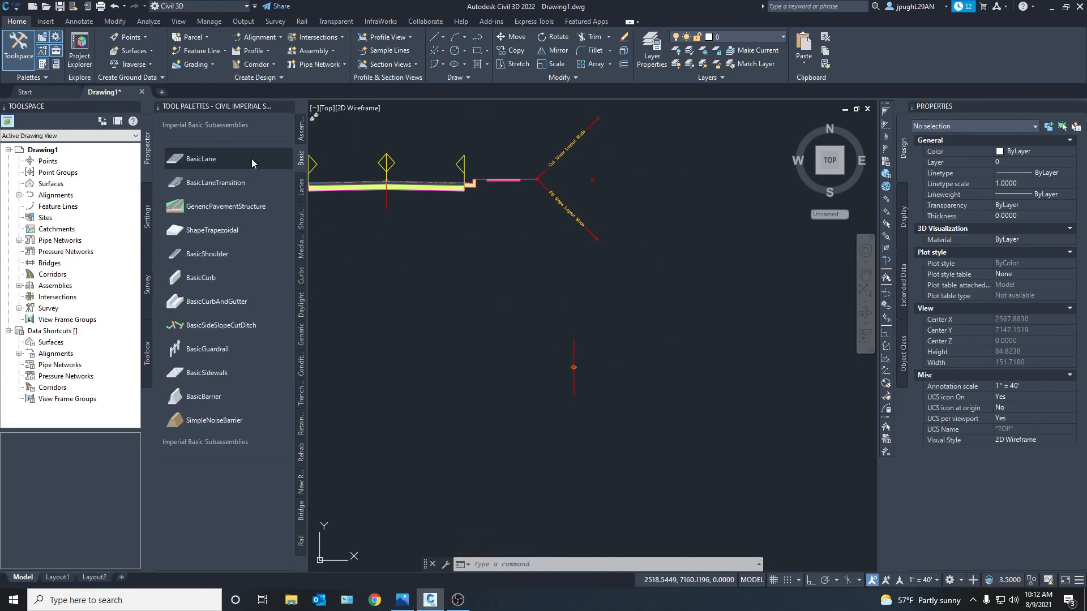
mouse_move(215, 188)
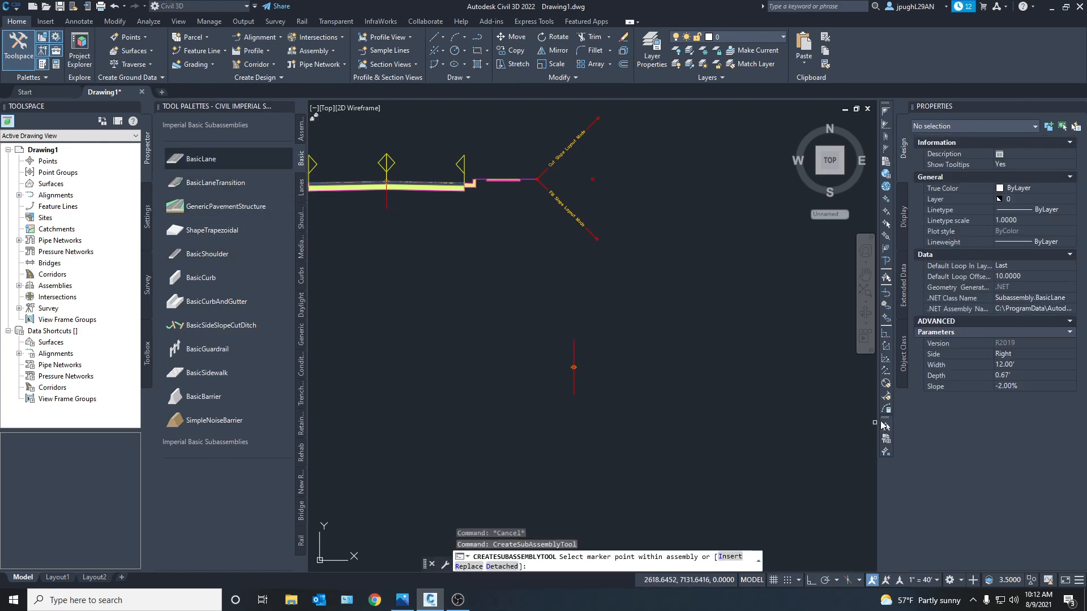
mouse_move(559, 385)
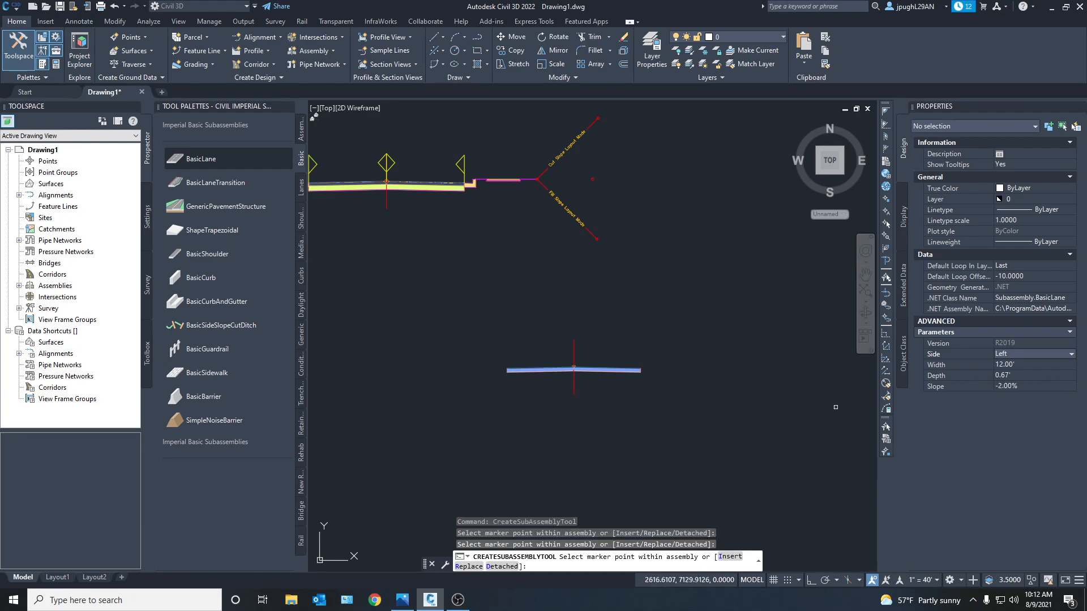
key(Escape)
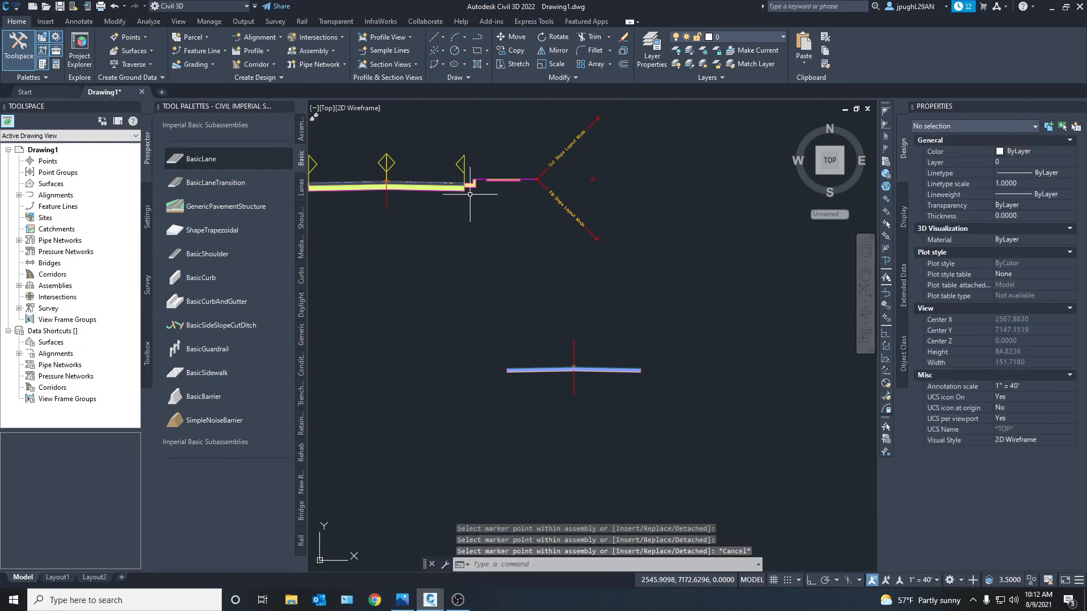
Attach an UrbanCurbGutterGeneral curb and gutter to the lane's right outer edge
click(301, 236)
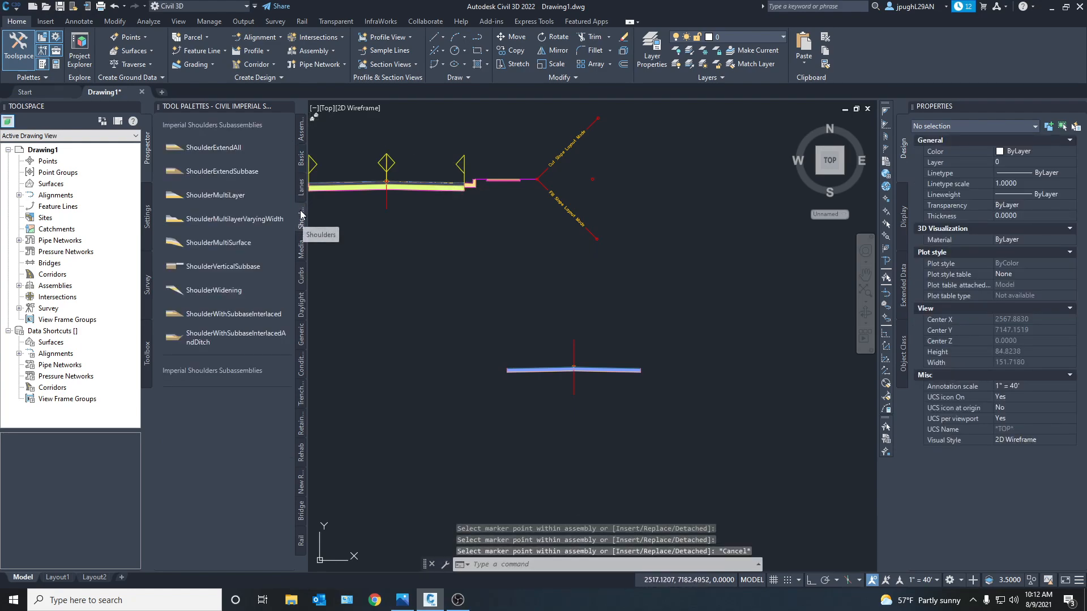
mouse_move(302, 290)
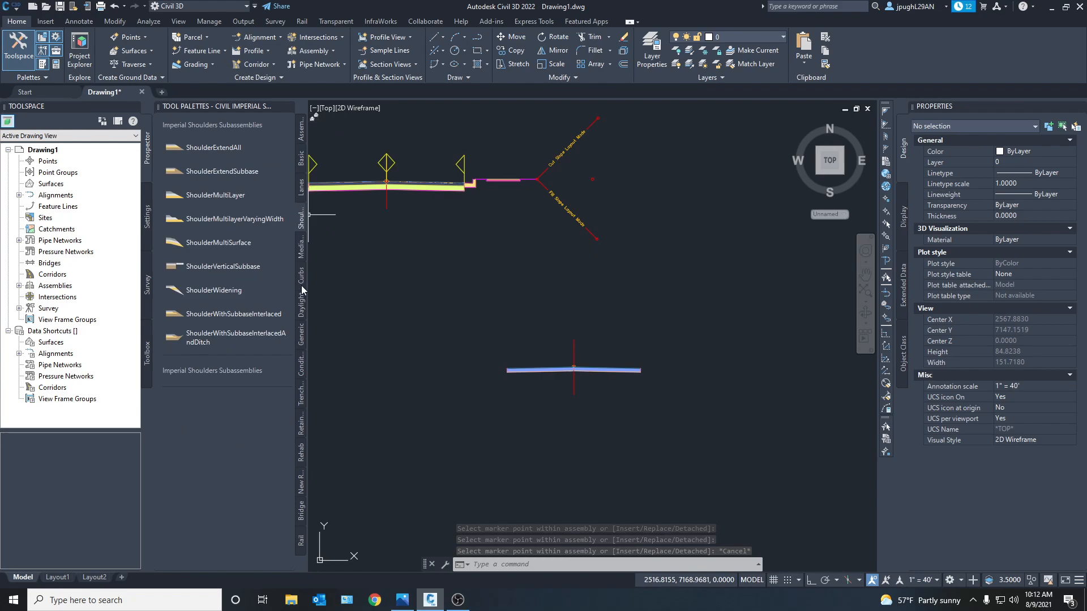
mouse_move(302, 206)
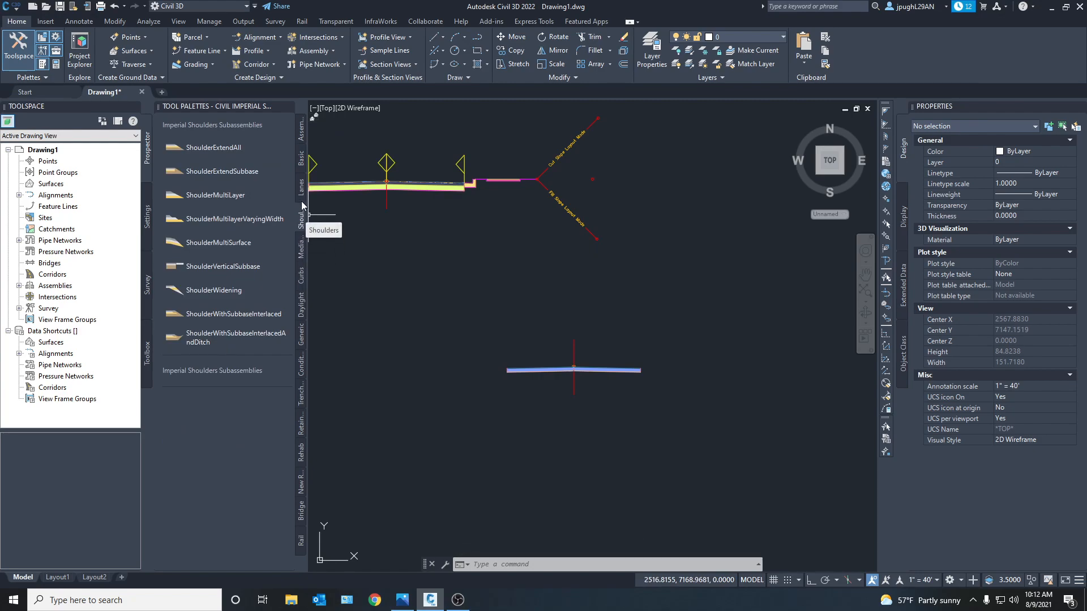
mouse_move(300, 295)
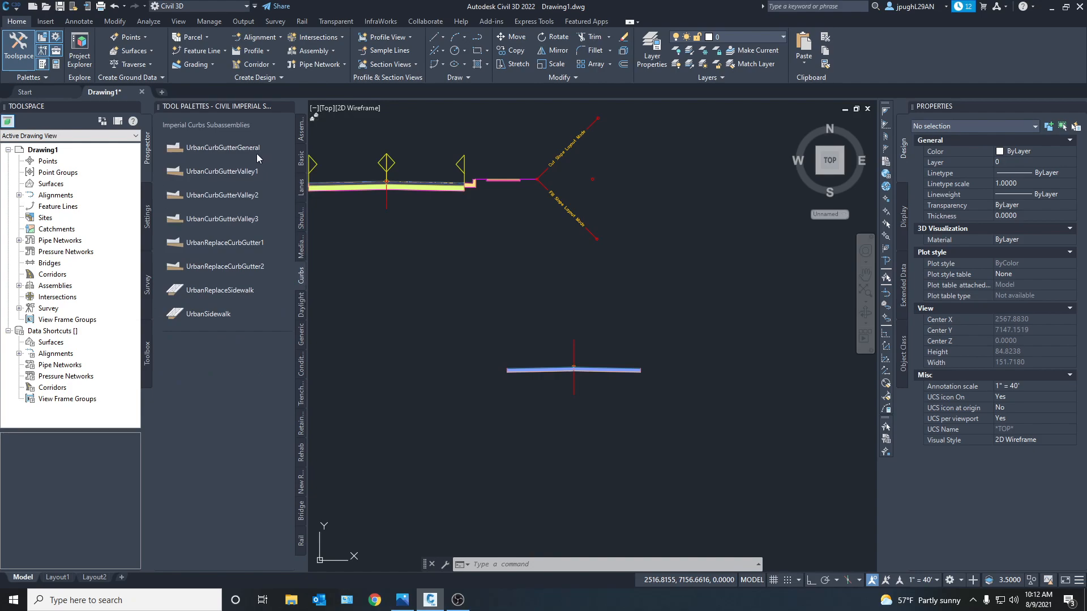
mouse_move(244, 151)
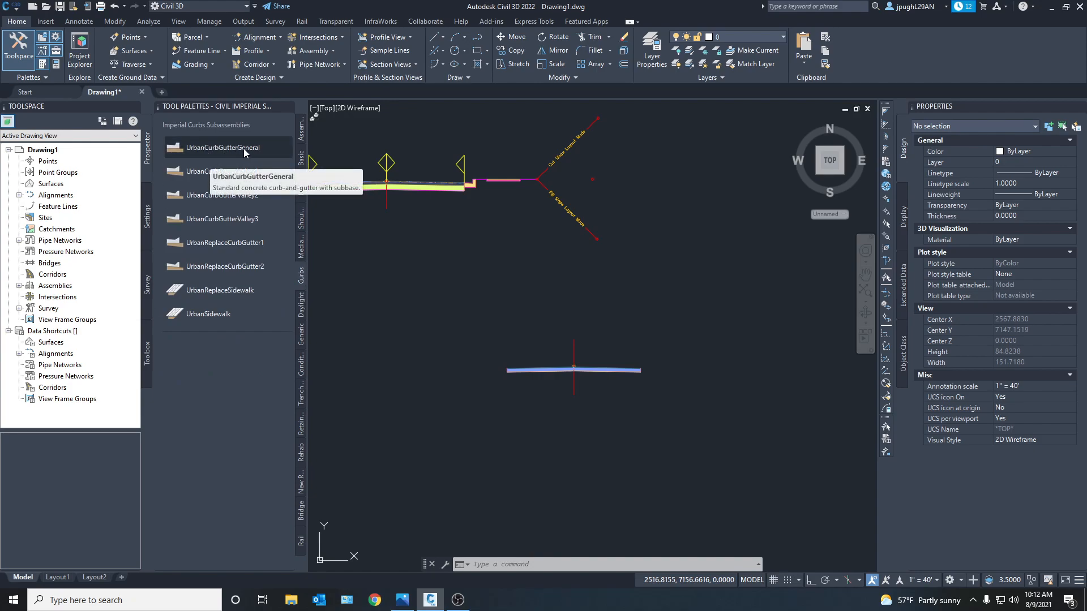
mouse_move(226, 160)
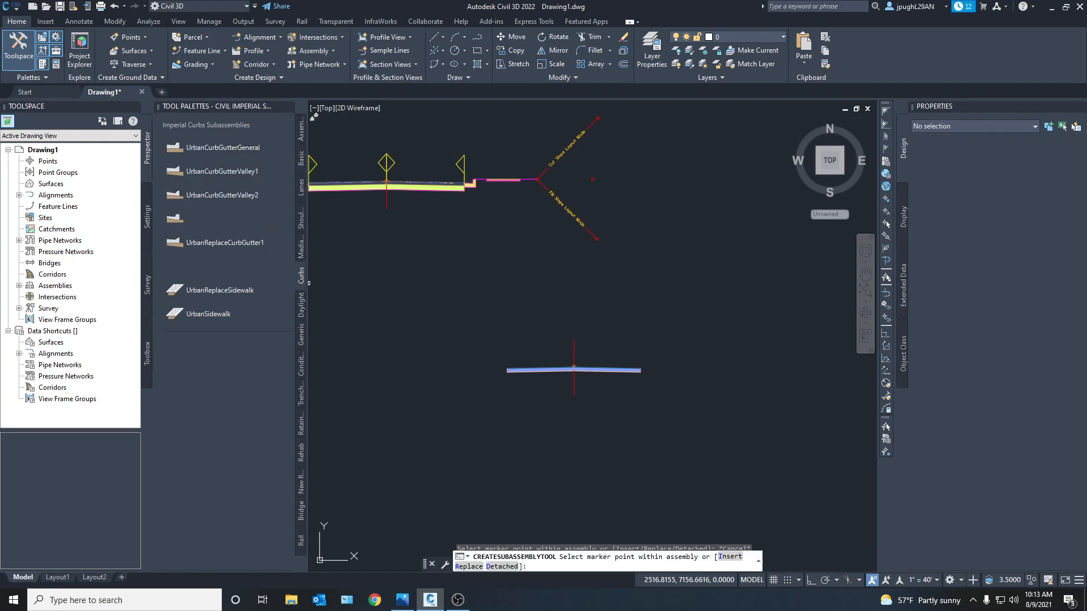
click(223, 266)
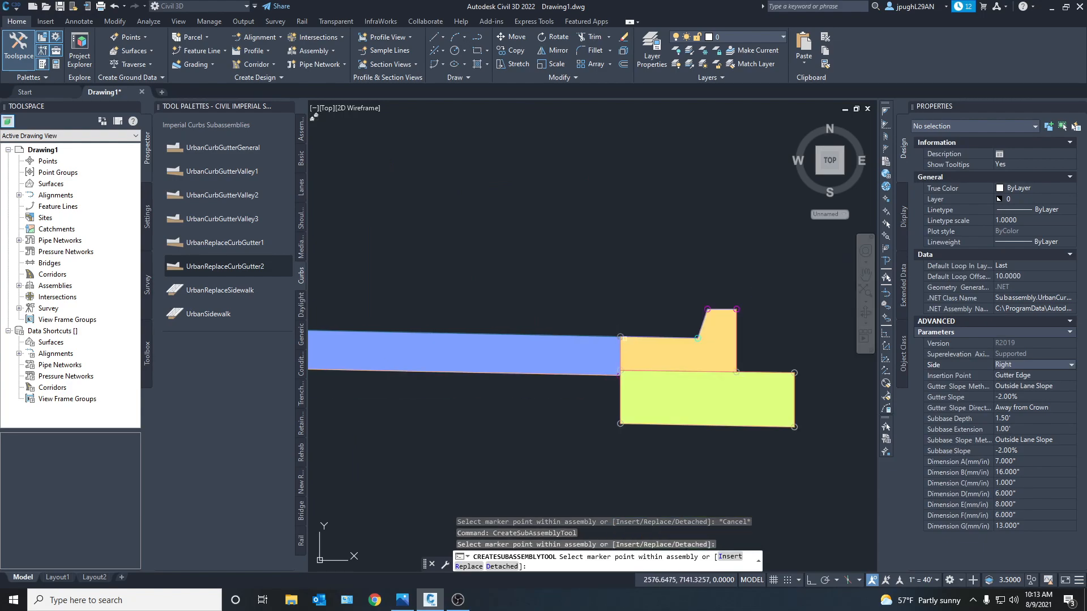
key(Escape)
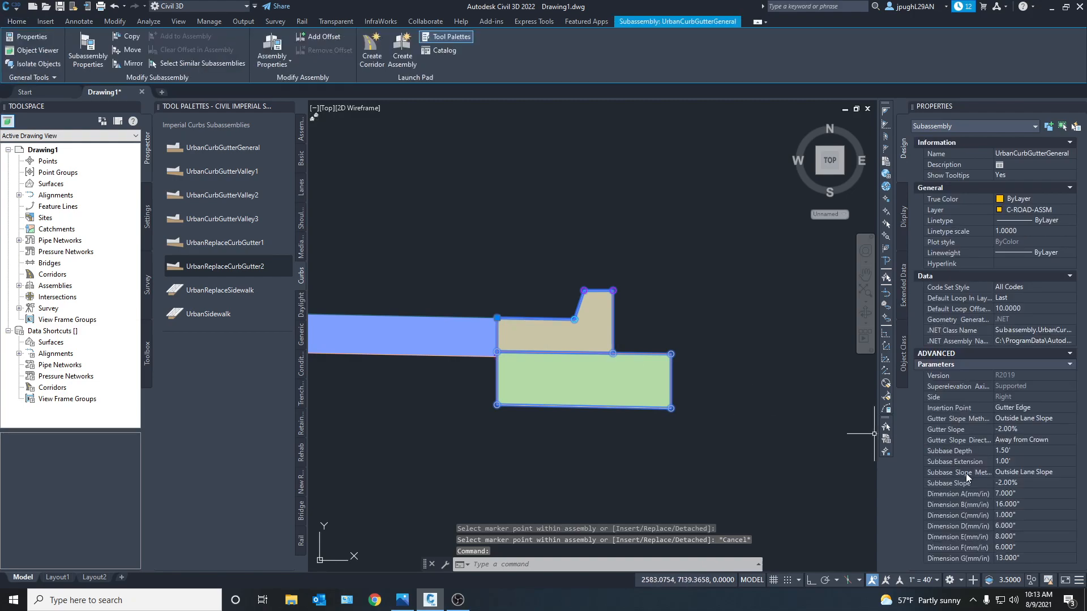
mouse_move(986, 547)
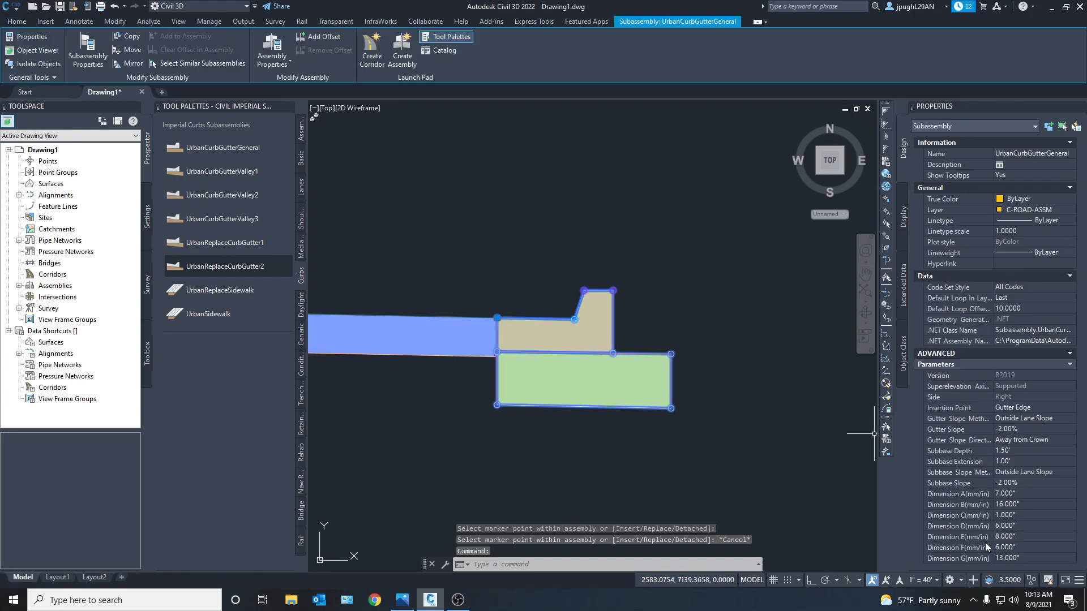
mouse_move(699, 359)
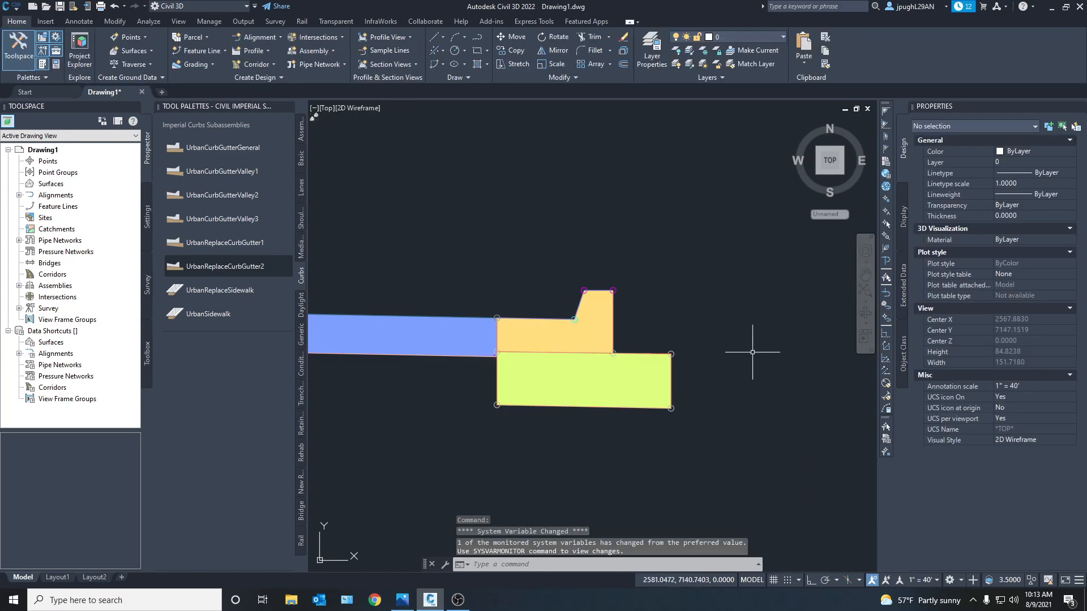
mouse_move(788, 34)
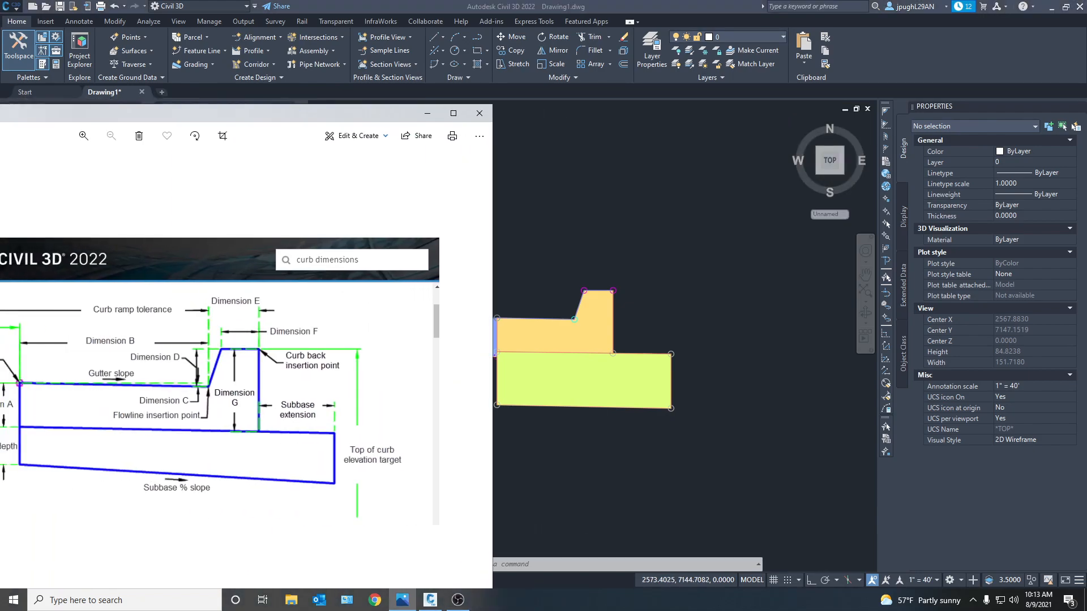
Check the curb dimensions diagram against the curb's Dimension A–G values, then close it
click(453, 113)
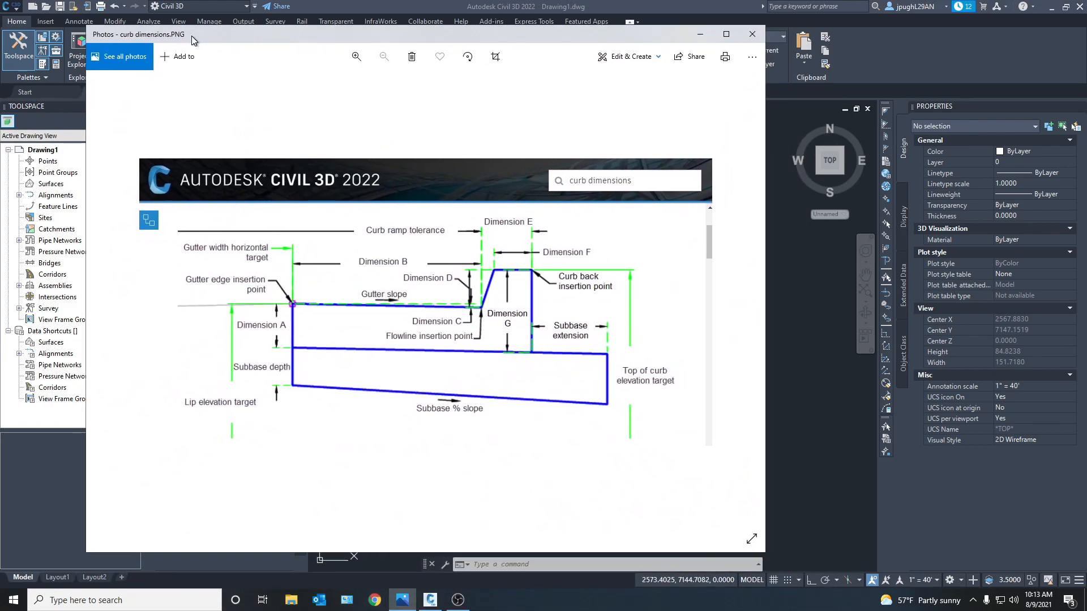
mouse_move(523, 371)
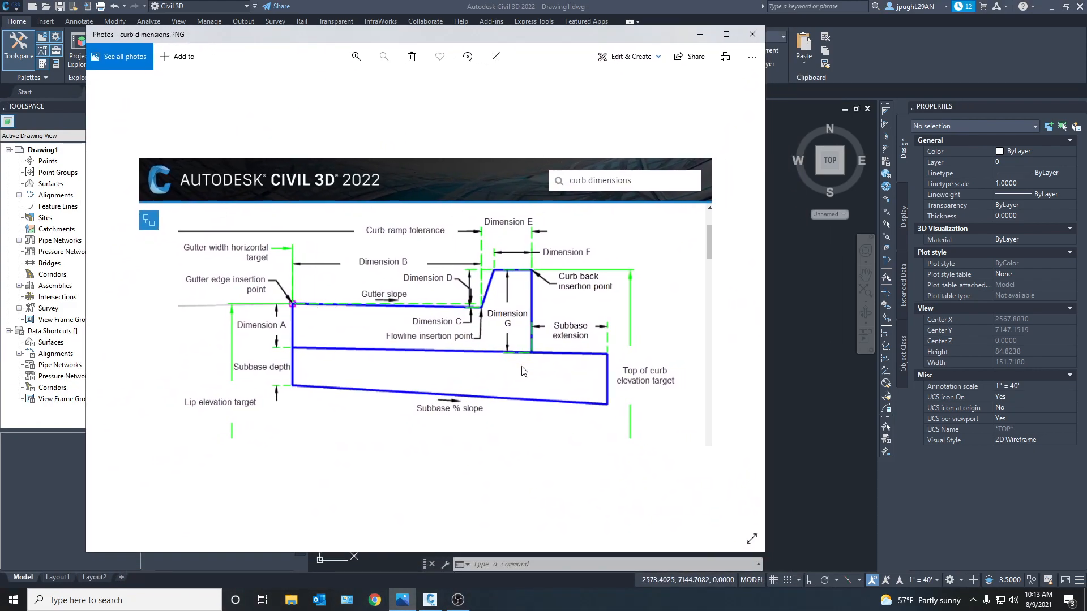
mouse_move(537, 284)
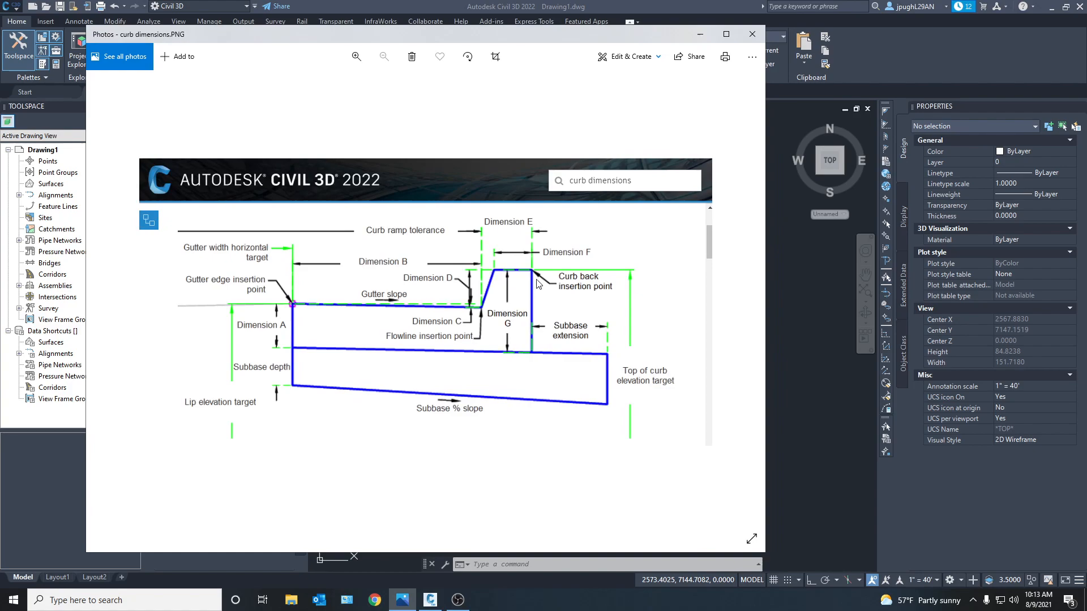
mouse_move(862, 217)
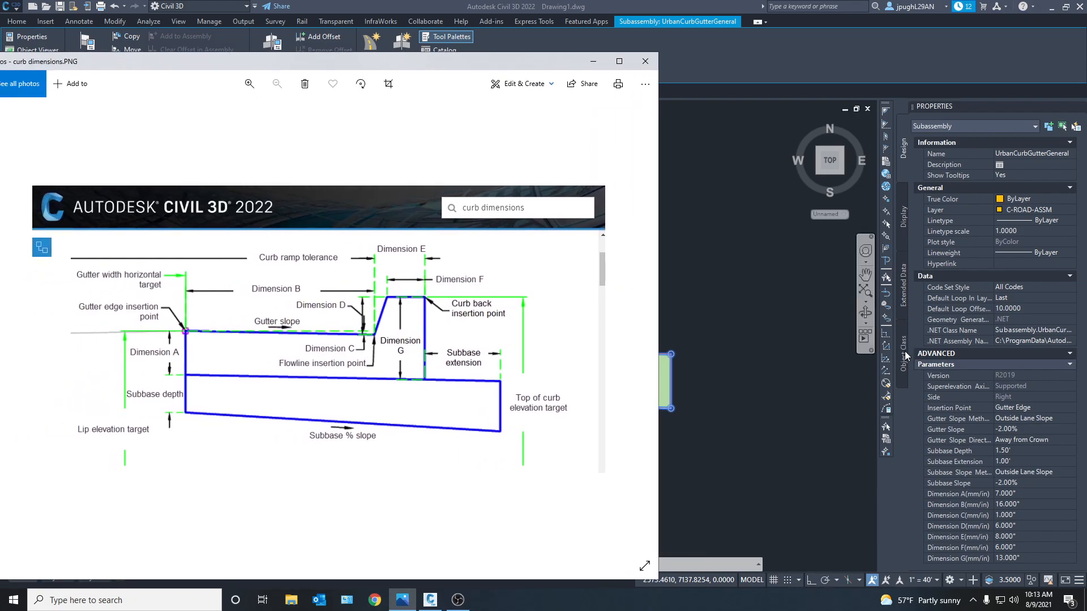
mouse_move(996, 568)
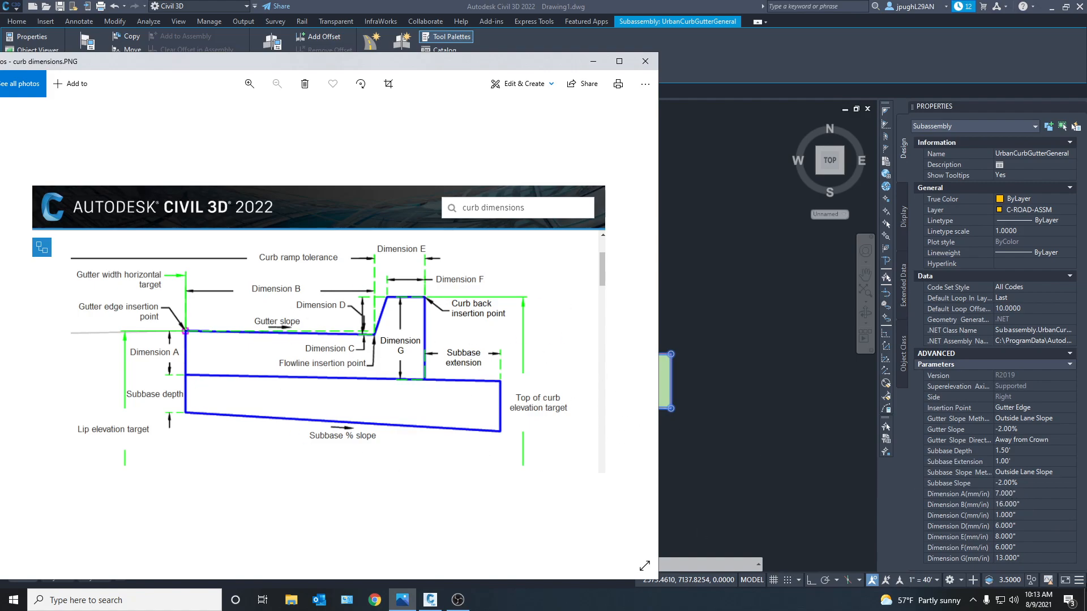
mouse_move(1022, 485)
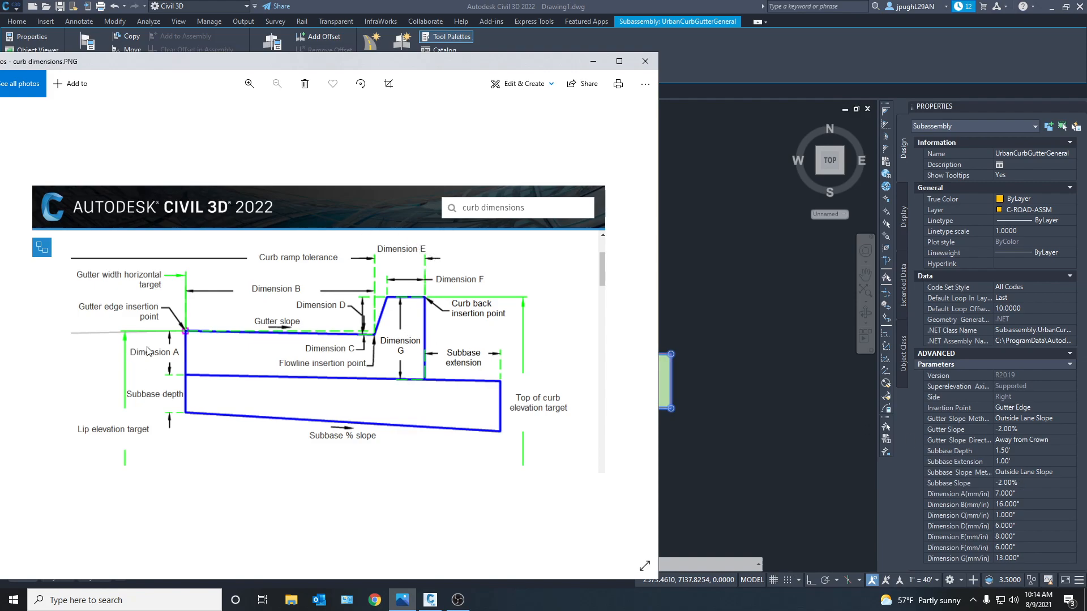
mouse_move(253, 312)
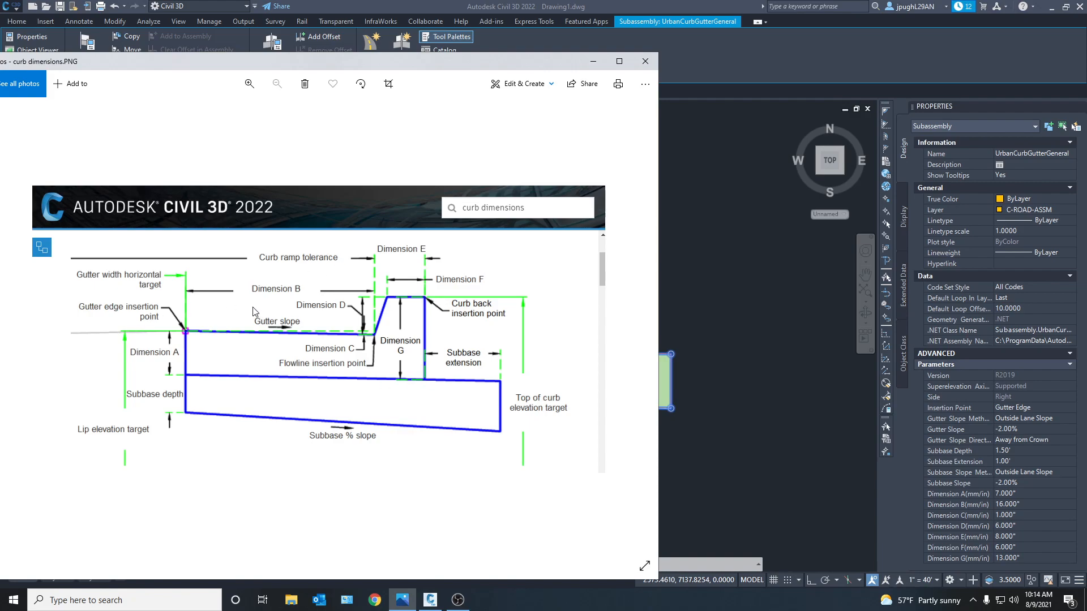
mouse_move(292, 305)
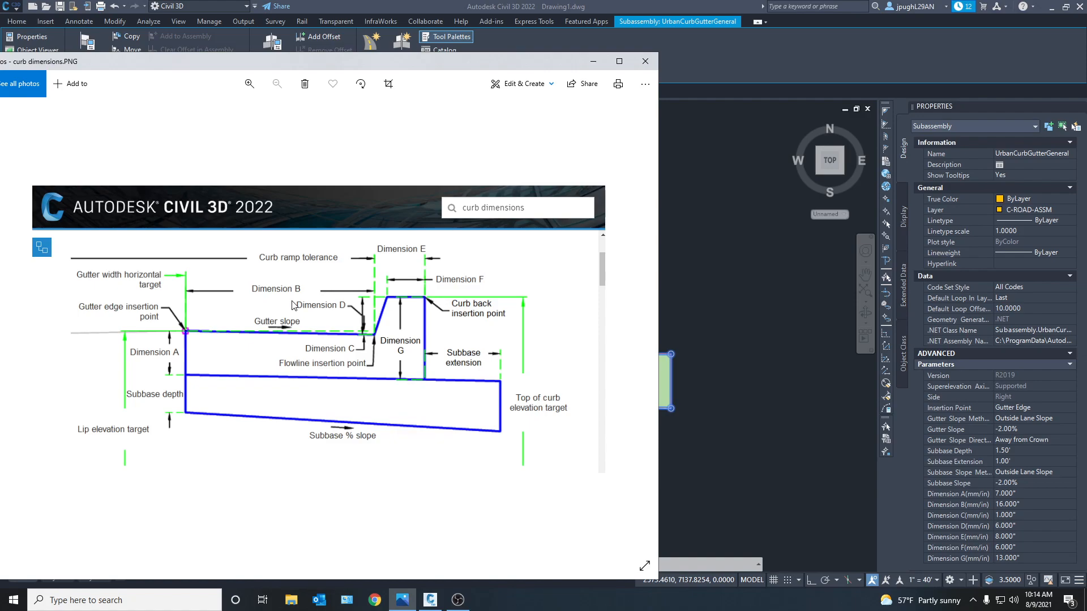
mouse_move(355, 330)
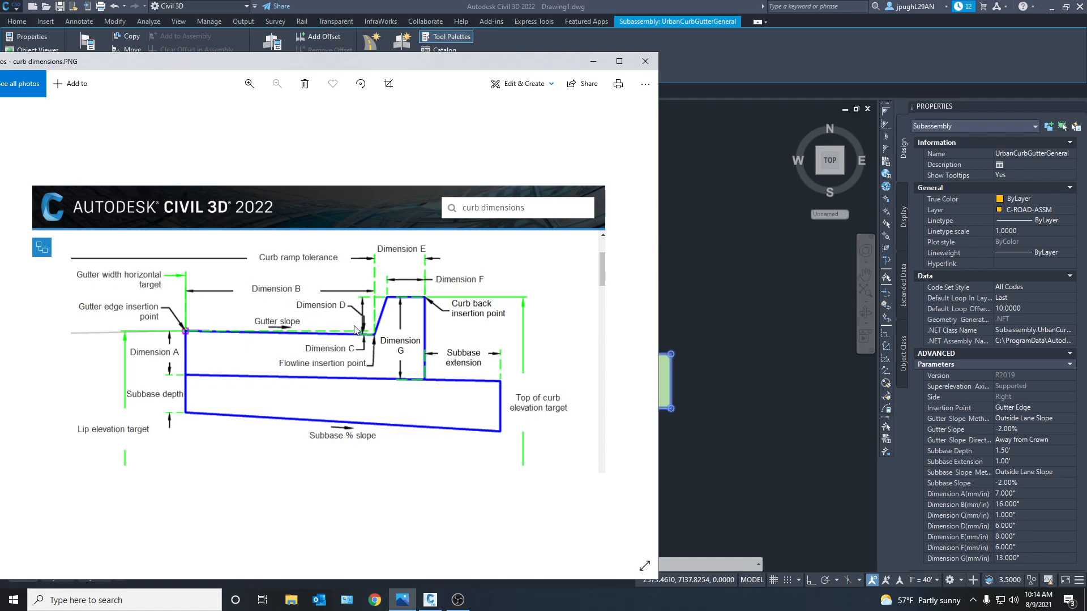
mouse_move(379, 315)
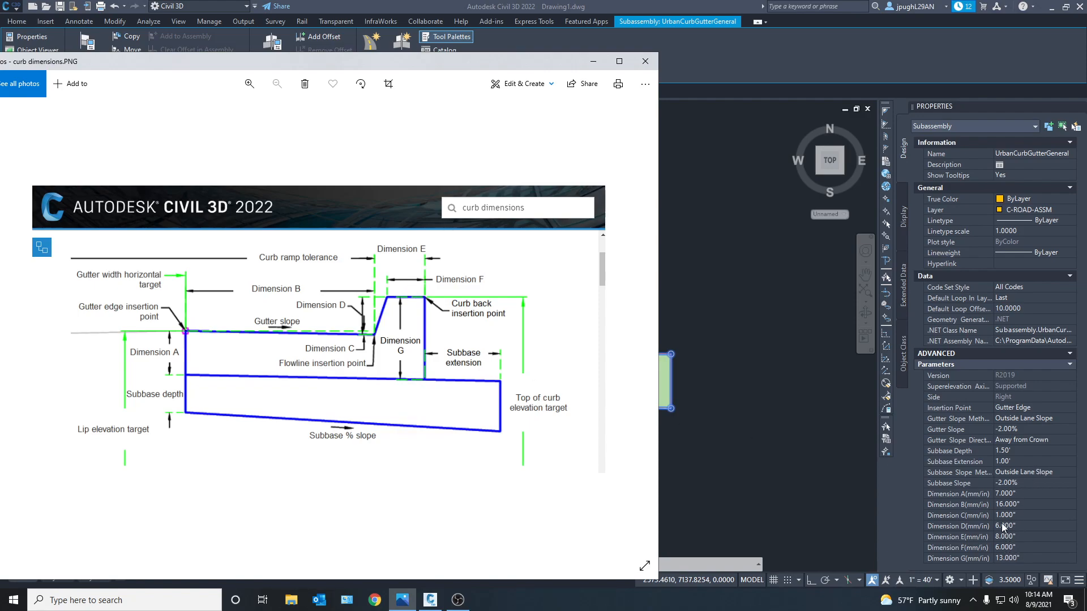
mouse_move(1079, 465)
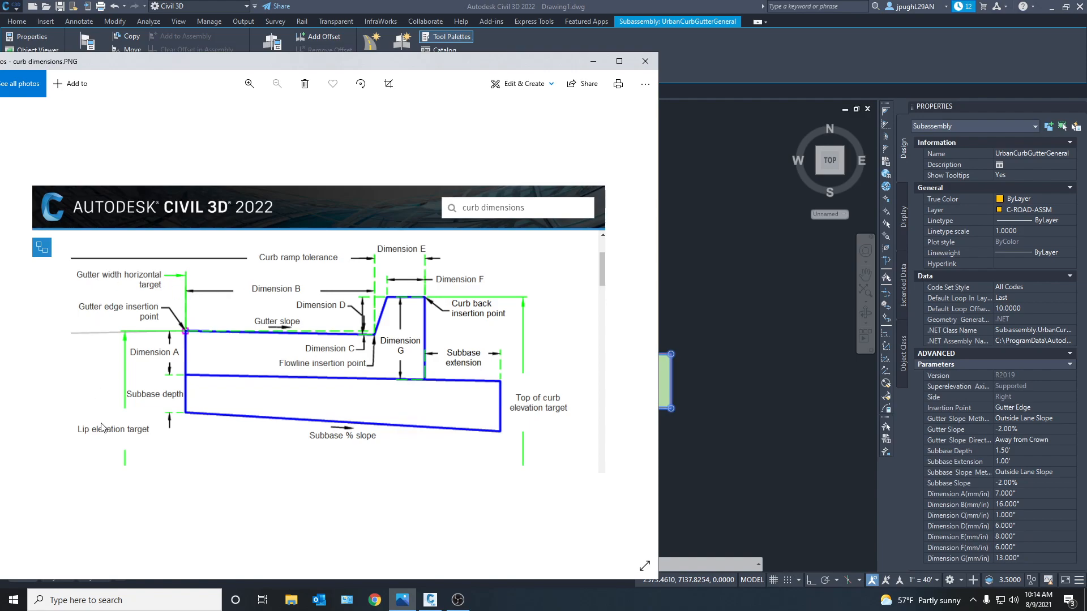
mouse_move(18, 402)
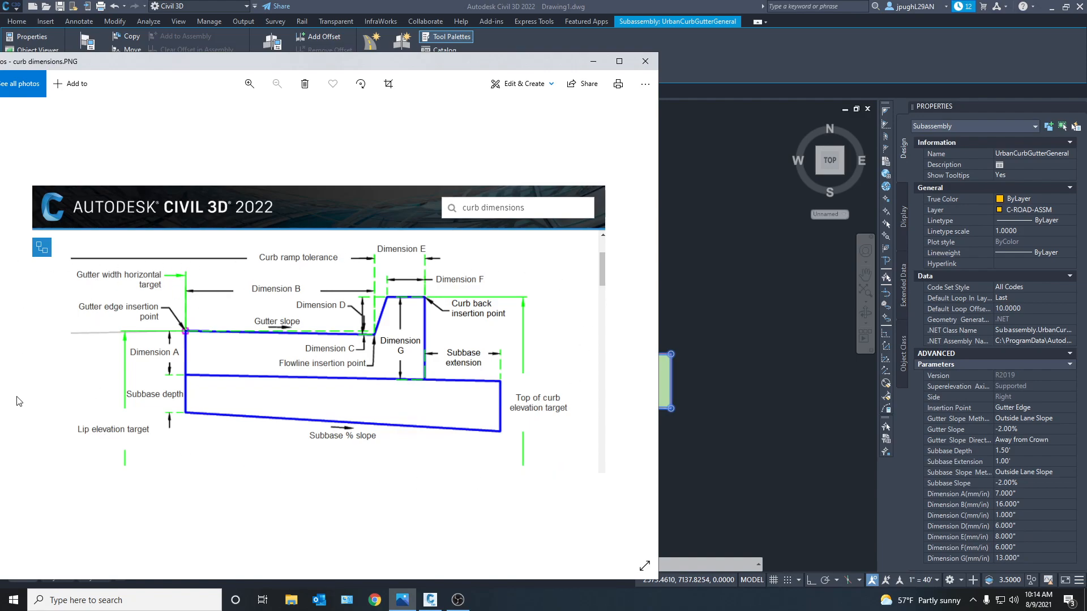
mouse_move(368, 269)
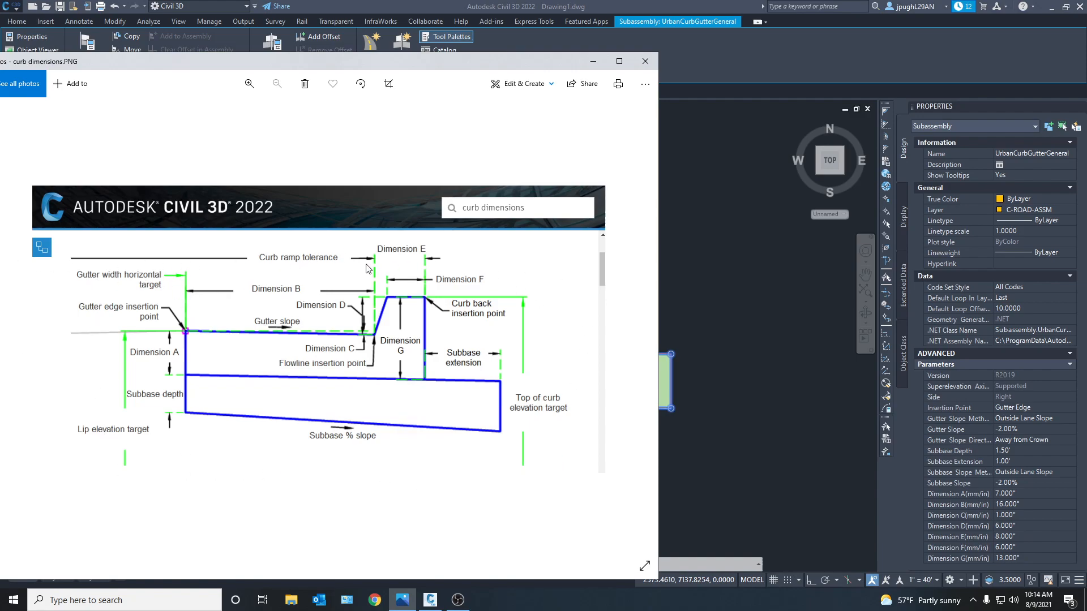
mouse_move(1026, 508)
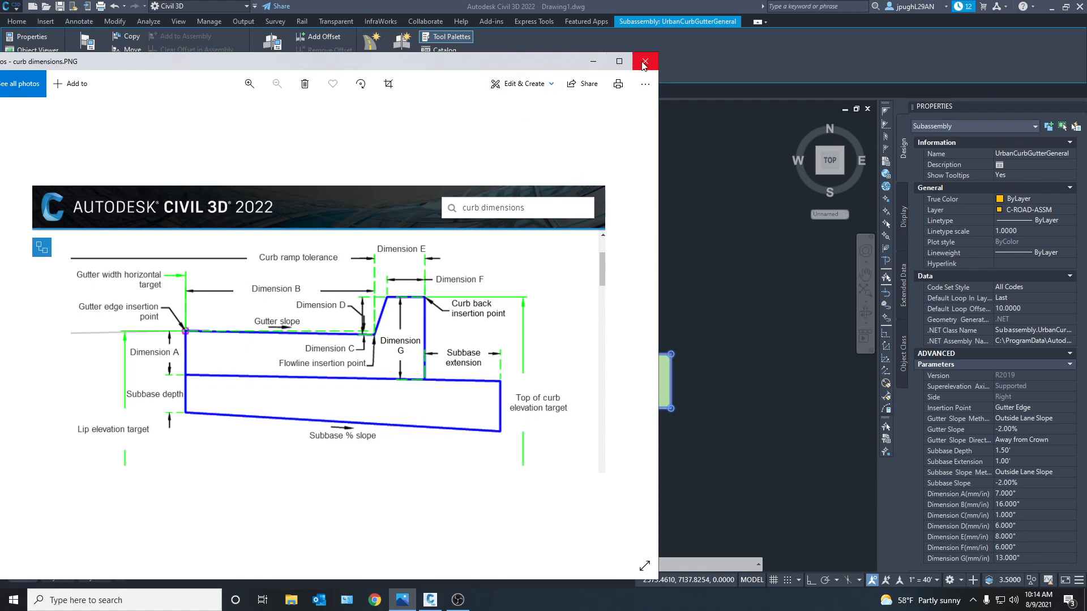
click(642, 61)
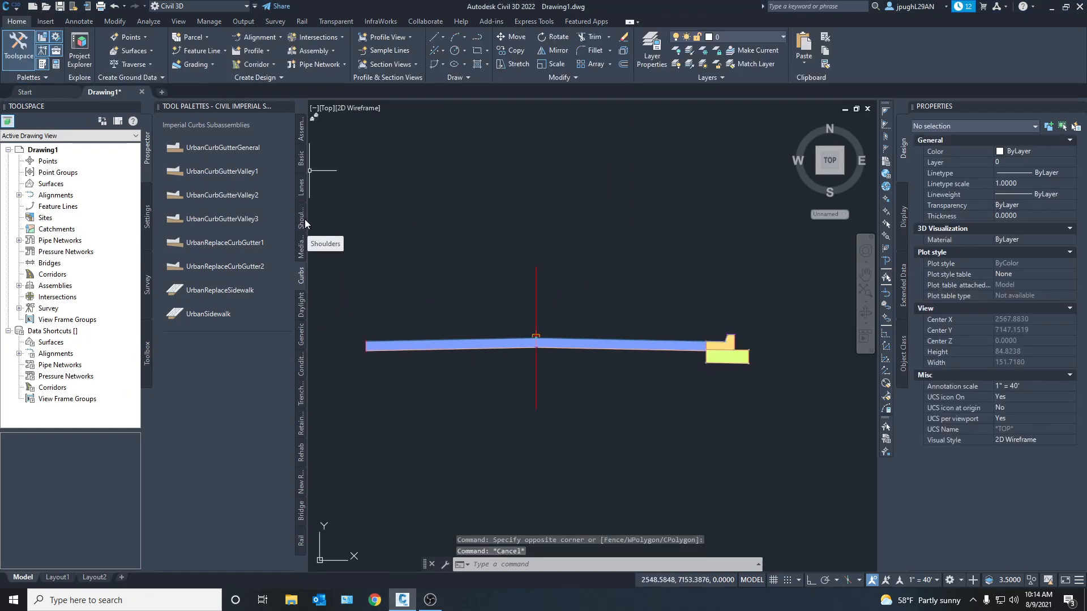
mouse_move(298, 326)
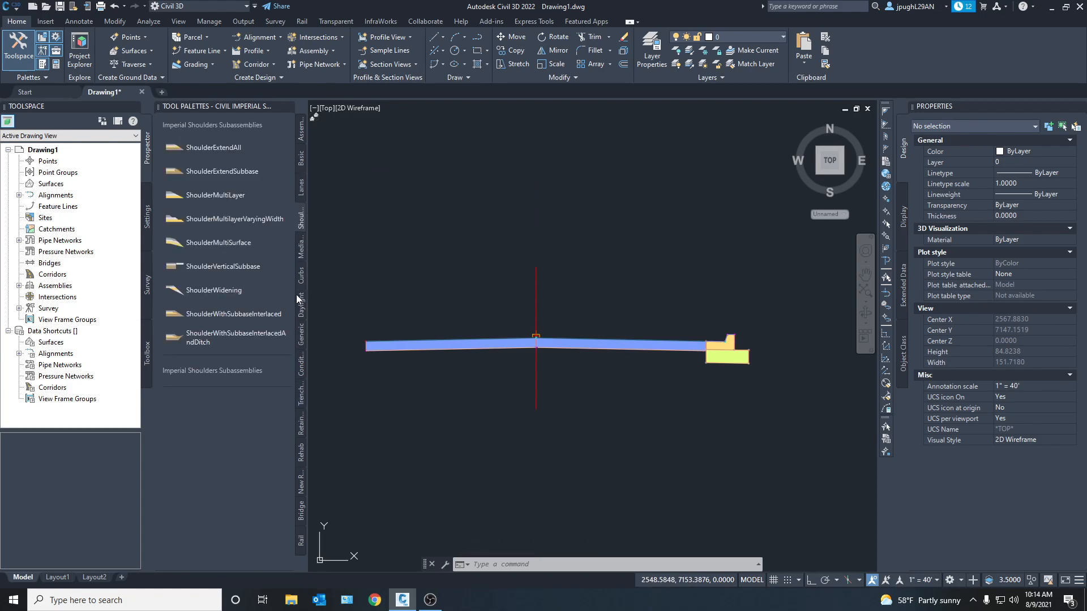
Switch the tool palette from Generic links to the Basic subassemblies collection
click(300, 339)
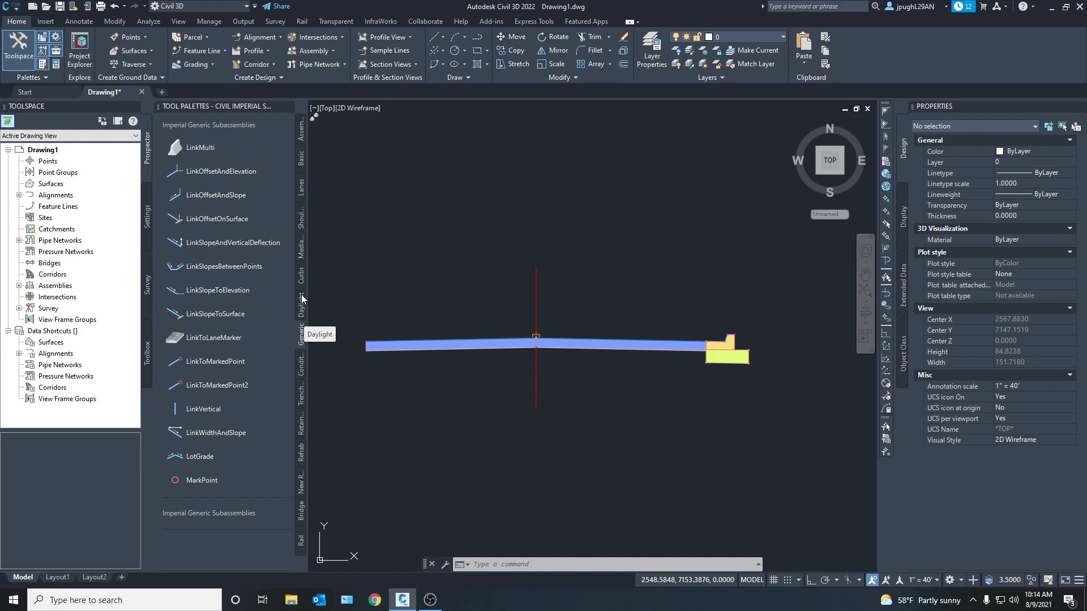
click(300, 157)
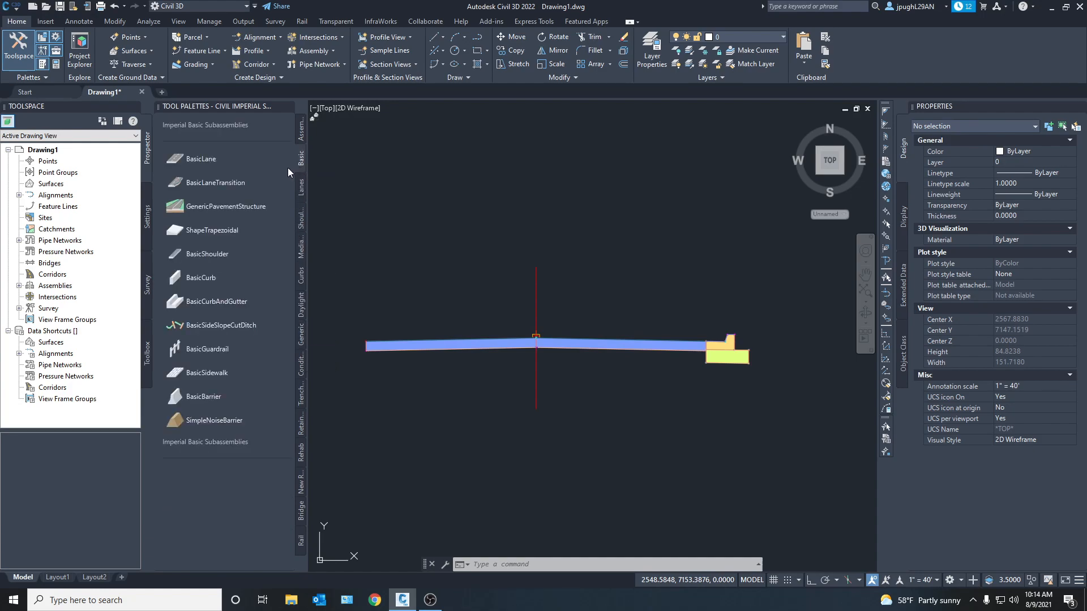
mouse_move(224, 207)
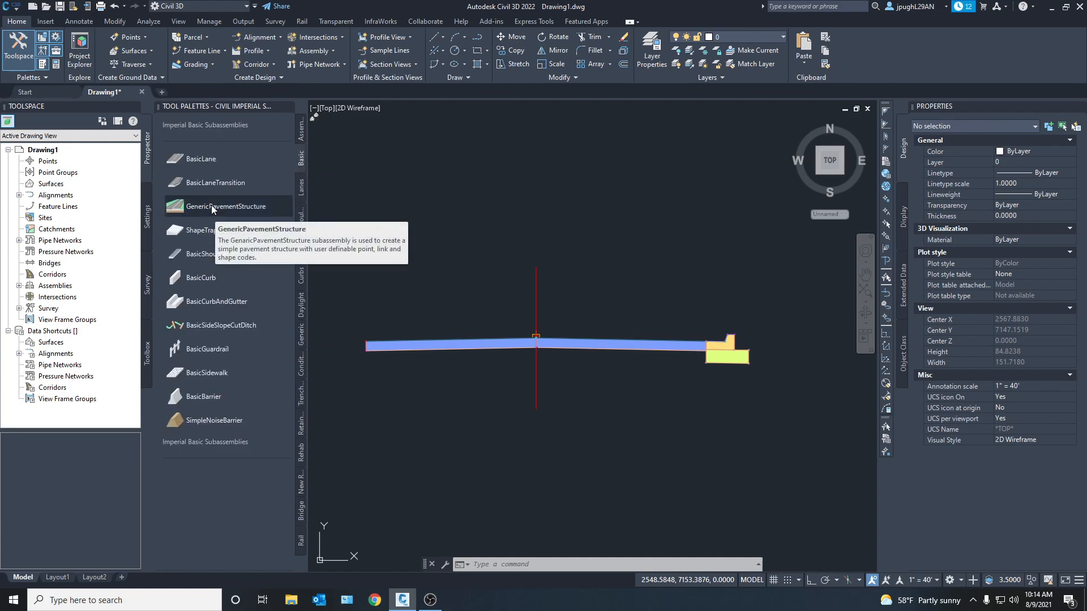
mouse_move(226, 211)
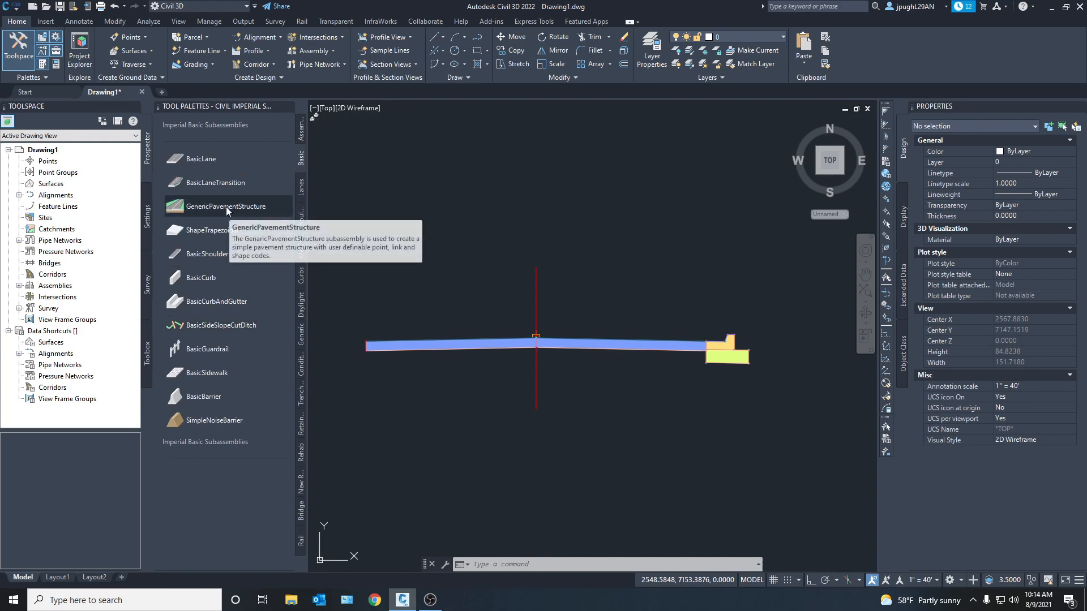
mouse_move(232, 369)
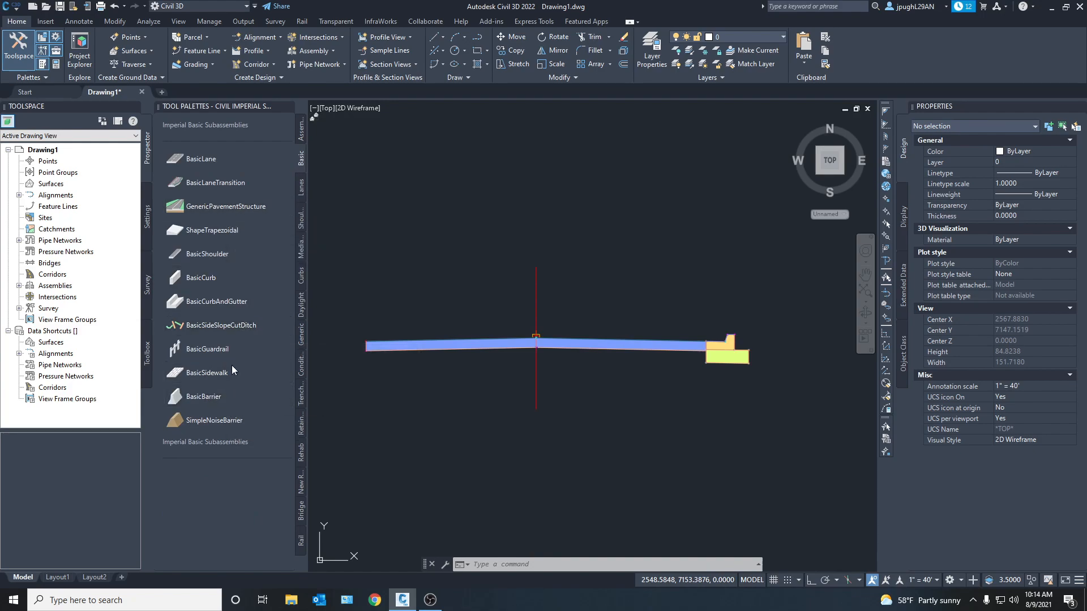
mouse_move(205, 373)
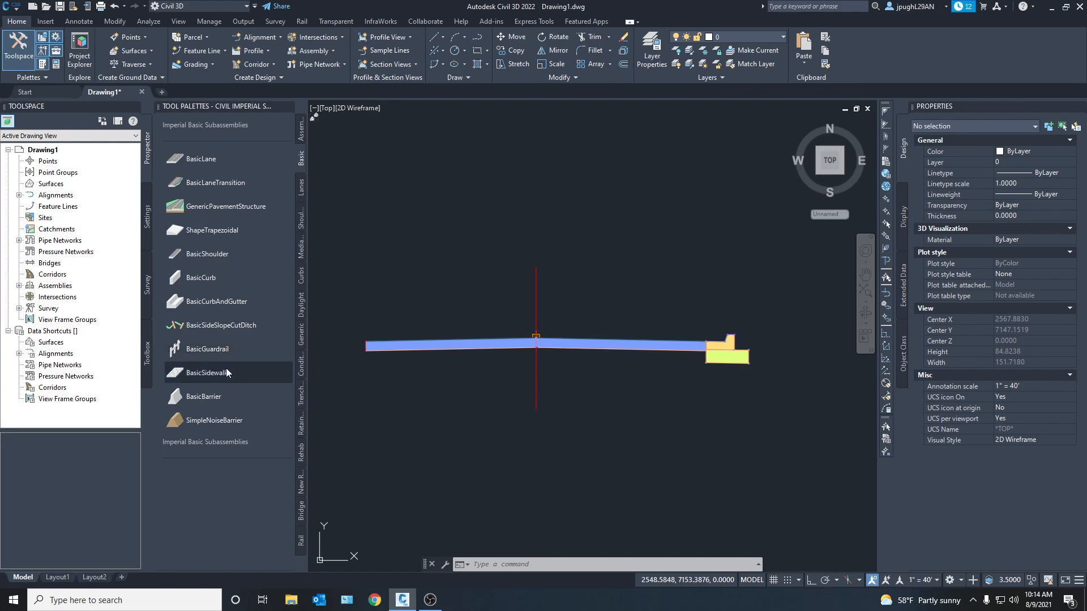
mouse_move(205, 372)
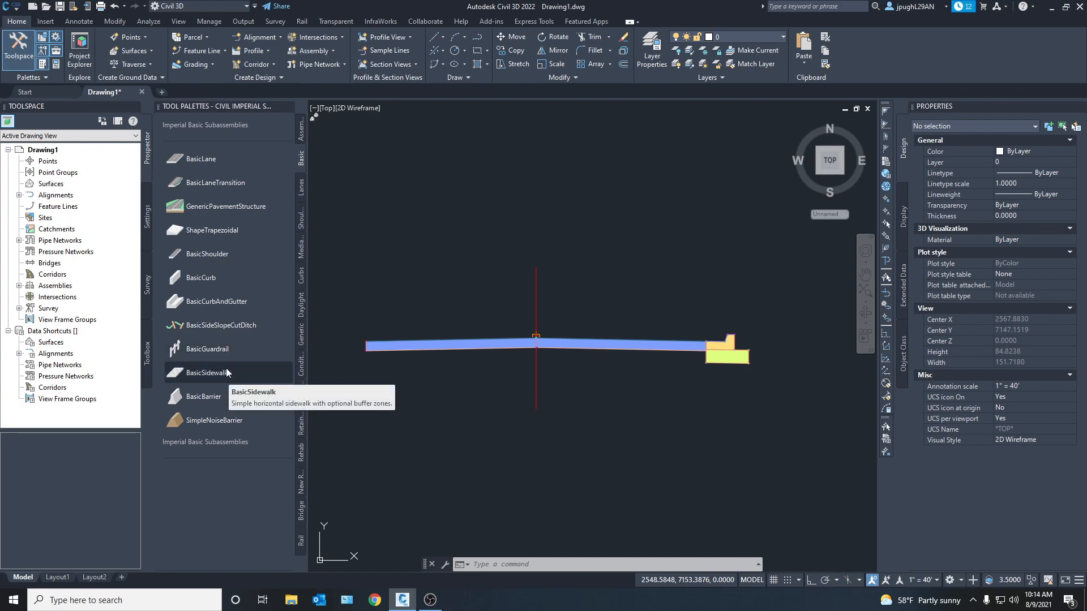
mouse_move(228, 377)
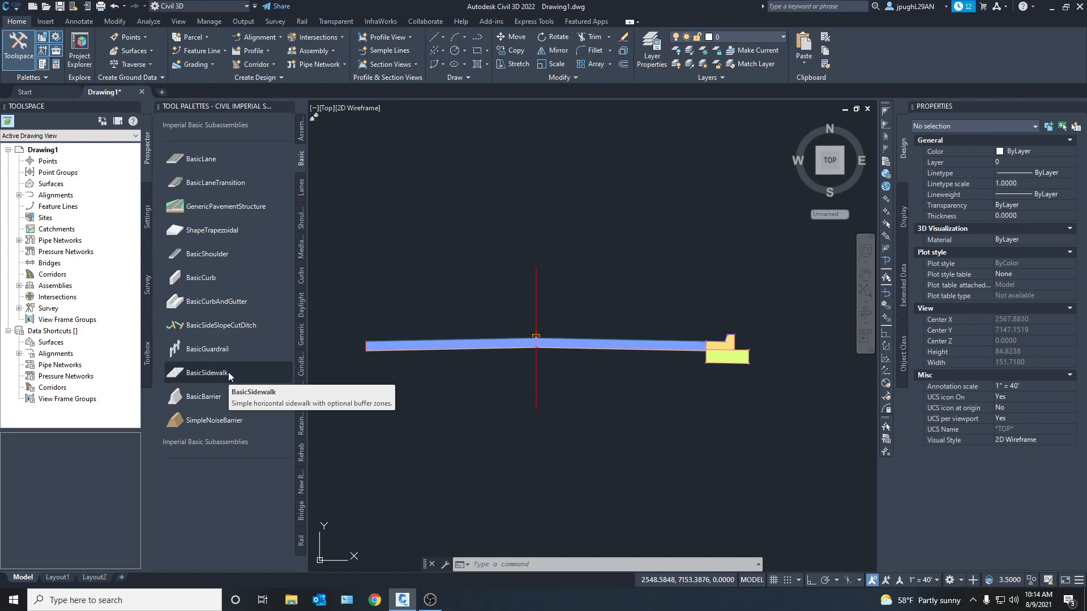
mouse_move(232, 376)
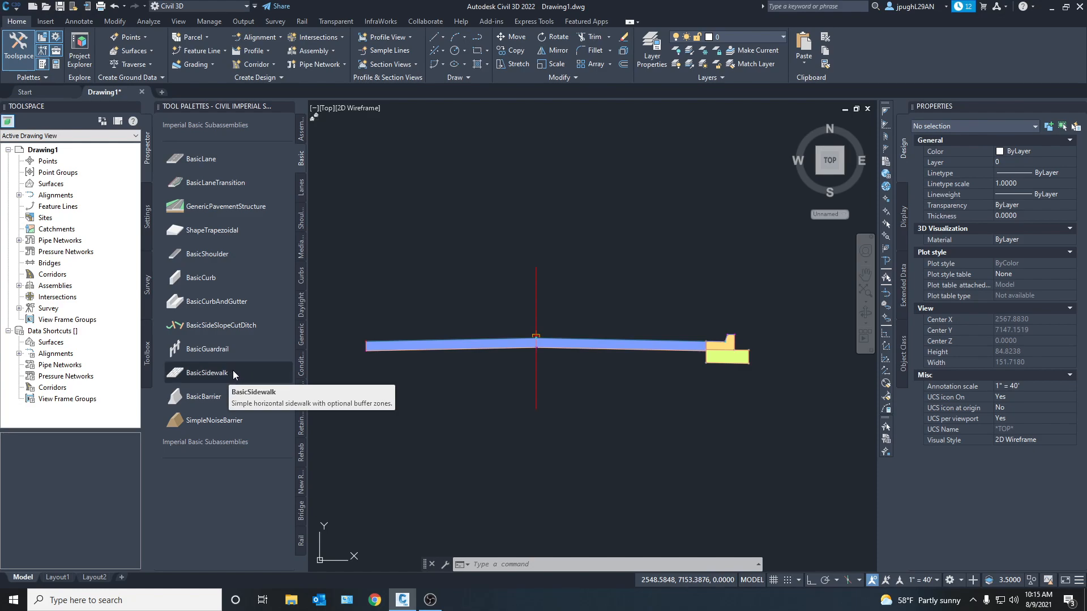
mouse_move(309, 227)
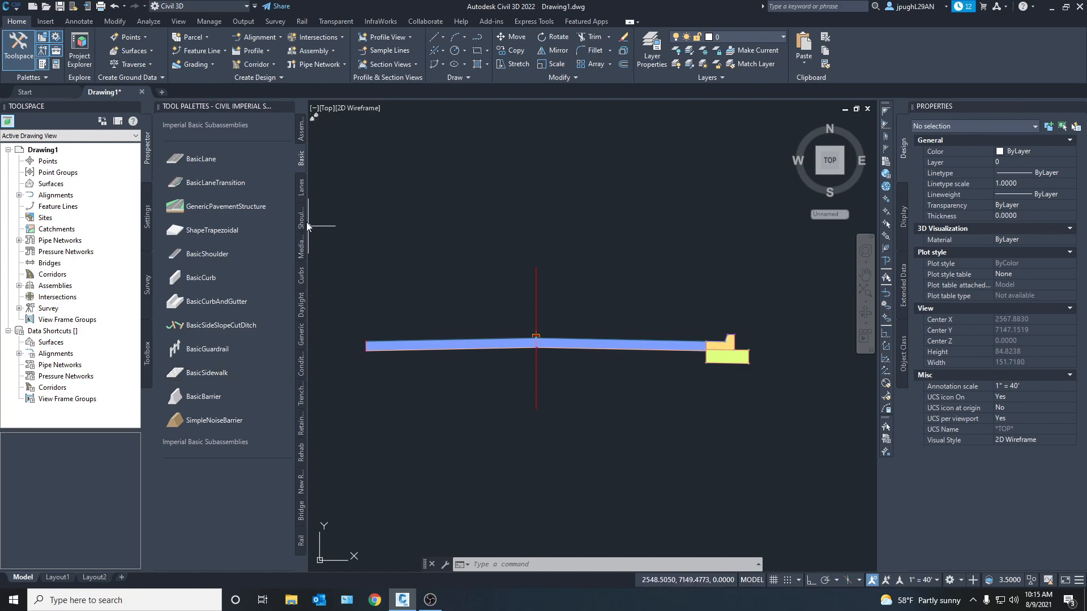
mouse_move(298, 327)
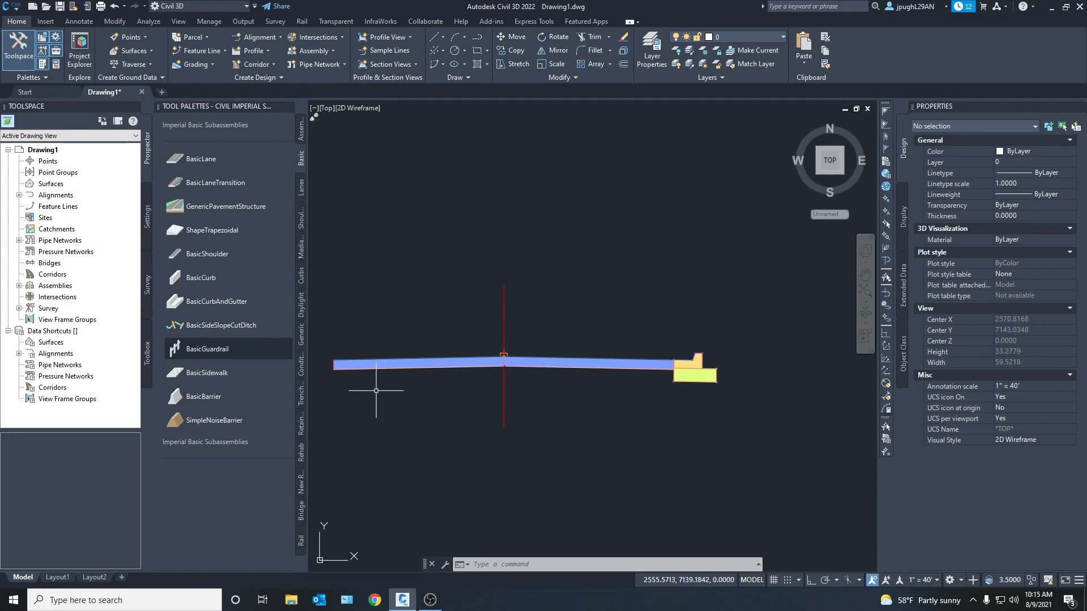
Attach a BasicSideSlopeCutDitch to the curb's outer marker point
click(207, 373)
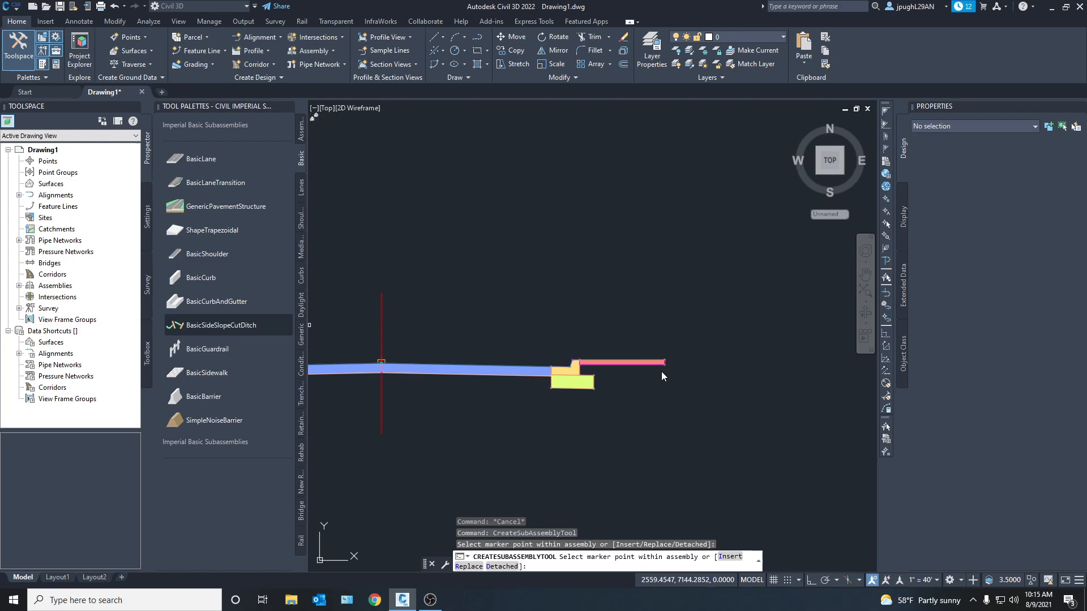
click(624, 362)
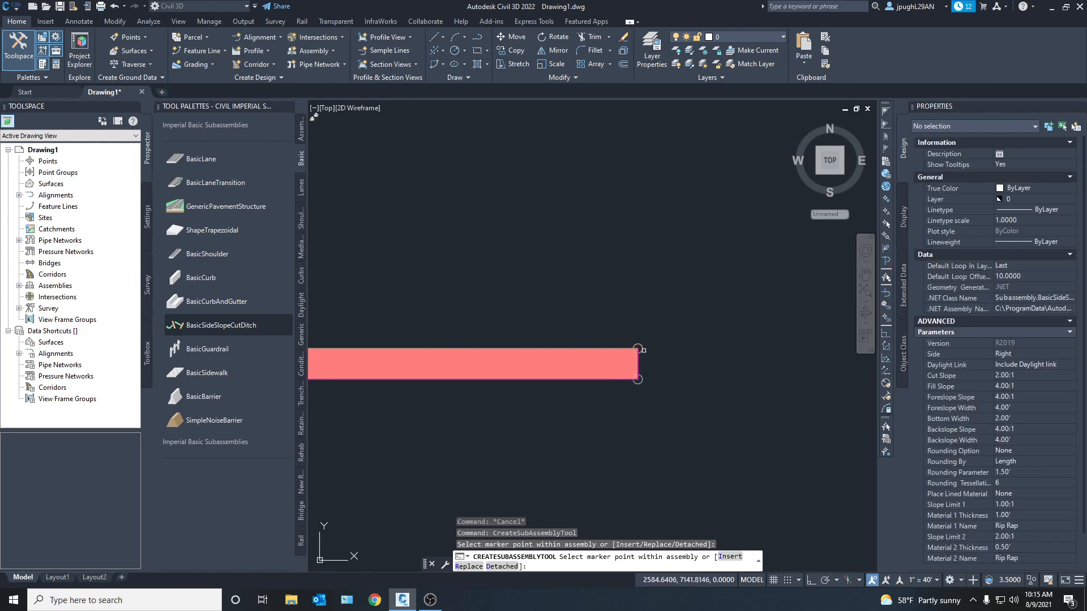
click(637, 368)
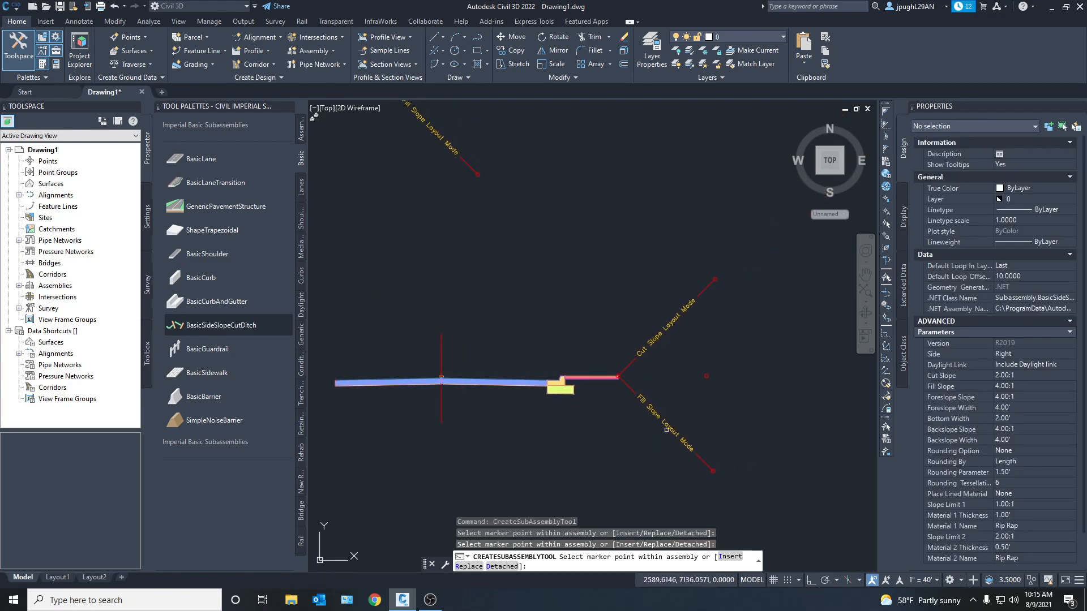
mouse_move(651, 450)
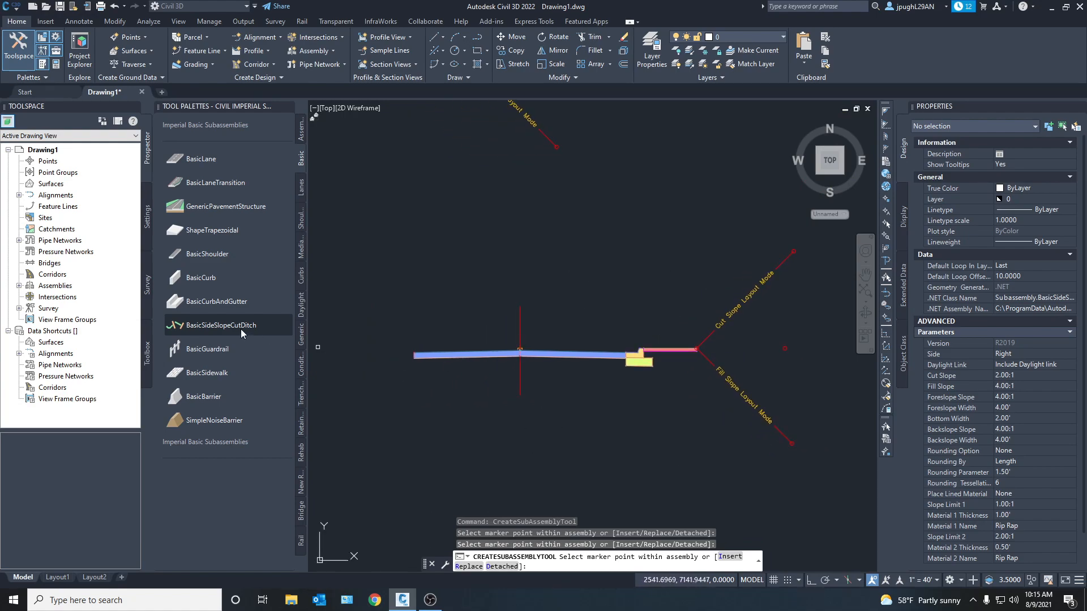
mouse_move(301, 367)
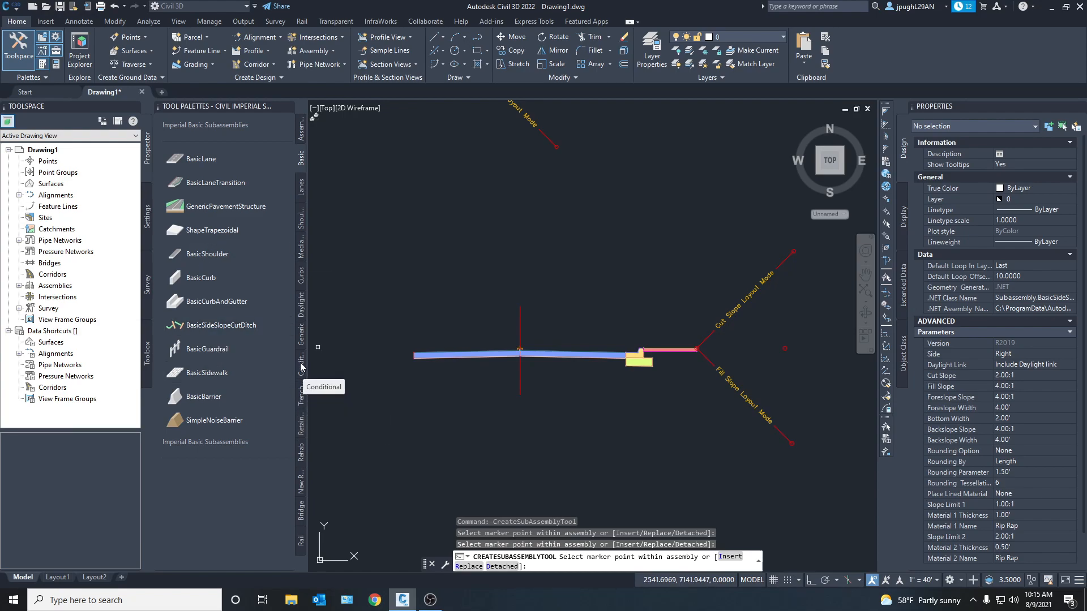
mouse_move(302, 189)
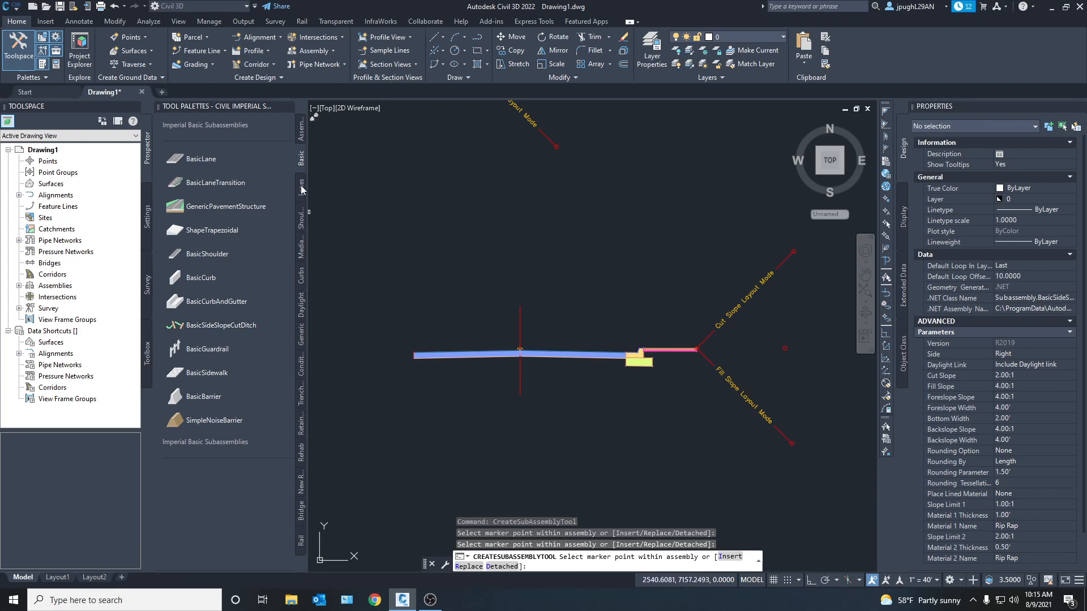
mouse_move(303, 336)
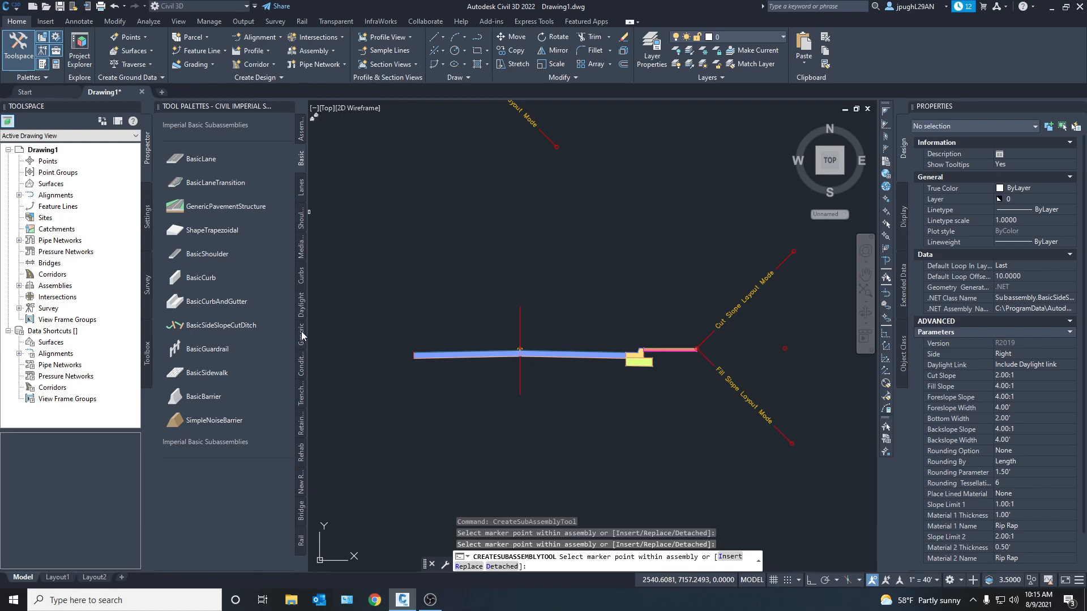
Browse the Daylight subassemblies, then show the imperial Generic link subassemblies
click(300, 305)
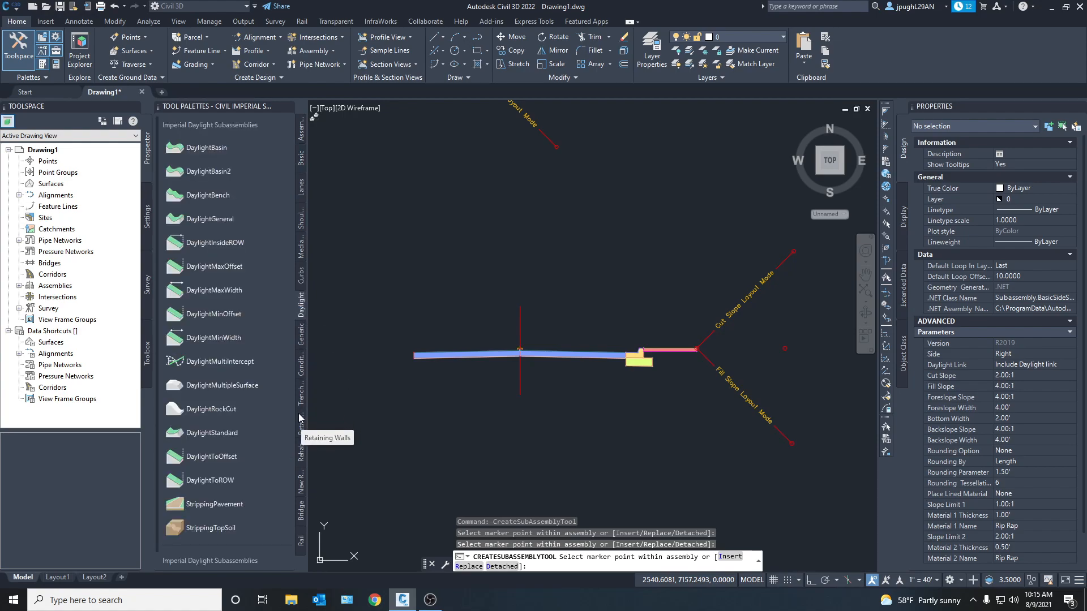
mouse_move(318, 233)
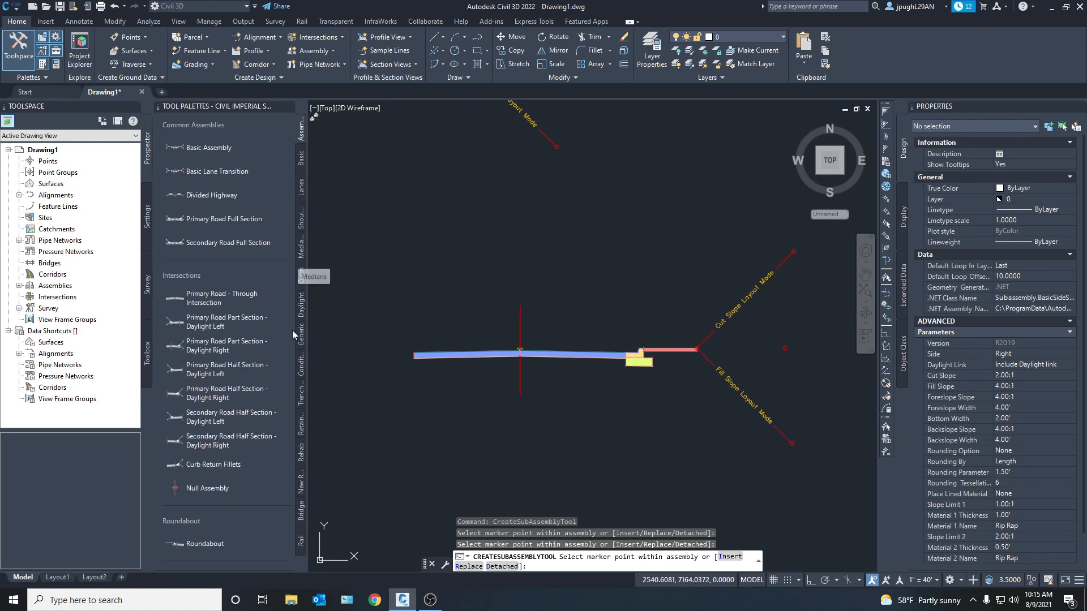
click(300, 303)
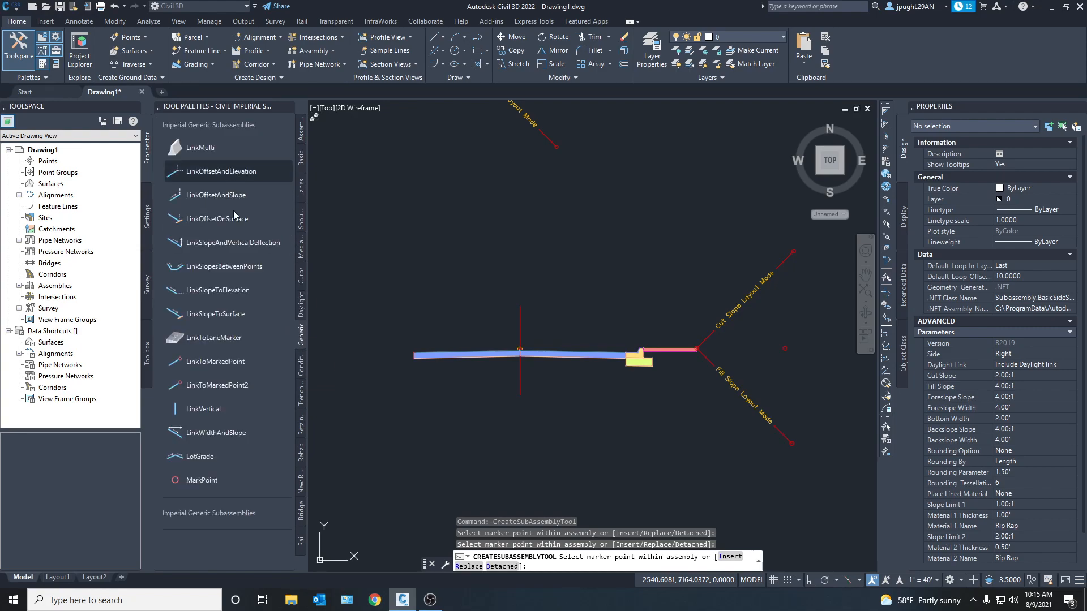
mouse_move(655, 354)
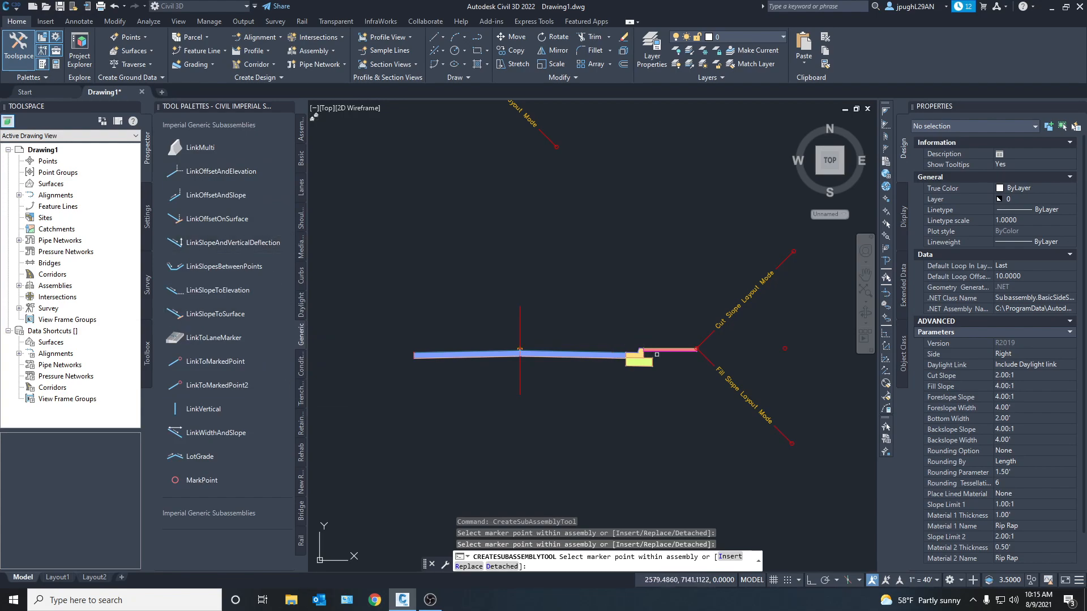
mouse_move(703, 349)
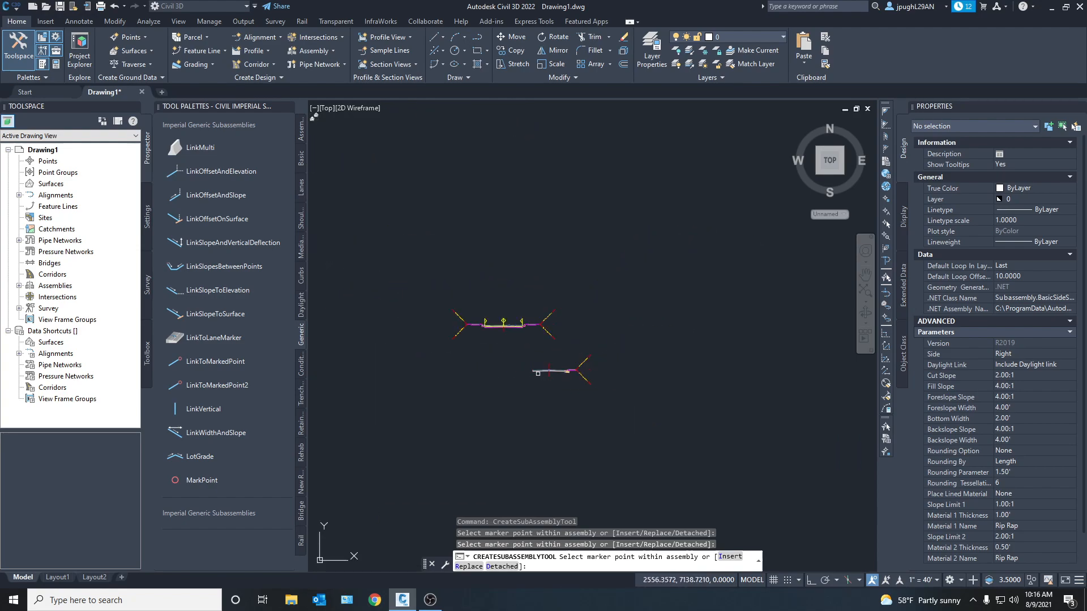
End subassembly placement with Esc and zoom out over both assemblies
key(Escape)
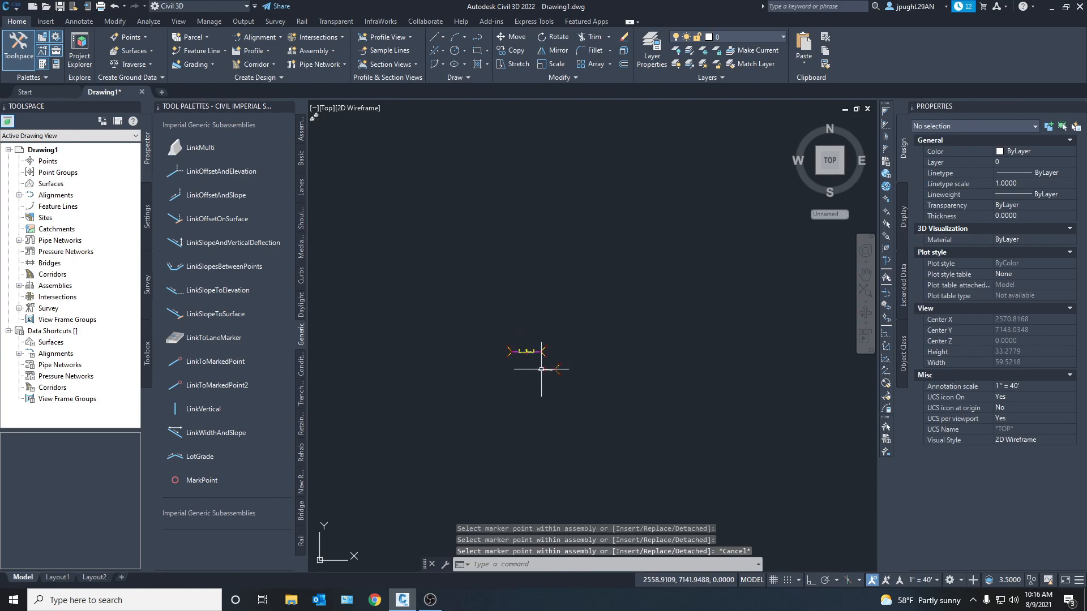
scroll(down, 3)
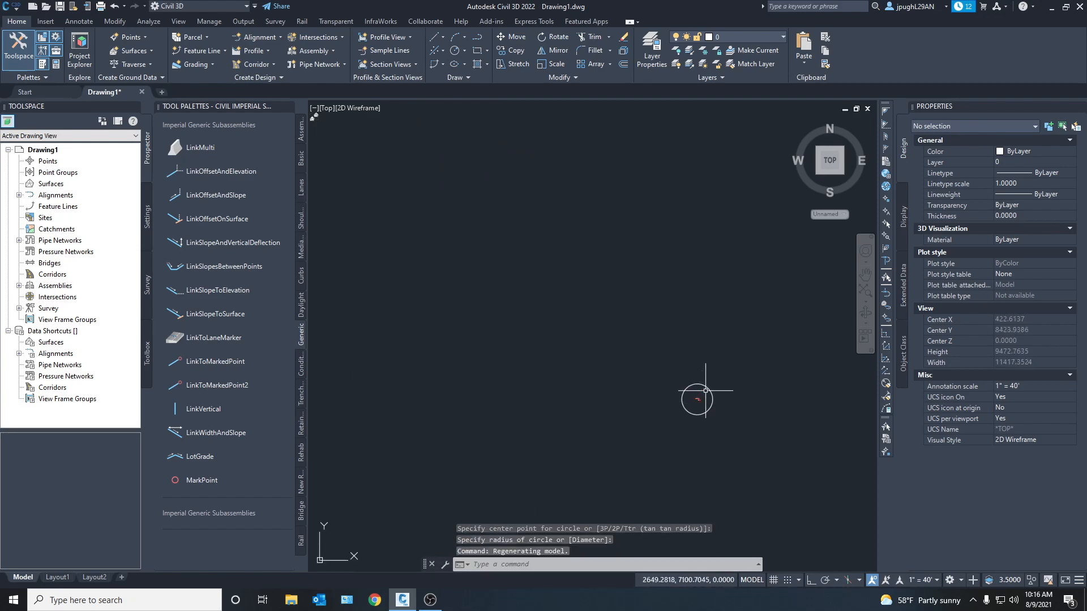
mouse_move(419, 321)
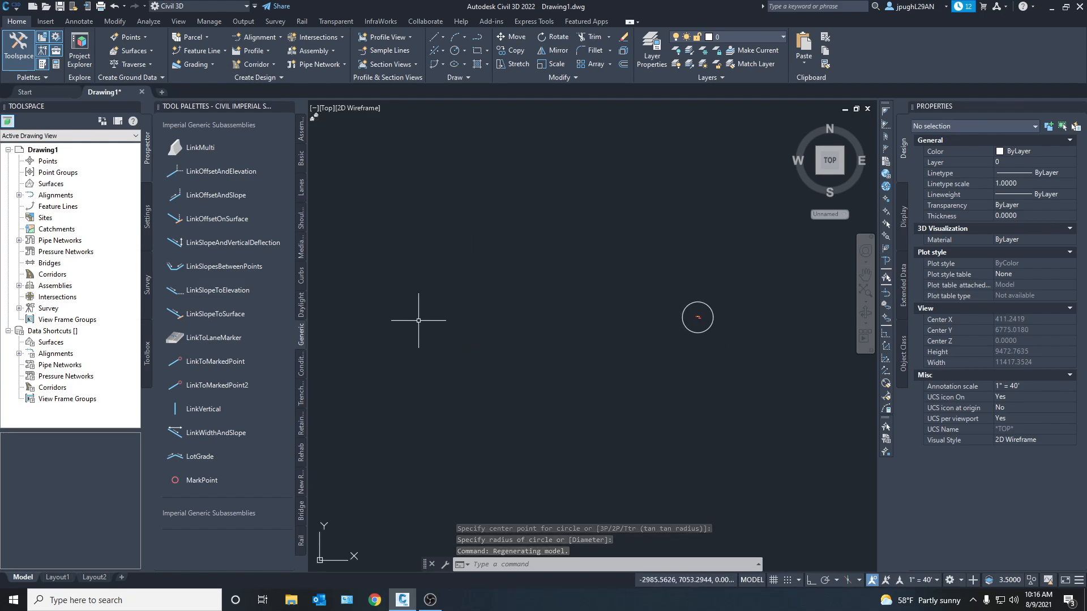
mouse_move(706, 319)
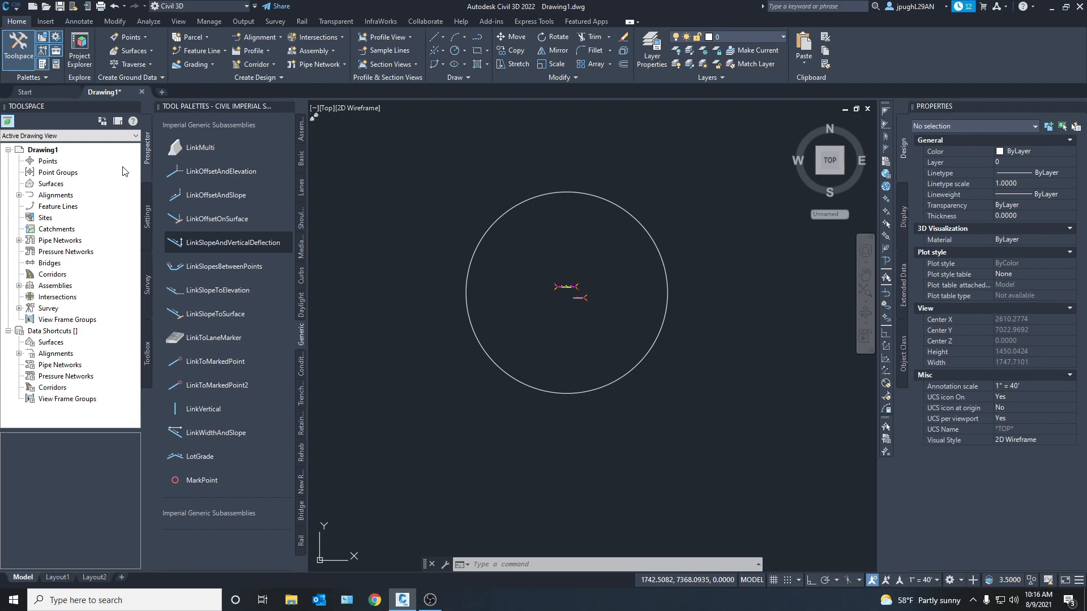
Expand Assemblies in Prospector and select Basic Assembly from its right-click menu
click(17, 286)
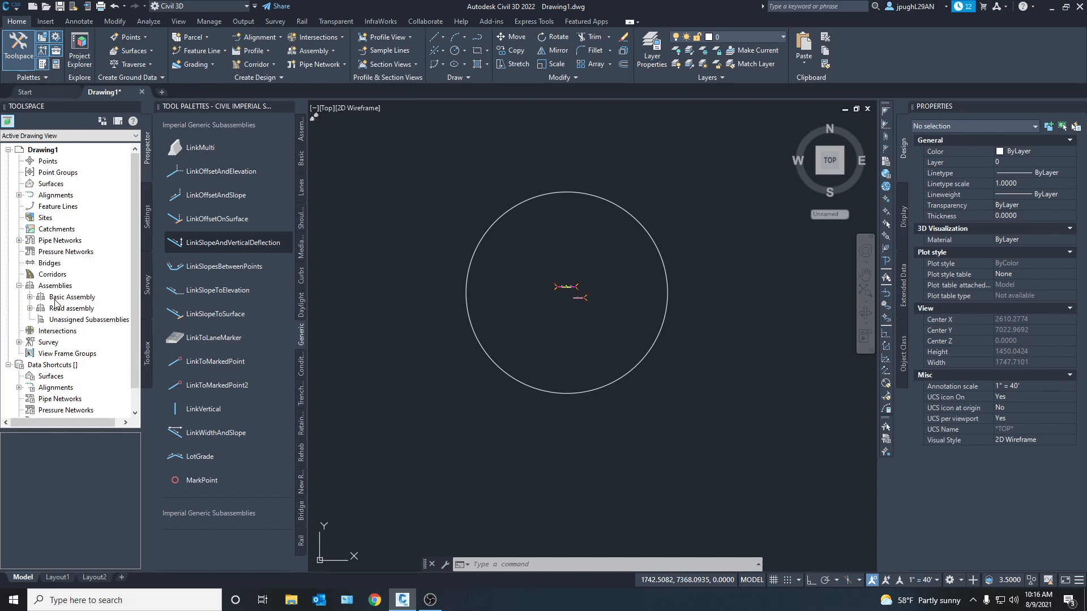
right_click(71, 296)
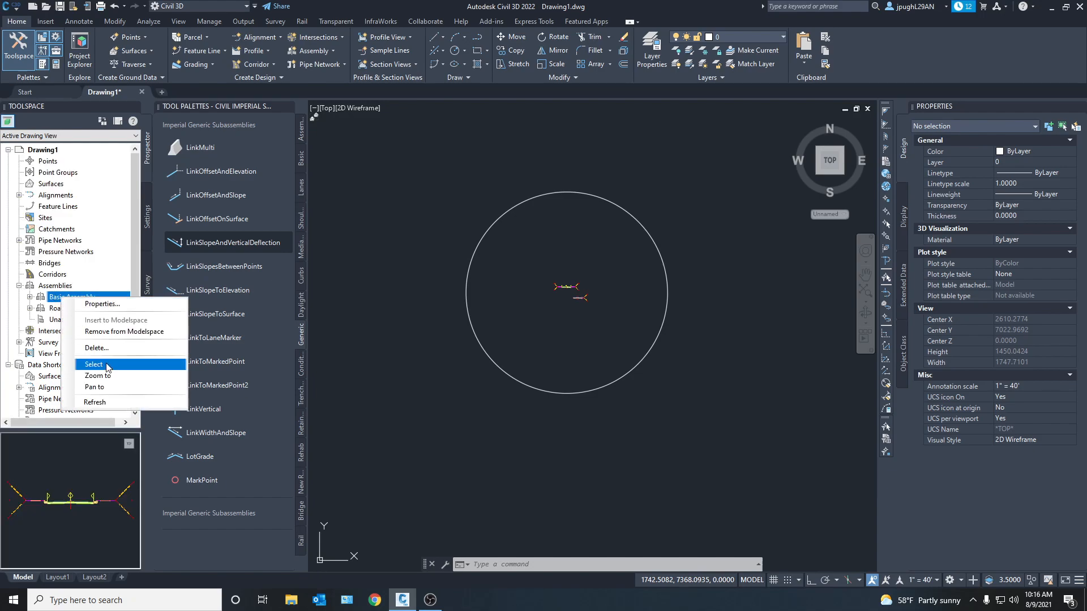
click(96, 376)
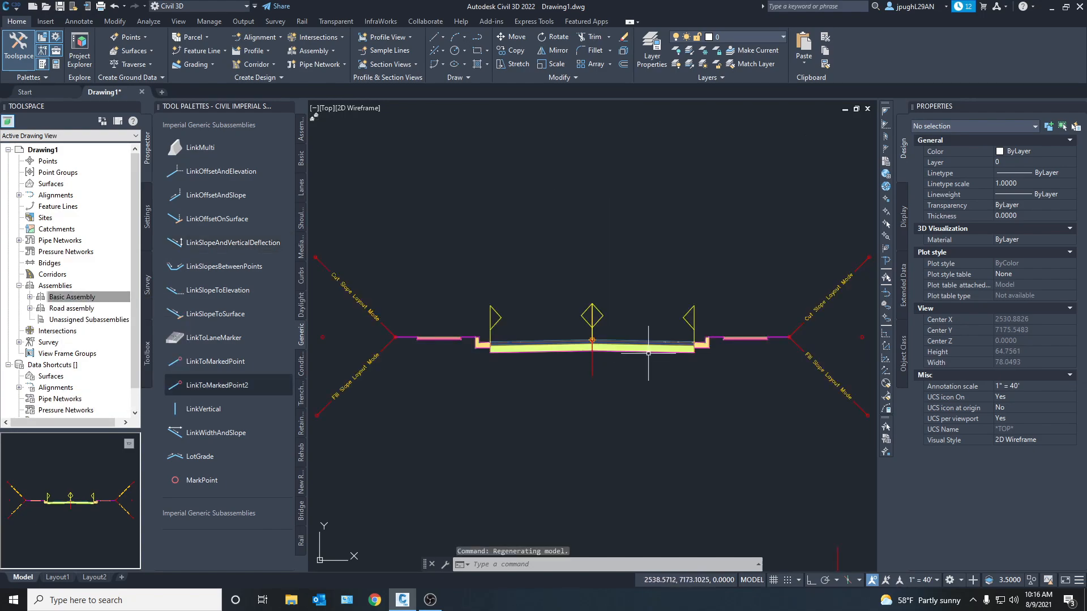
scroll(down, 3)
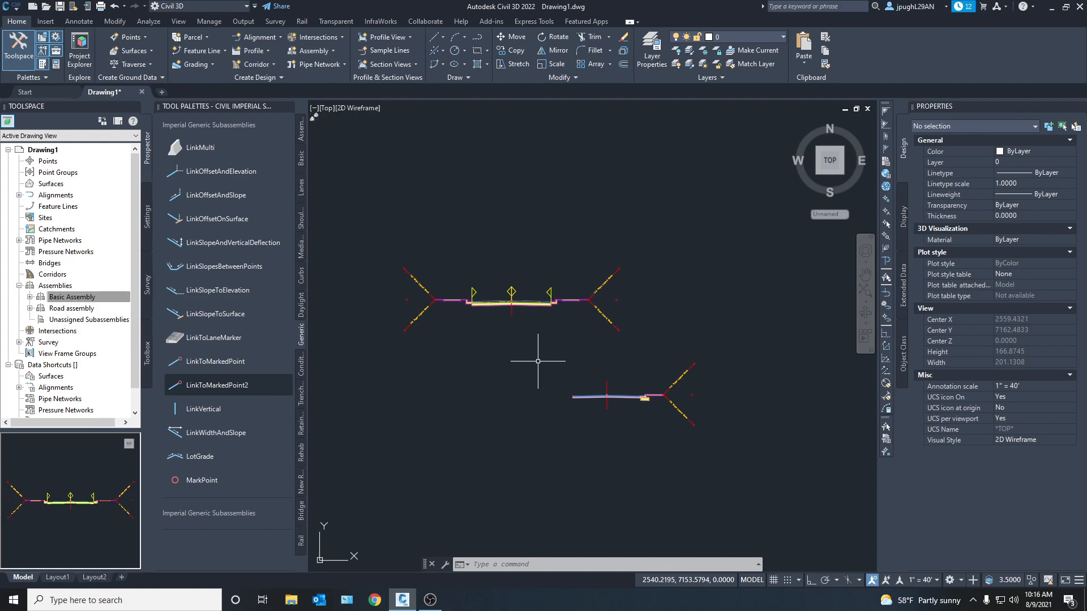
mouse_move(478, 253)
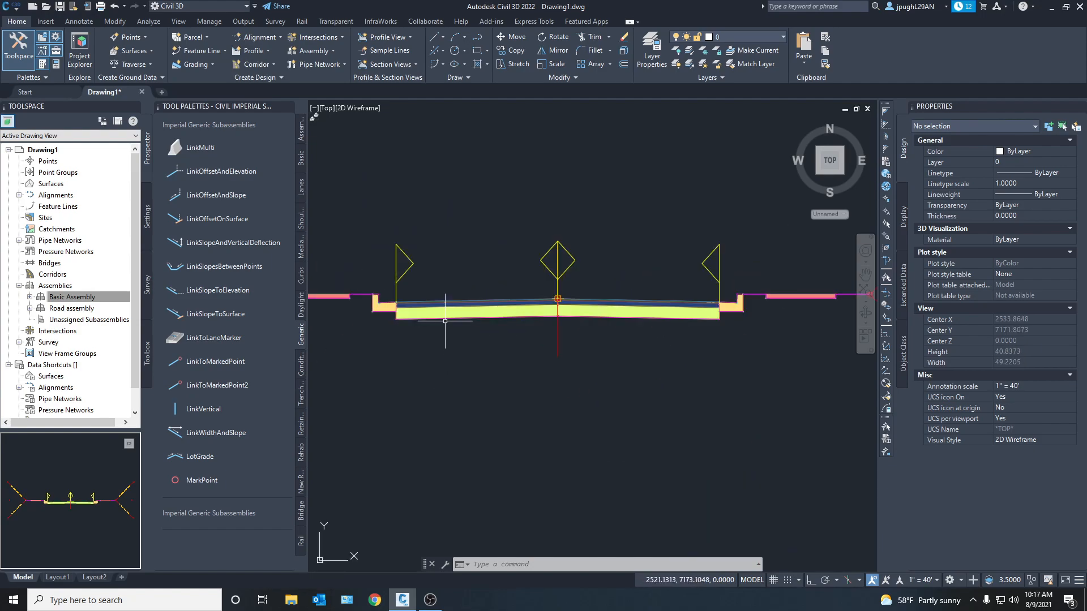
scroll(down, 3)
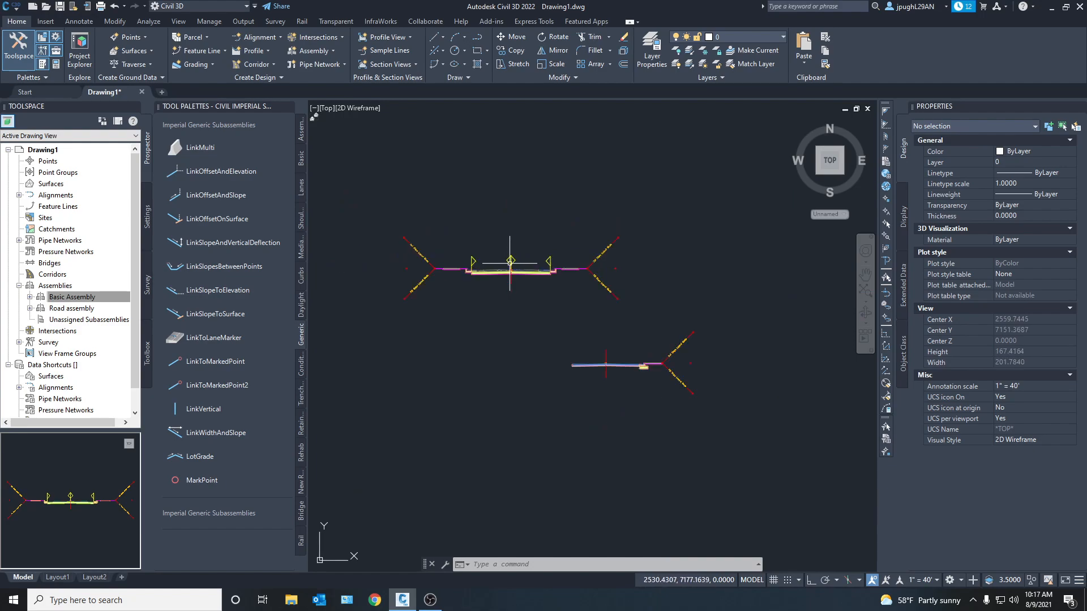
mouse_move(309, 290)
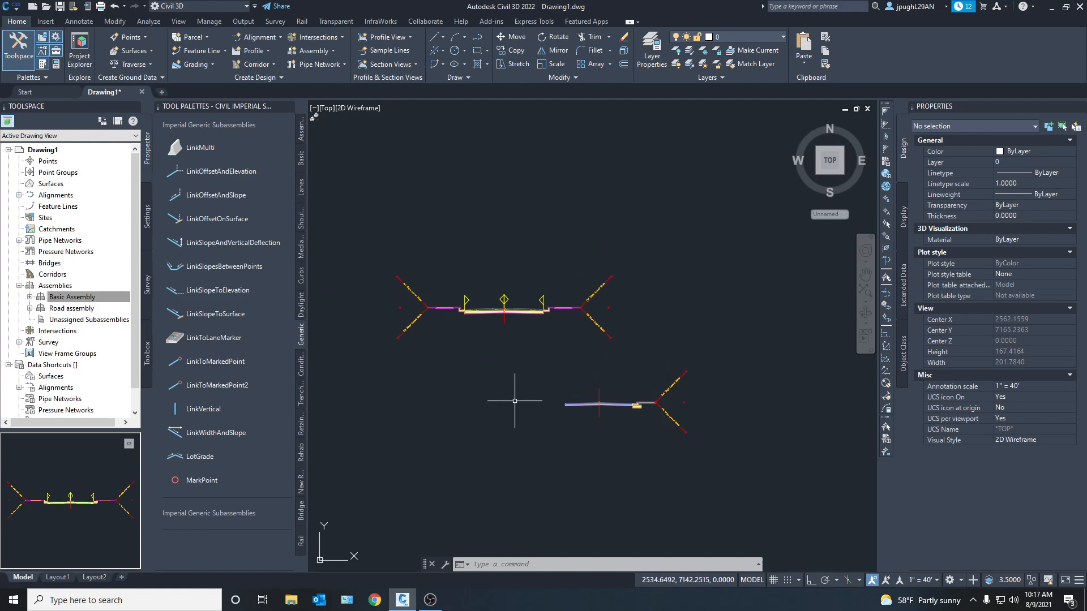
mouse_move(516, 400)
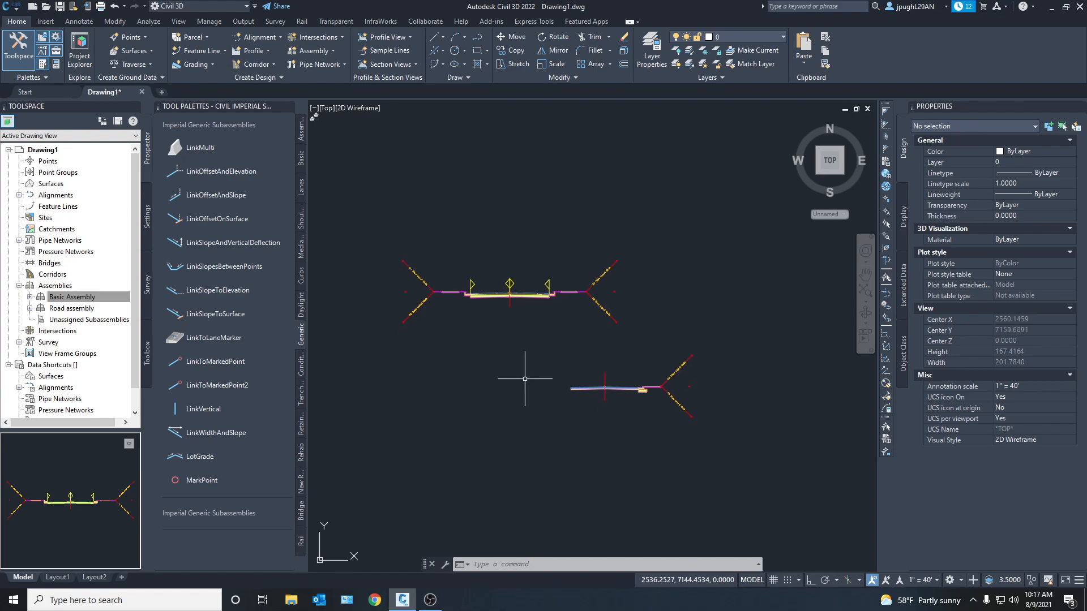
mouse_move(510, 351)
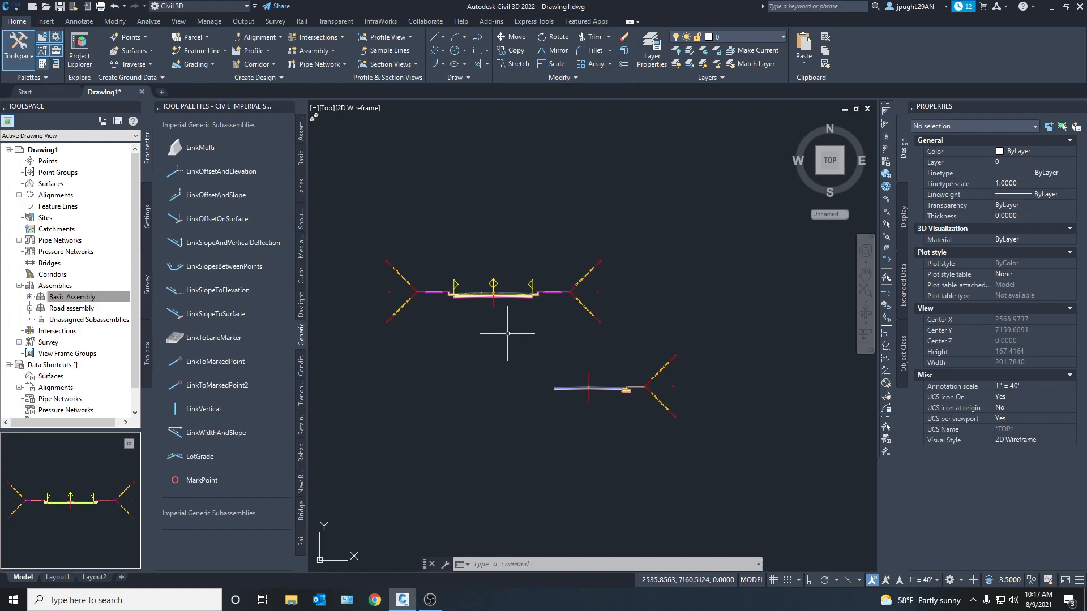
mouse_move(481, 349)
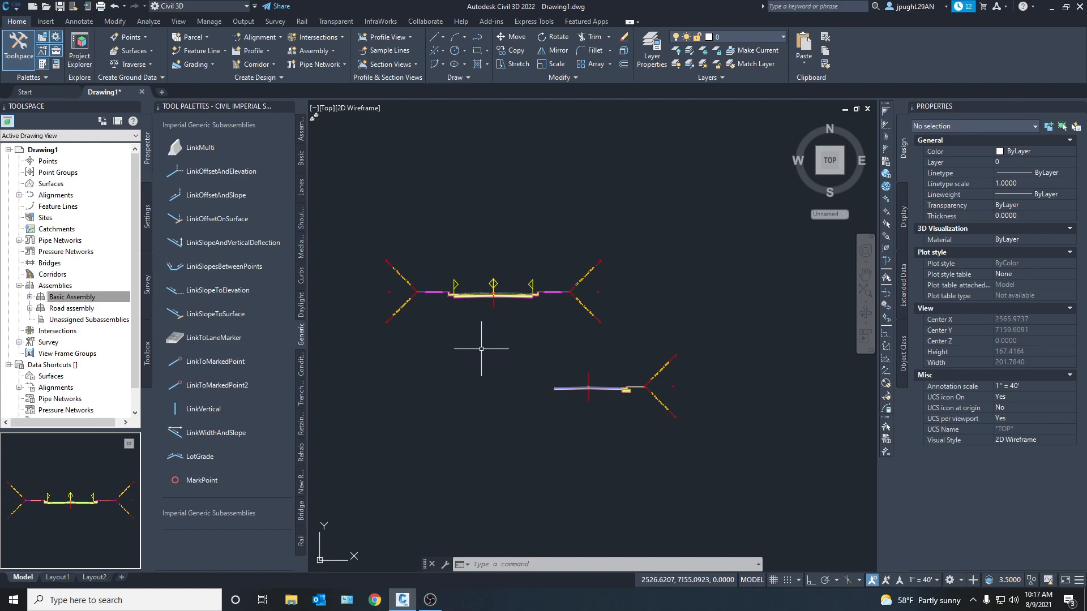